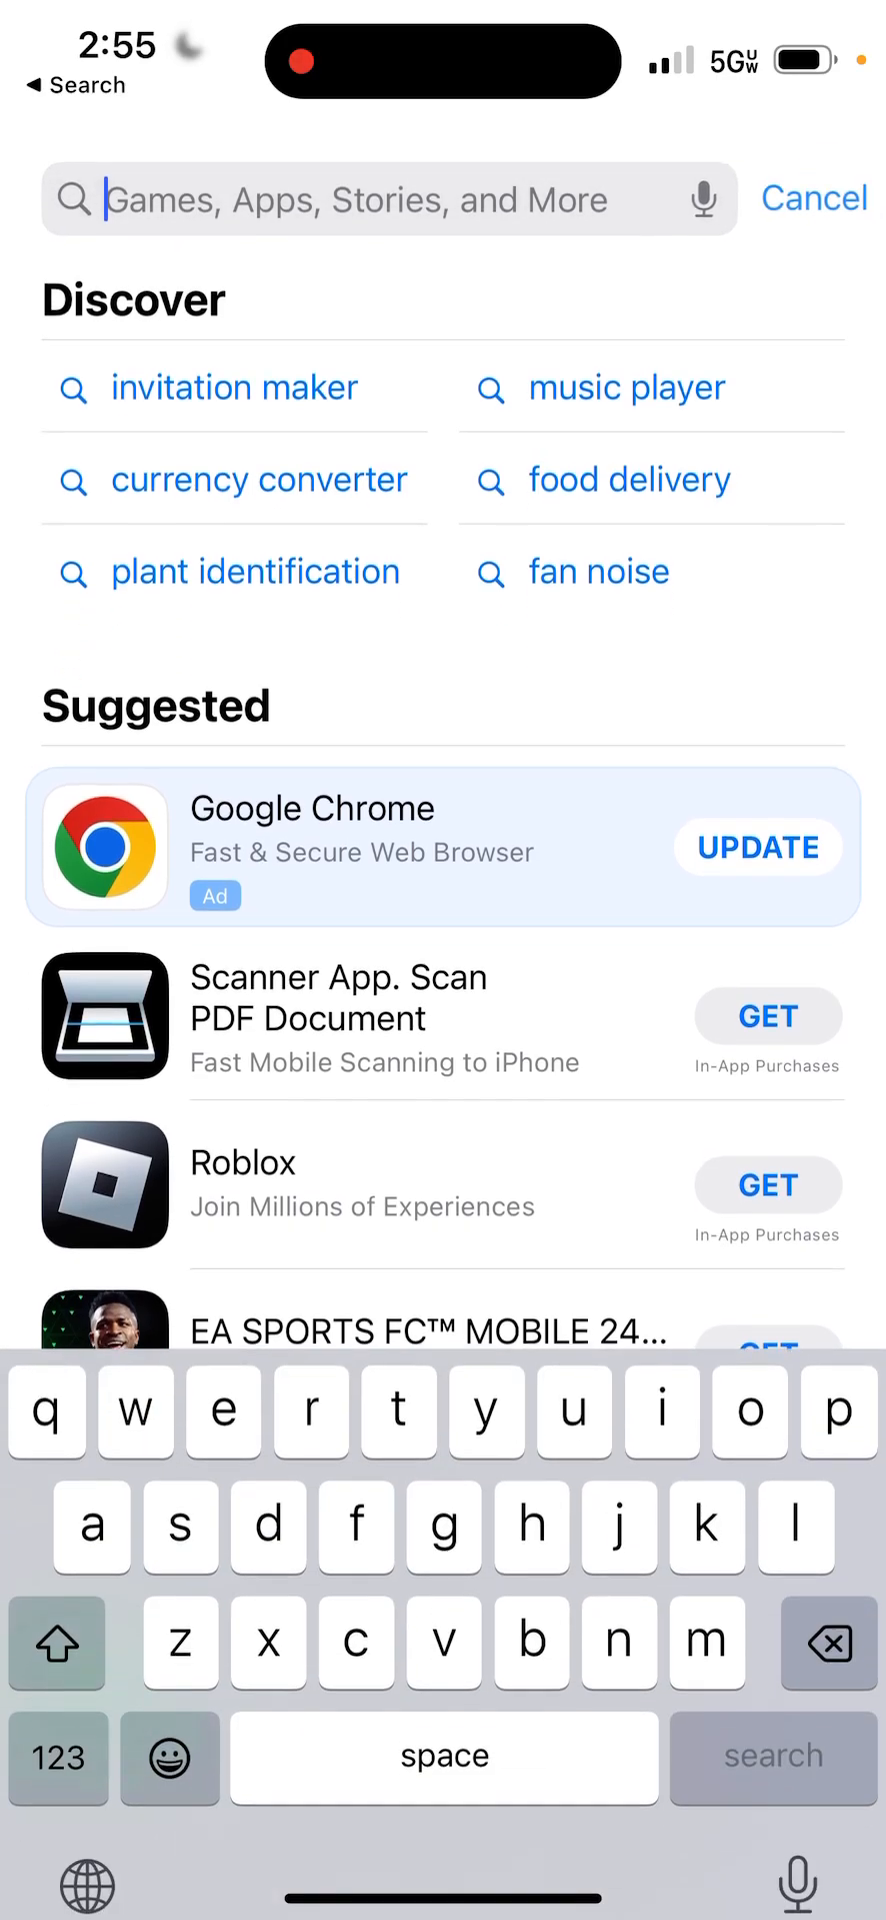
Search the App Store for 'club eld' and install the Club ELD app
type("club eld")
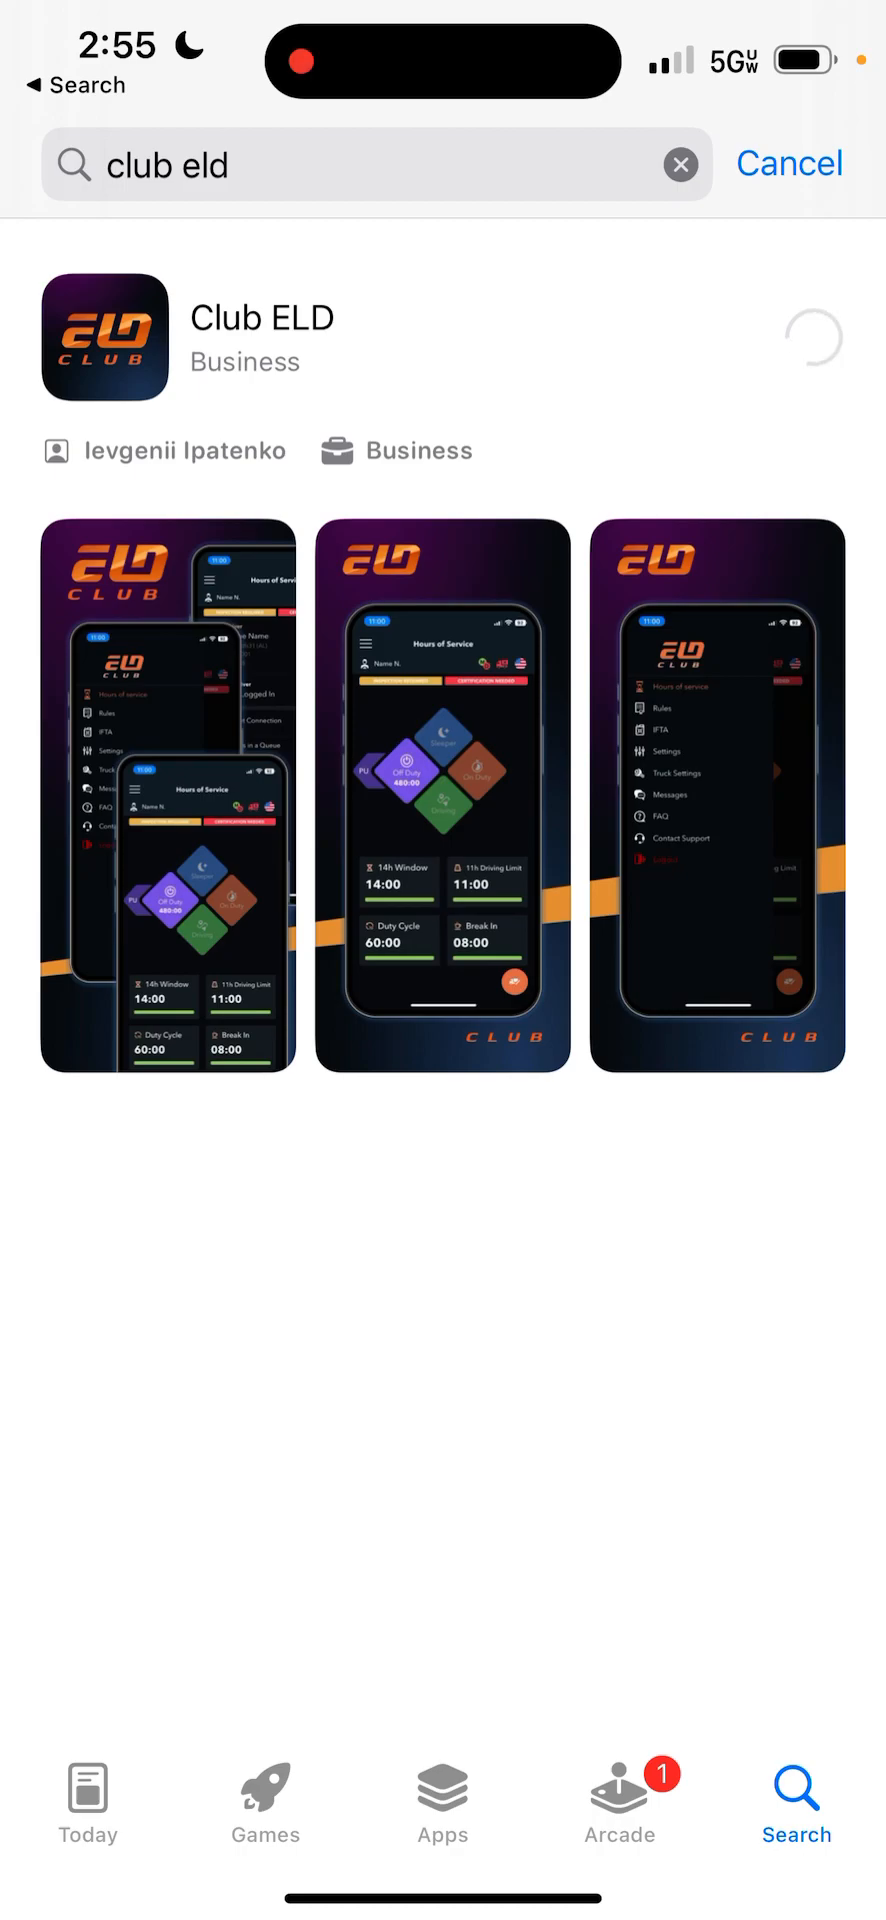
left_click(813, 337)
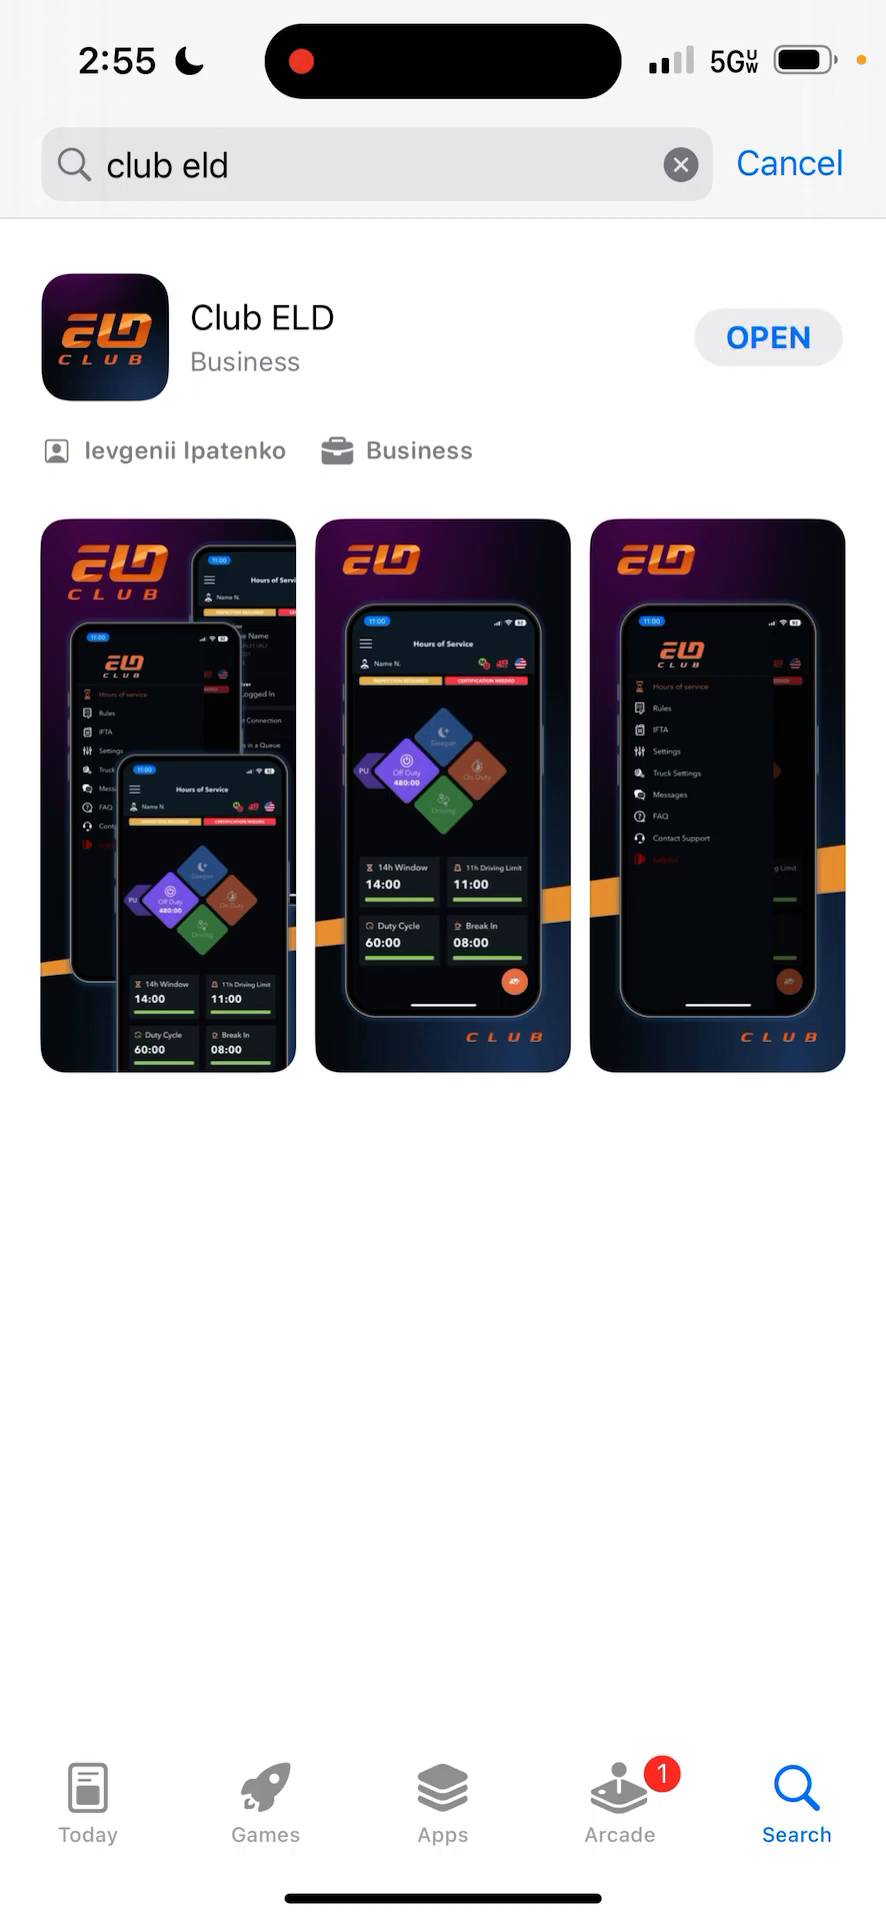
Launch Club ELD and log in as driver 'vita', answering the Save Credentials prompt
left_click(767, 337)
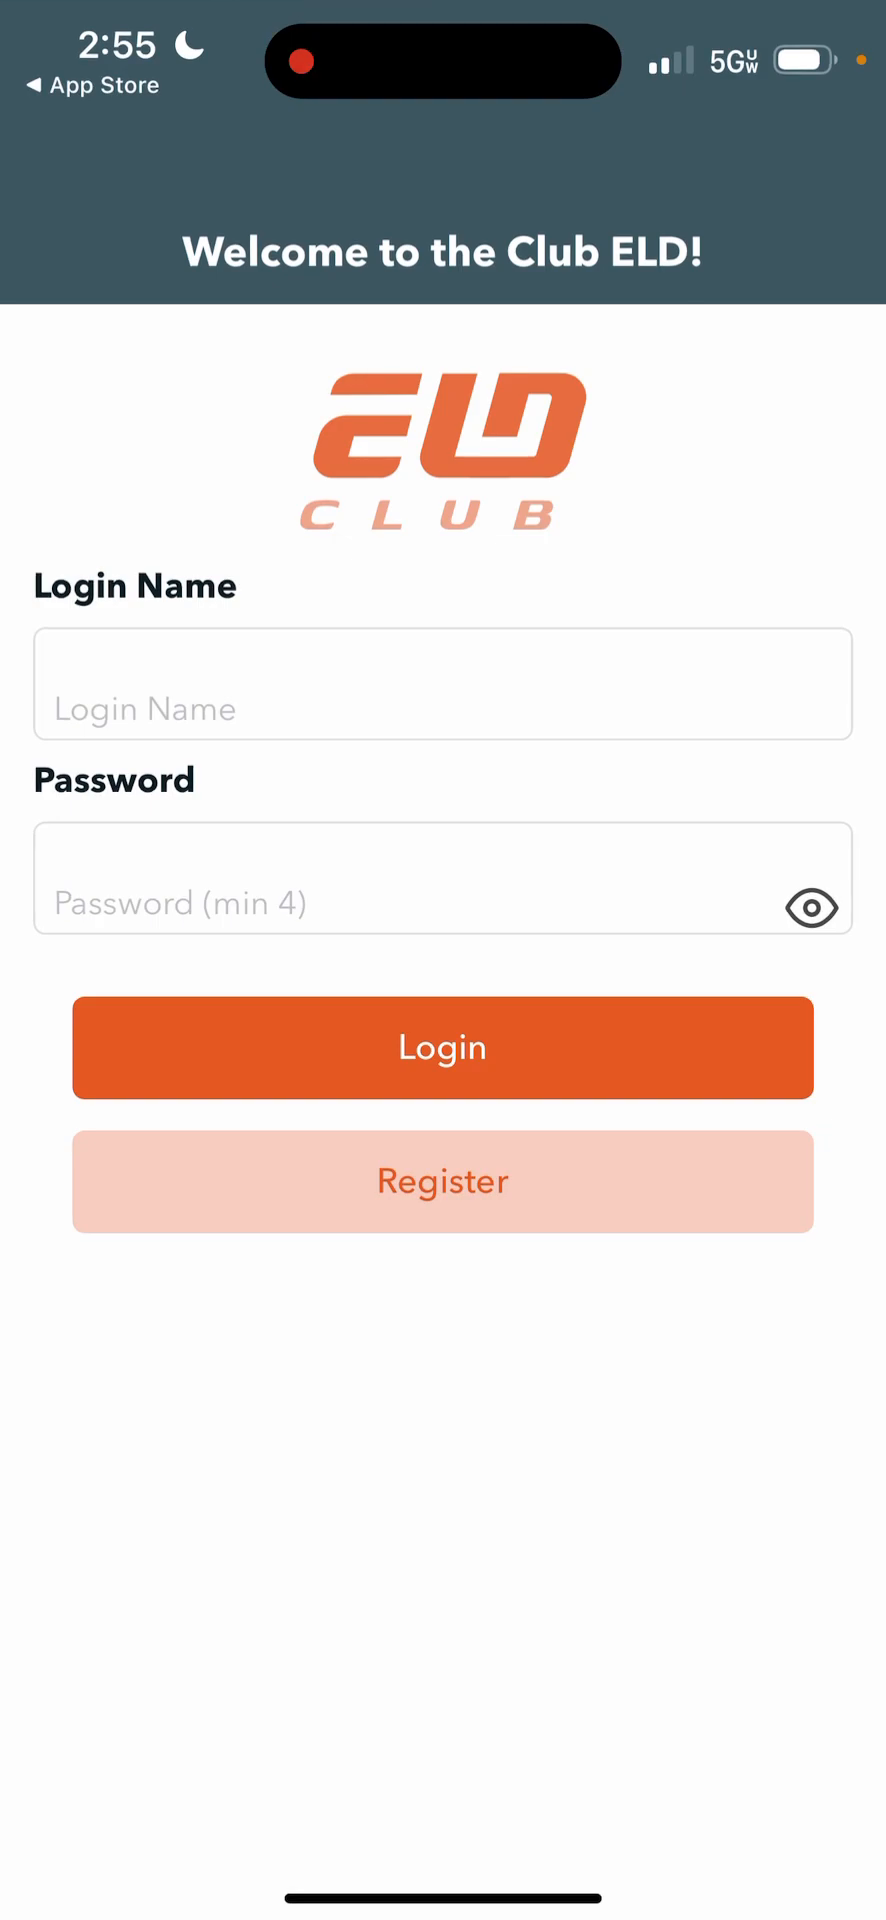
type("vitaliic")
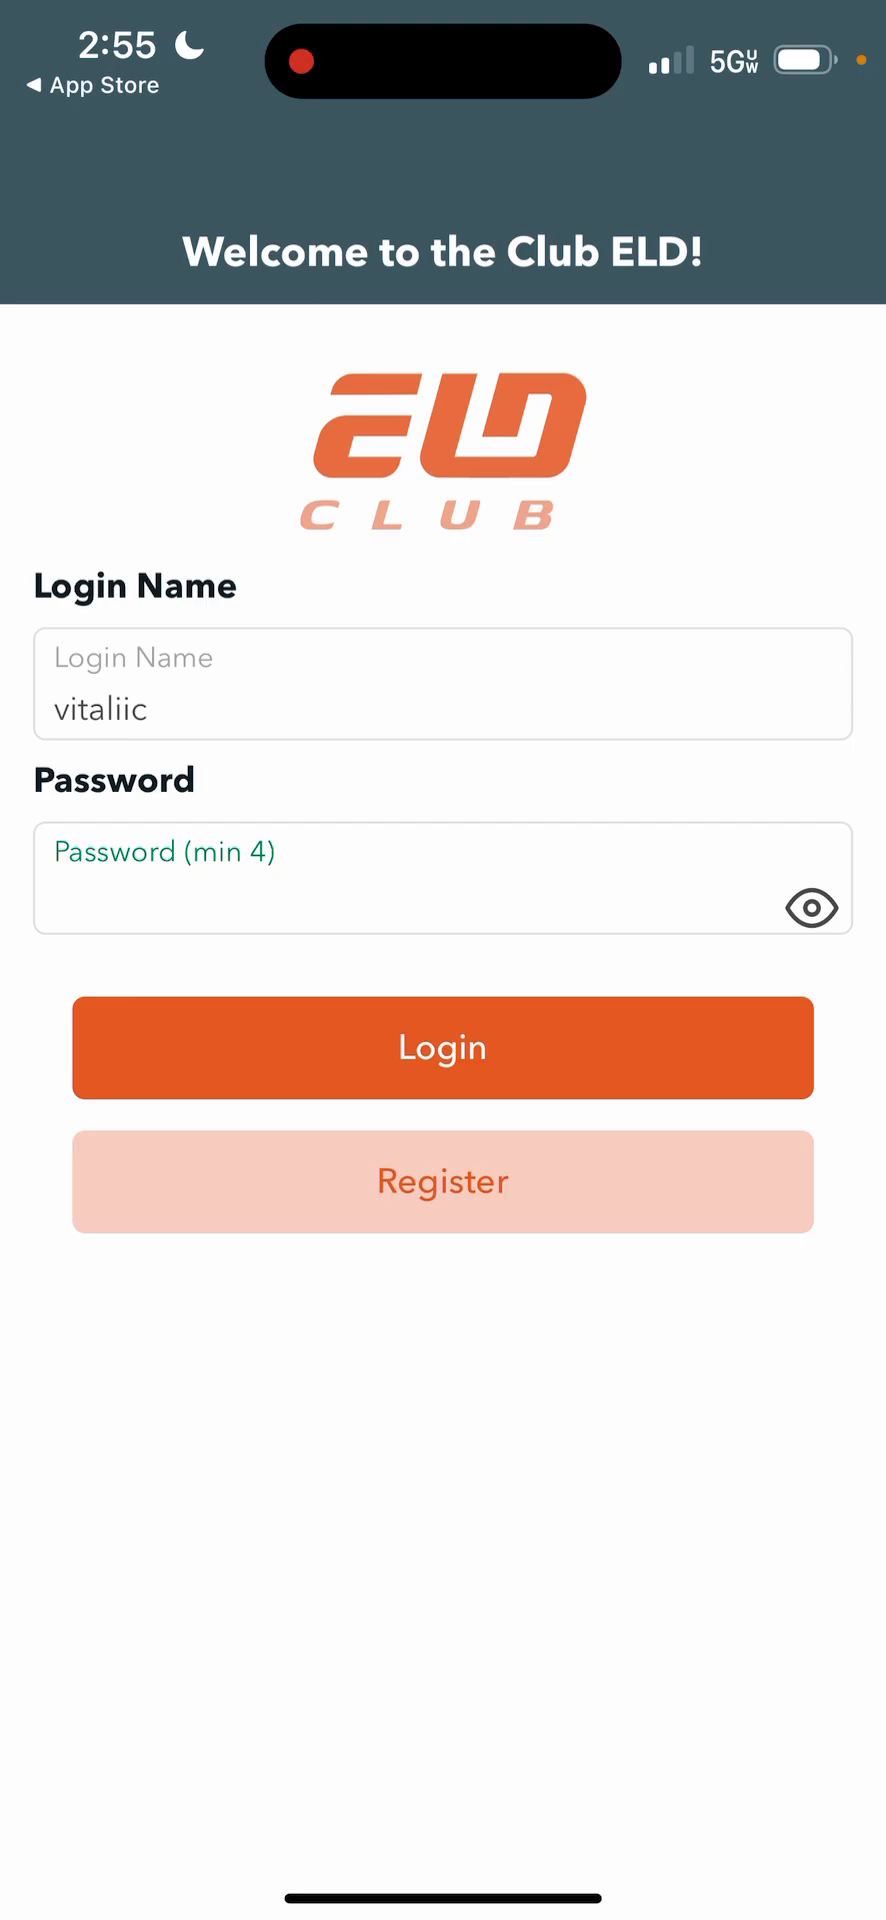
left_click(442, 1047)
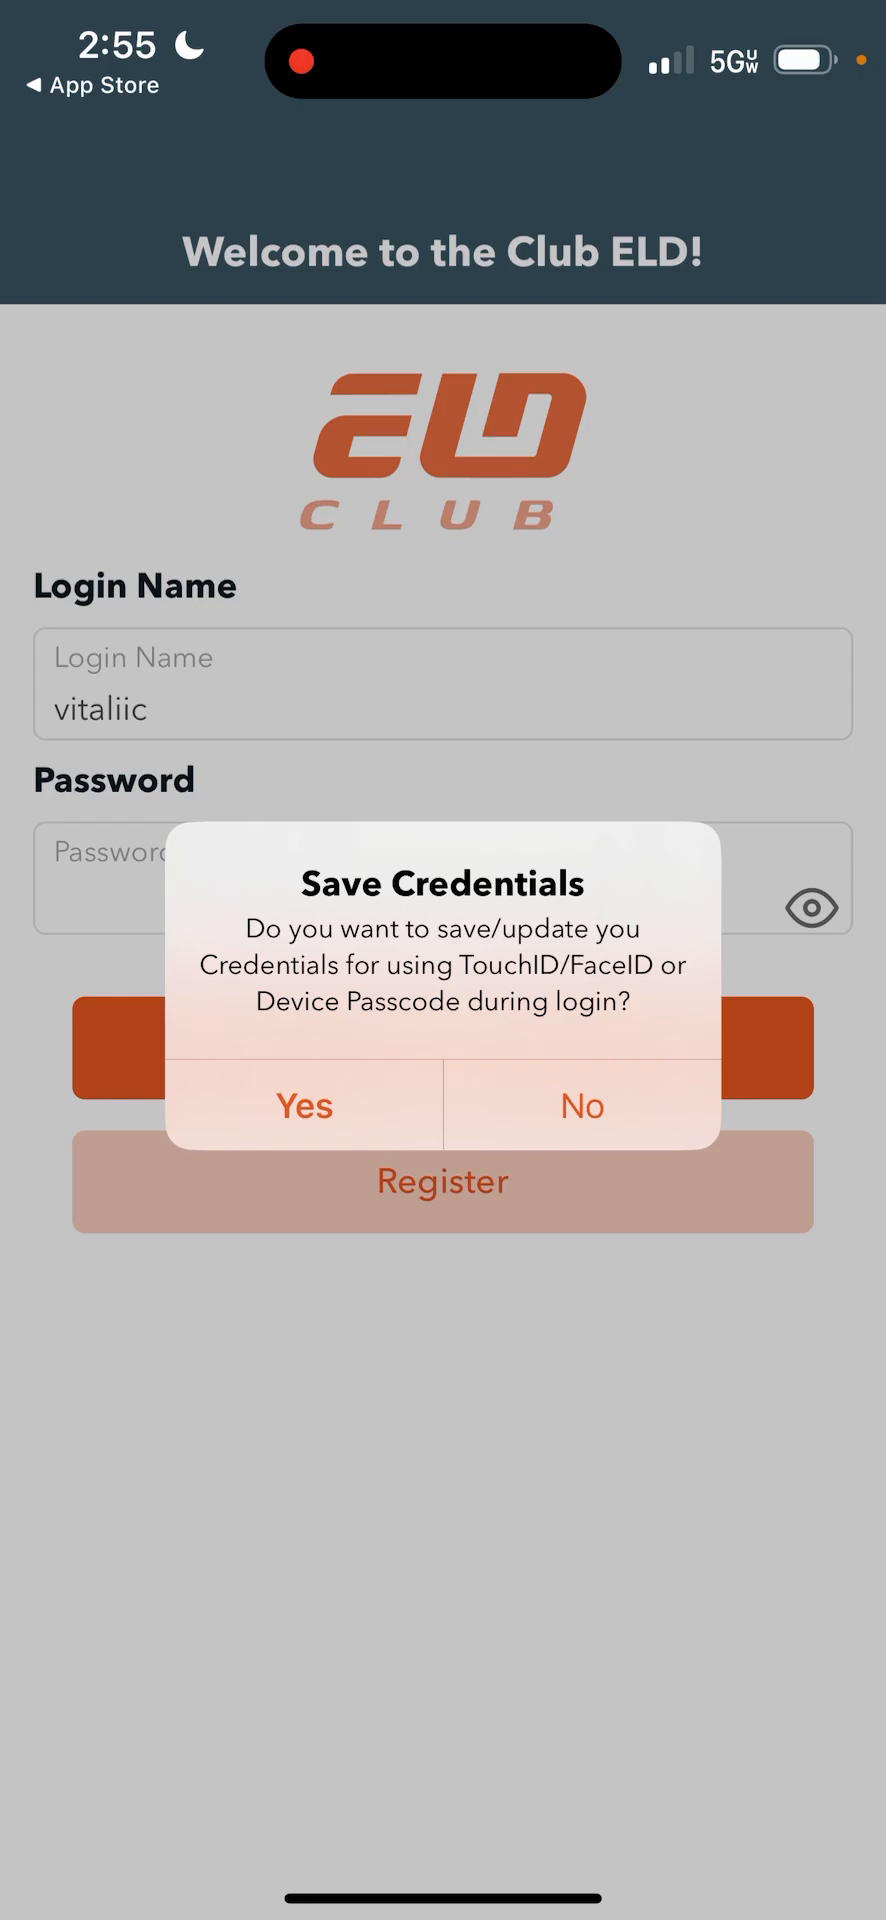
left_click(303, 1104)
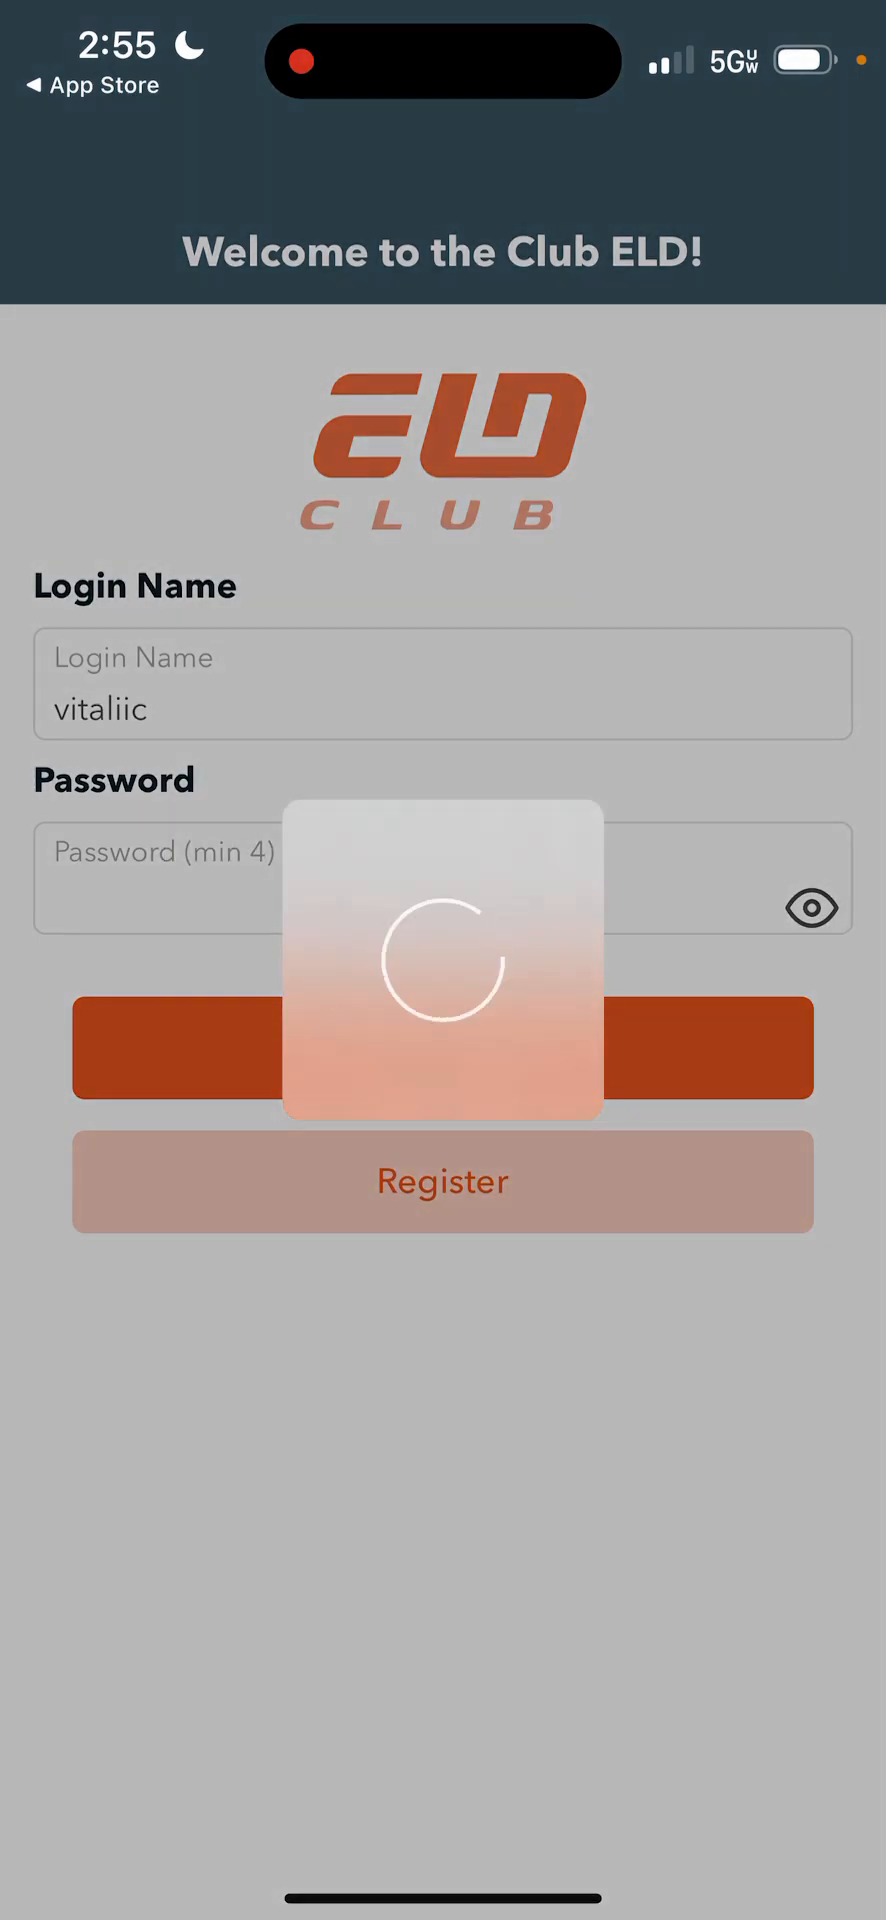
left_click(442, 1049)
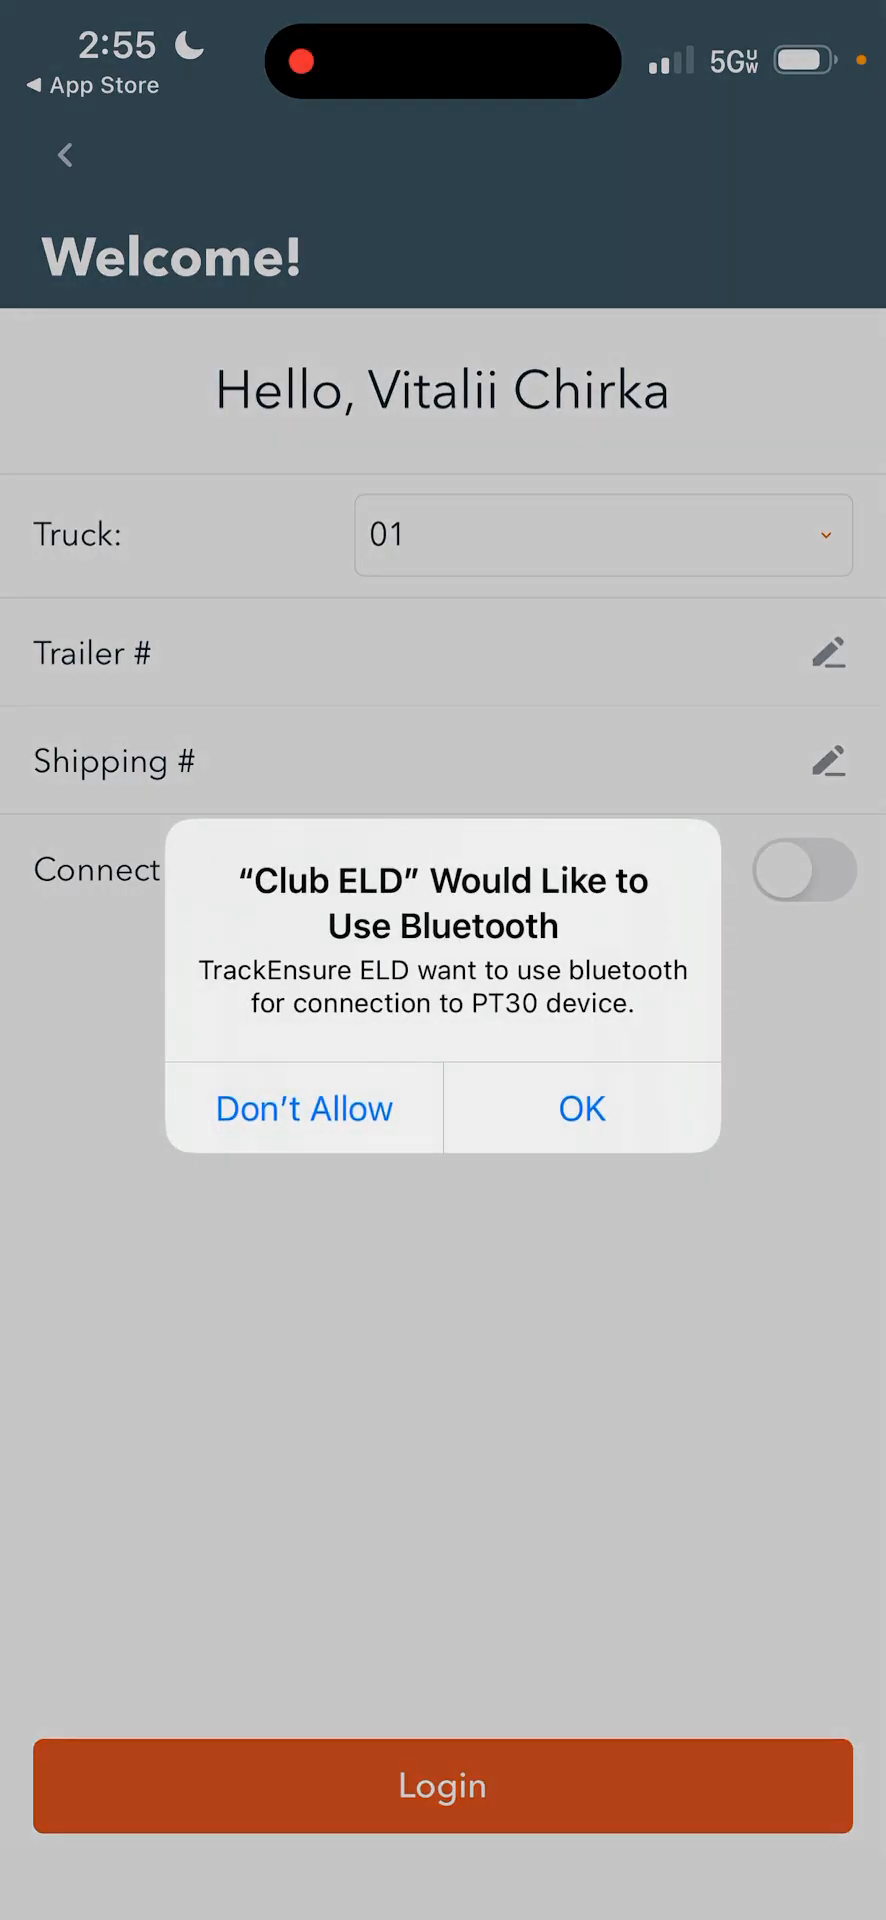
Allow Bluetooth and location access, deny notifications, and go to the phone's permission settings
left_click(581, 1107)
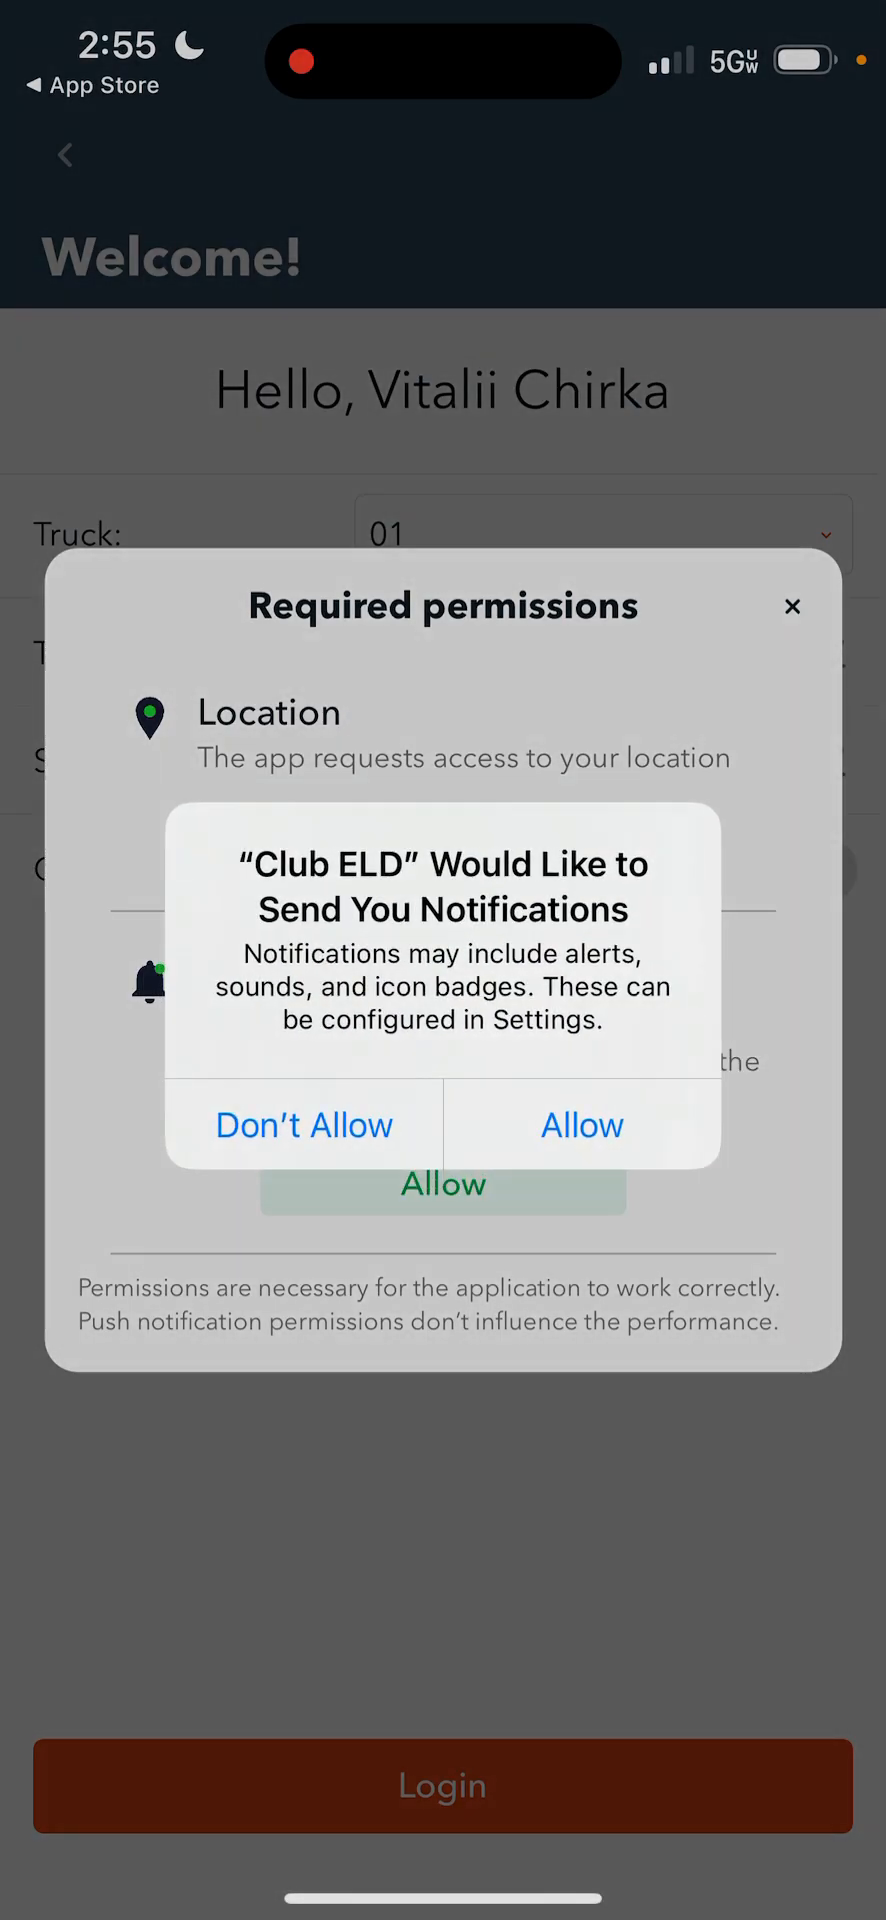
left_click(302, 1124)
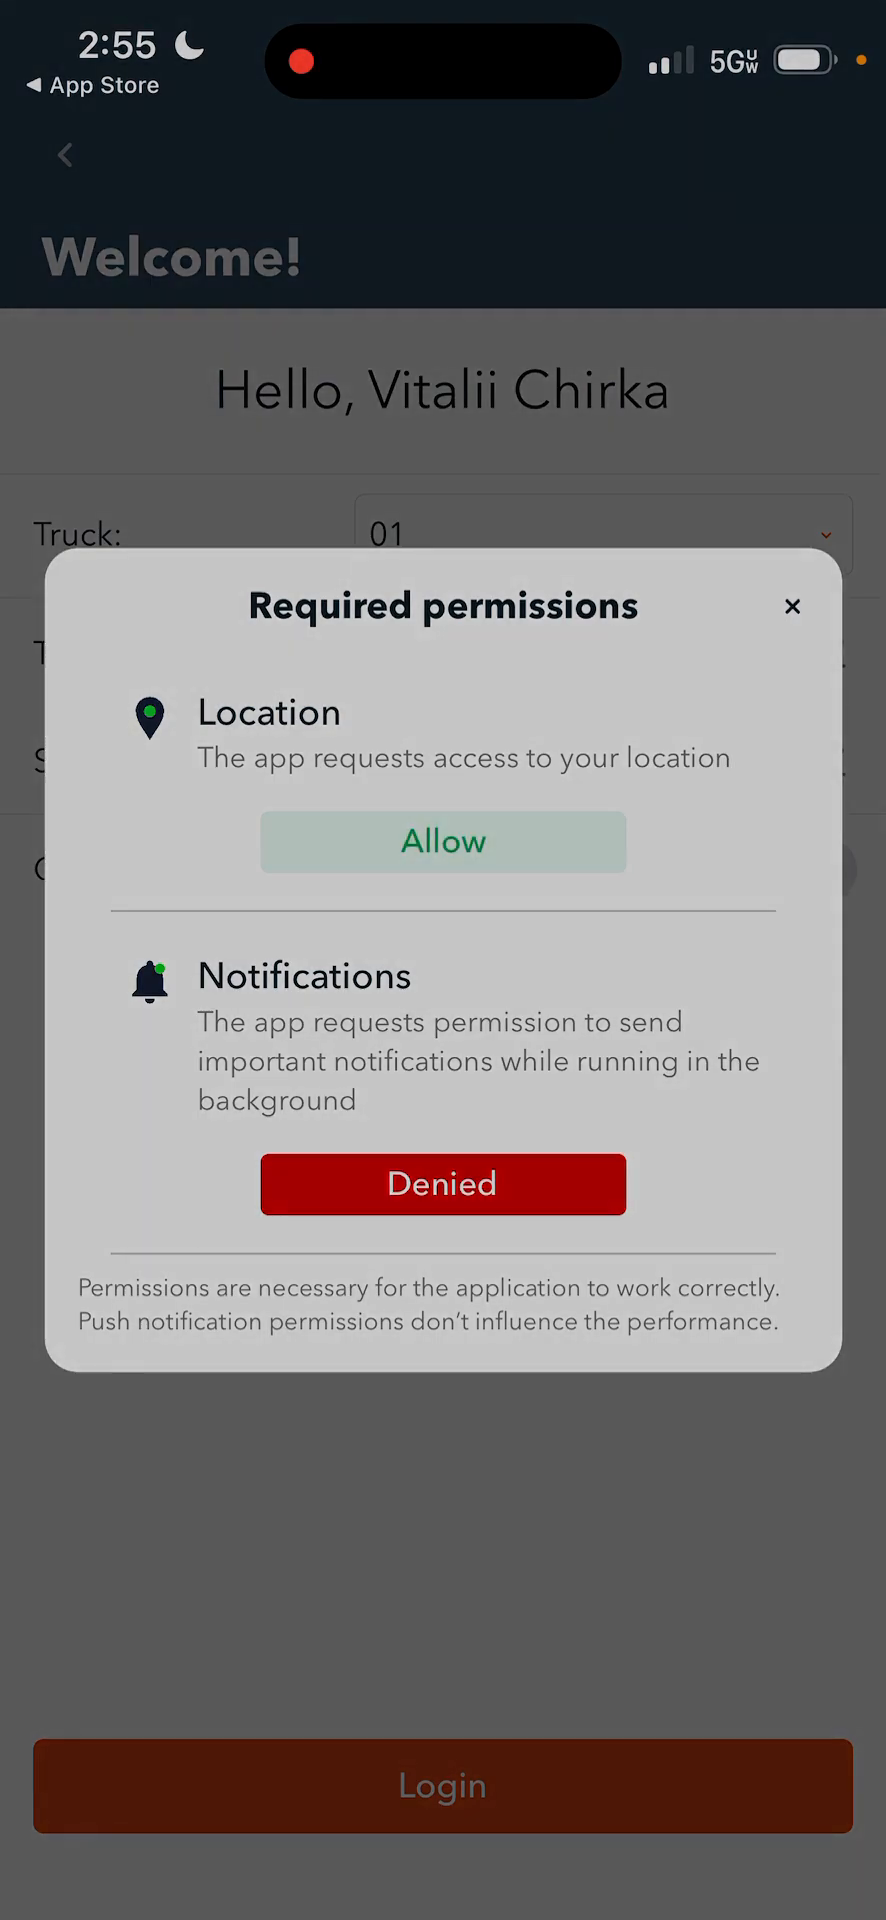
left_click(443, 840)
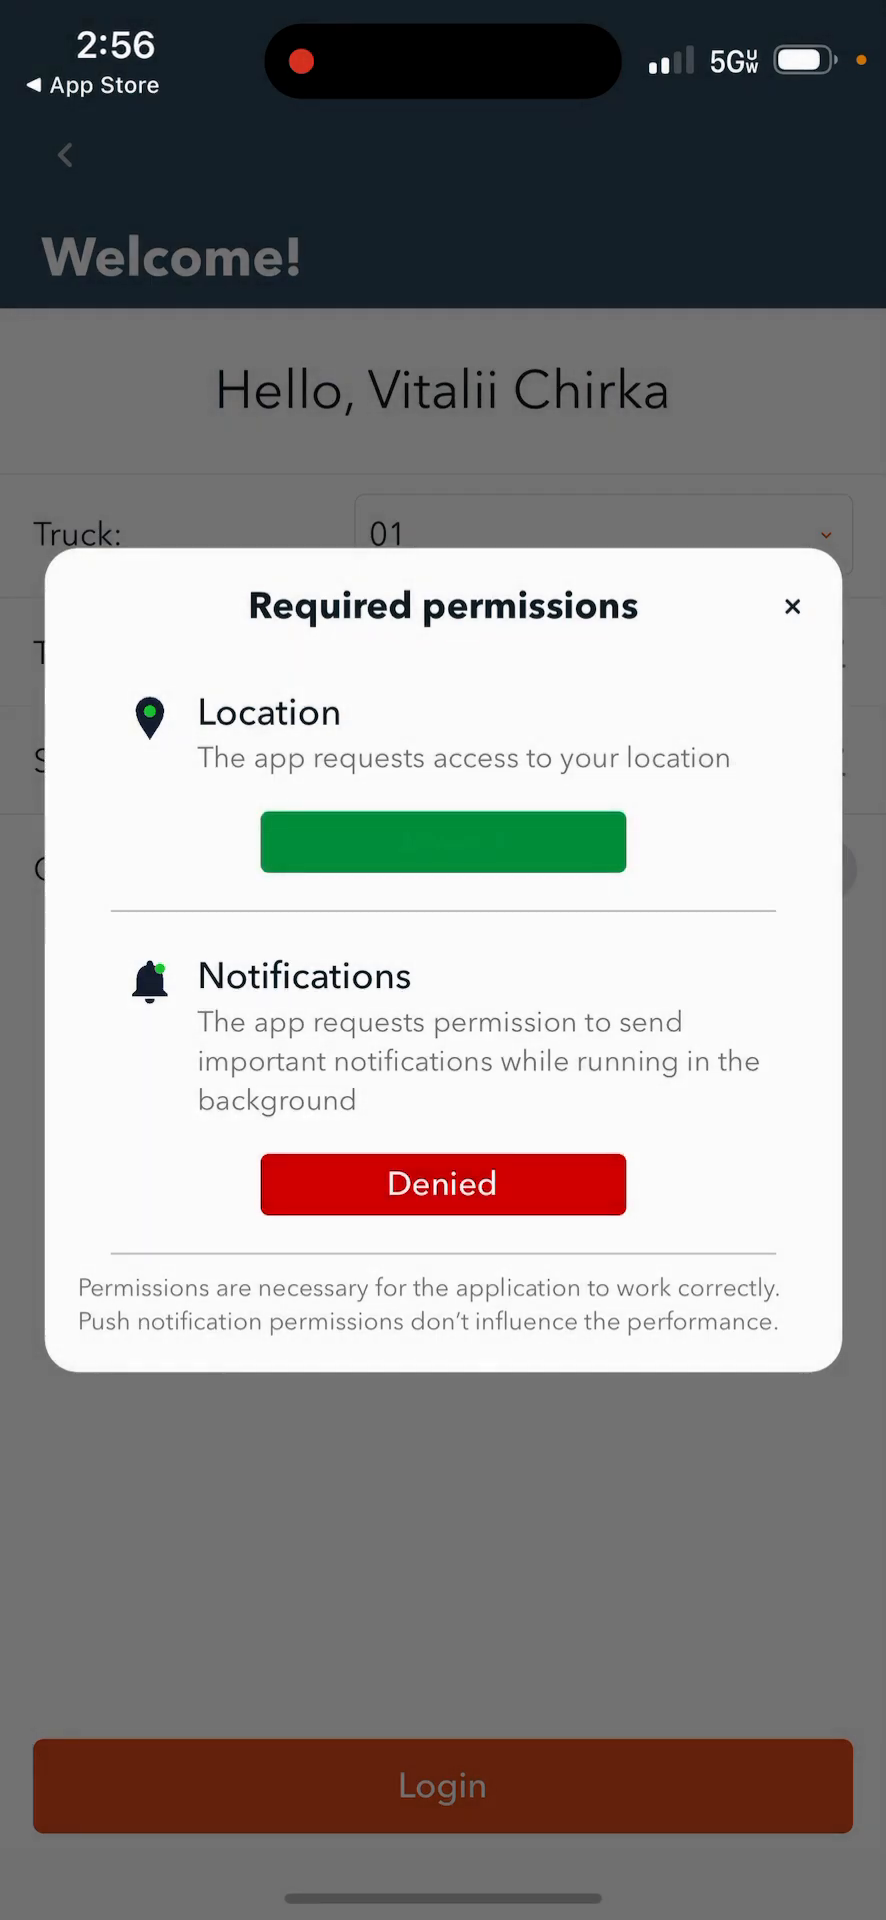
left_click(442, 840)
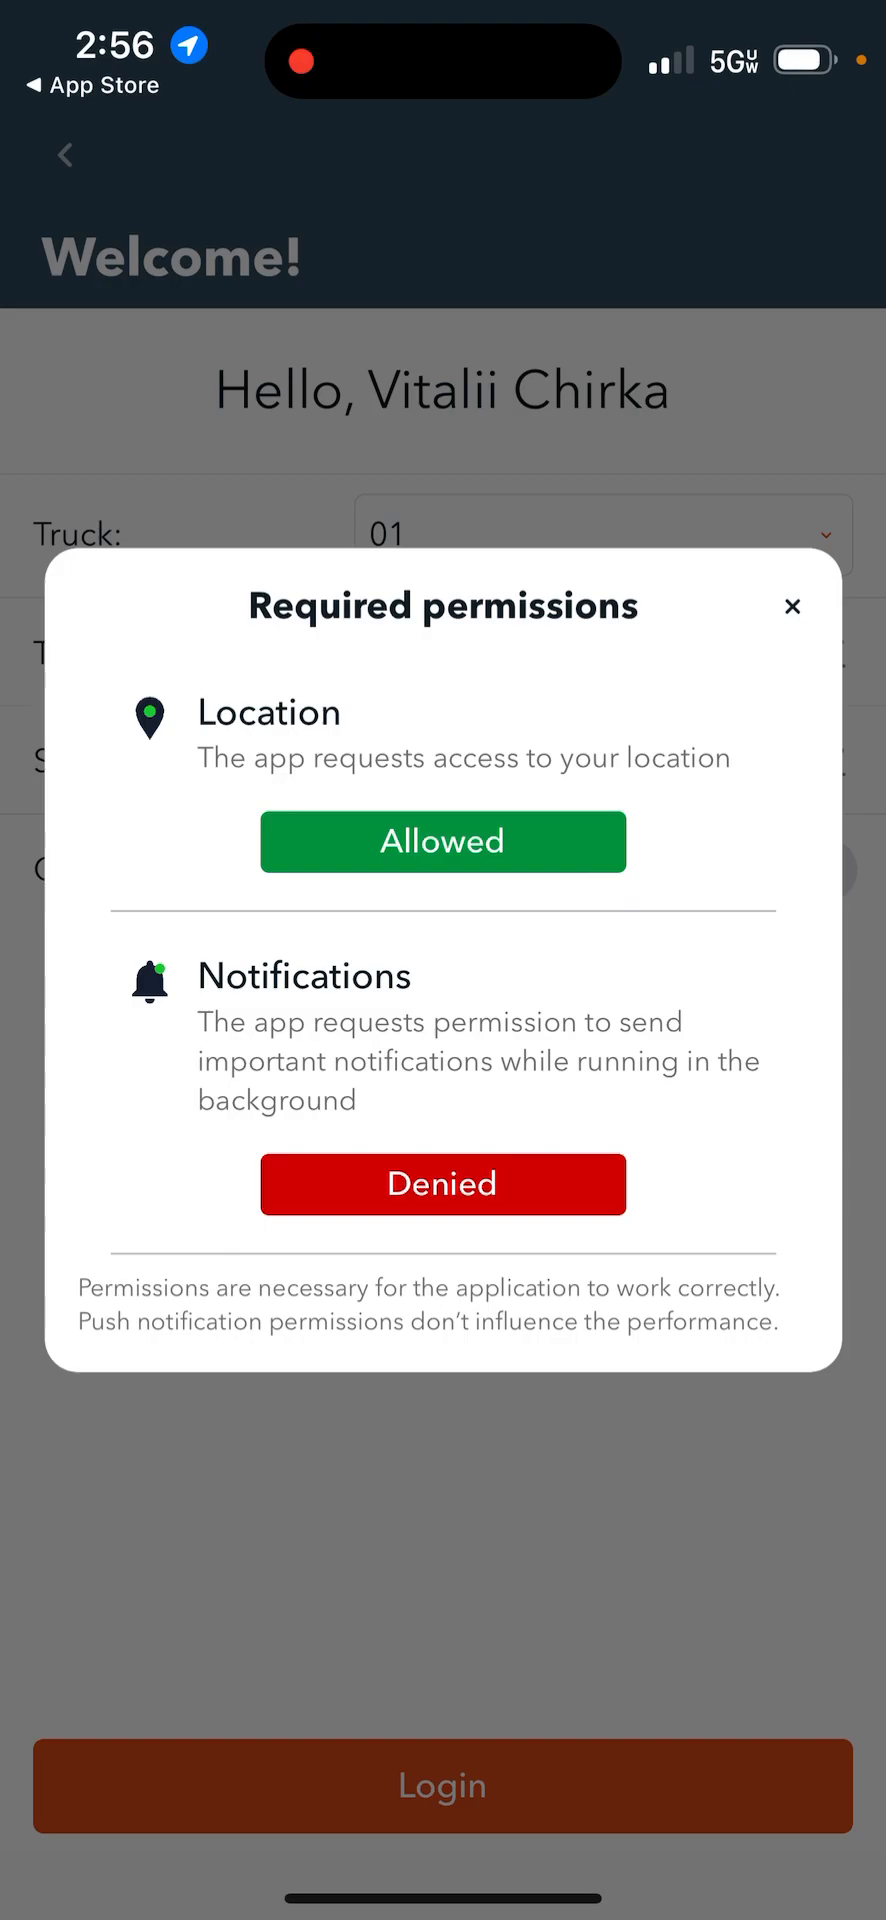
left_click(792, 606)
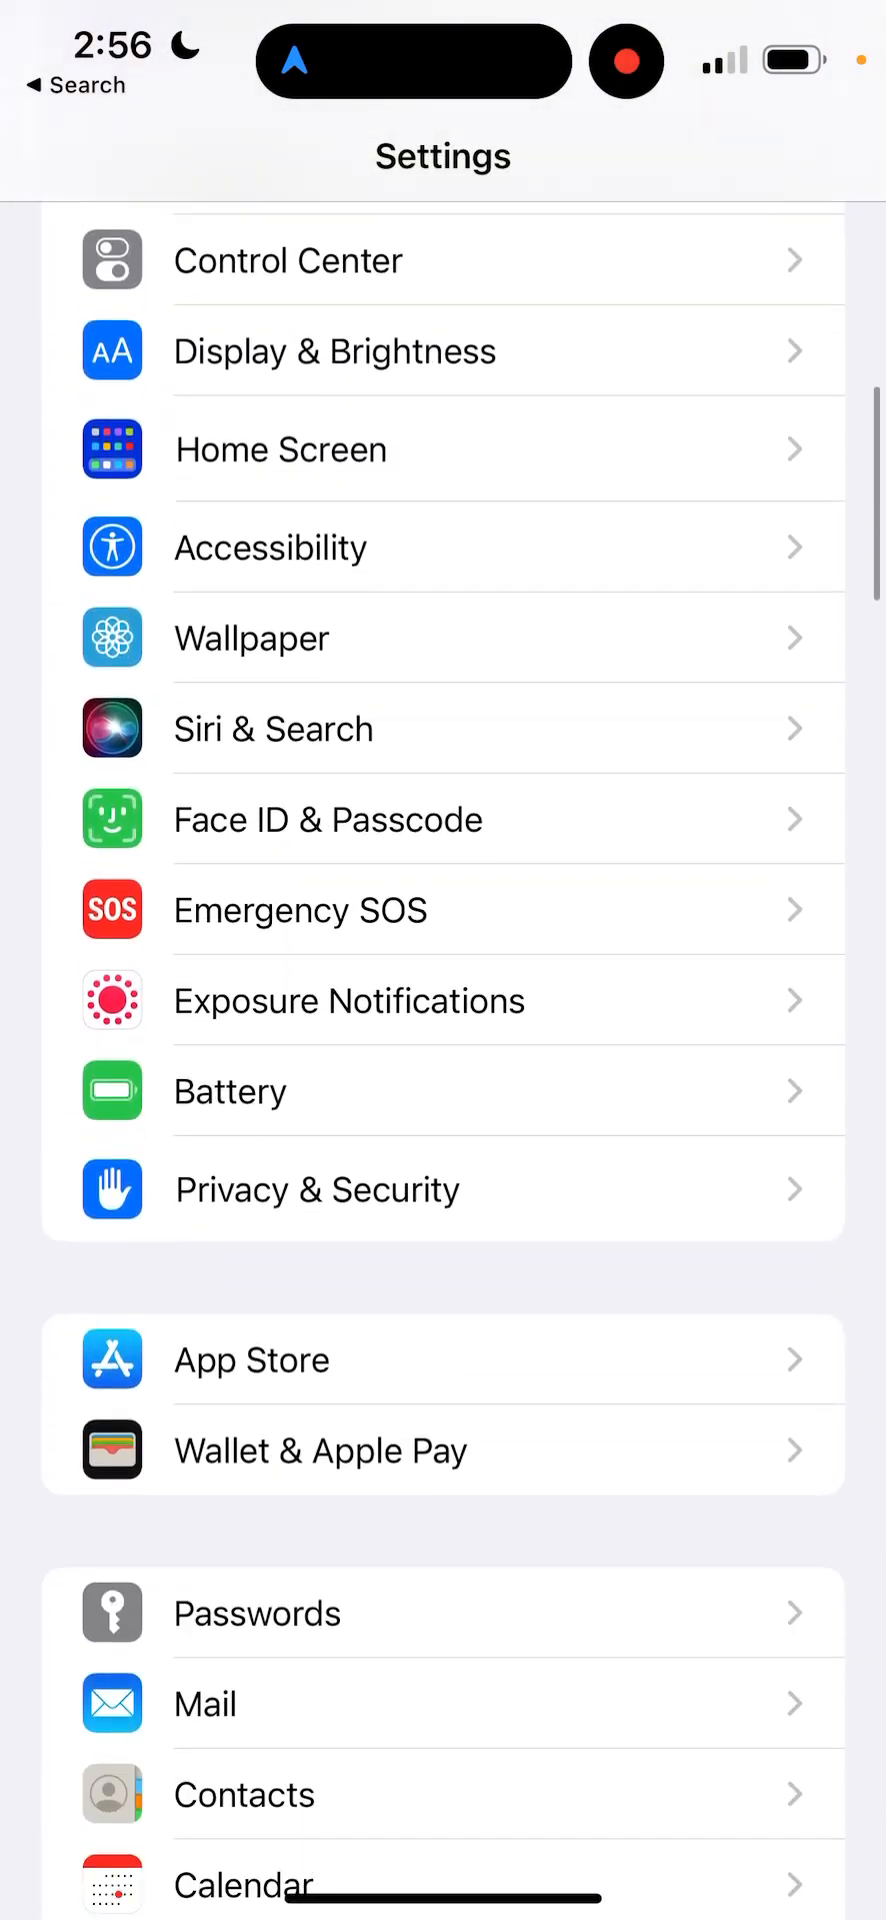
Scroll Settings down to Club ELD and bring up its Location access choices
scroll("down", 3)
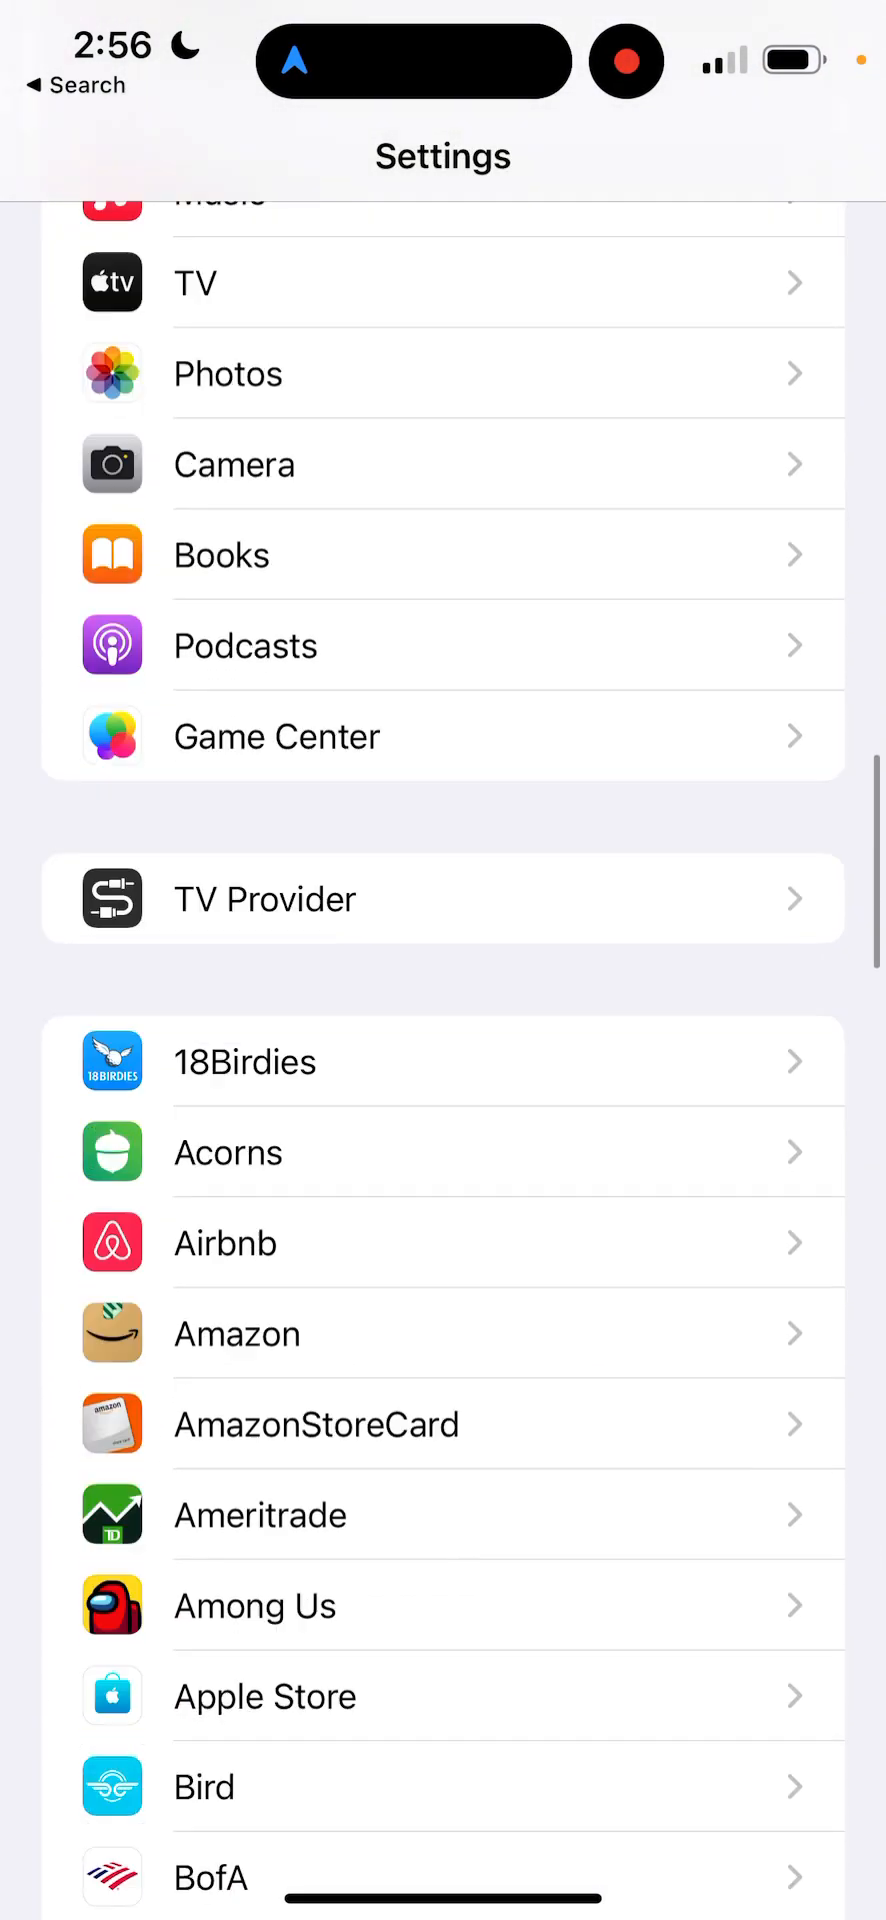
scroll("down", 3)
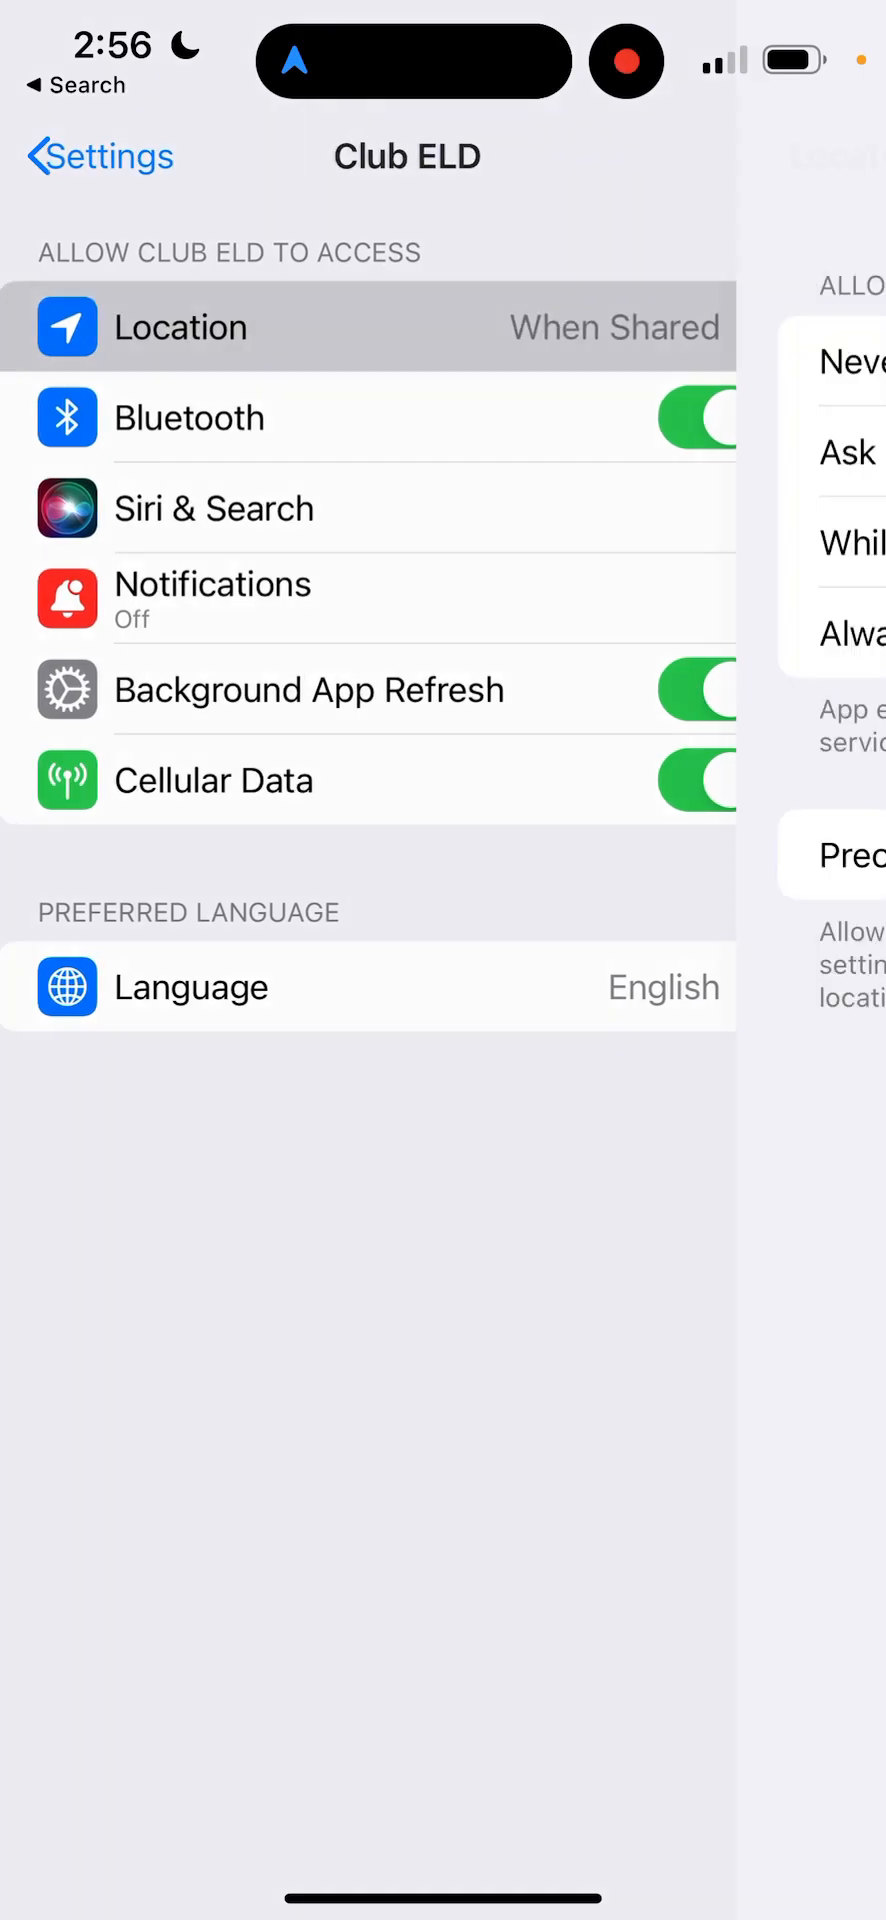
left_click(183, 326)
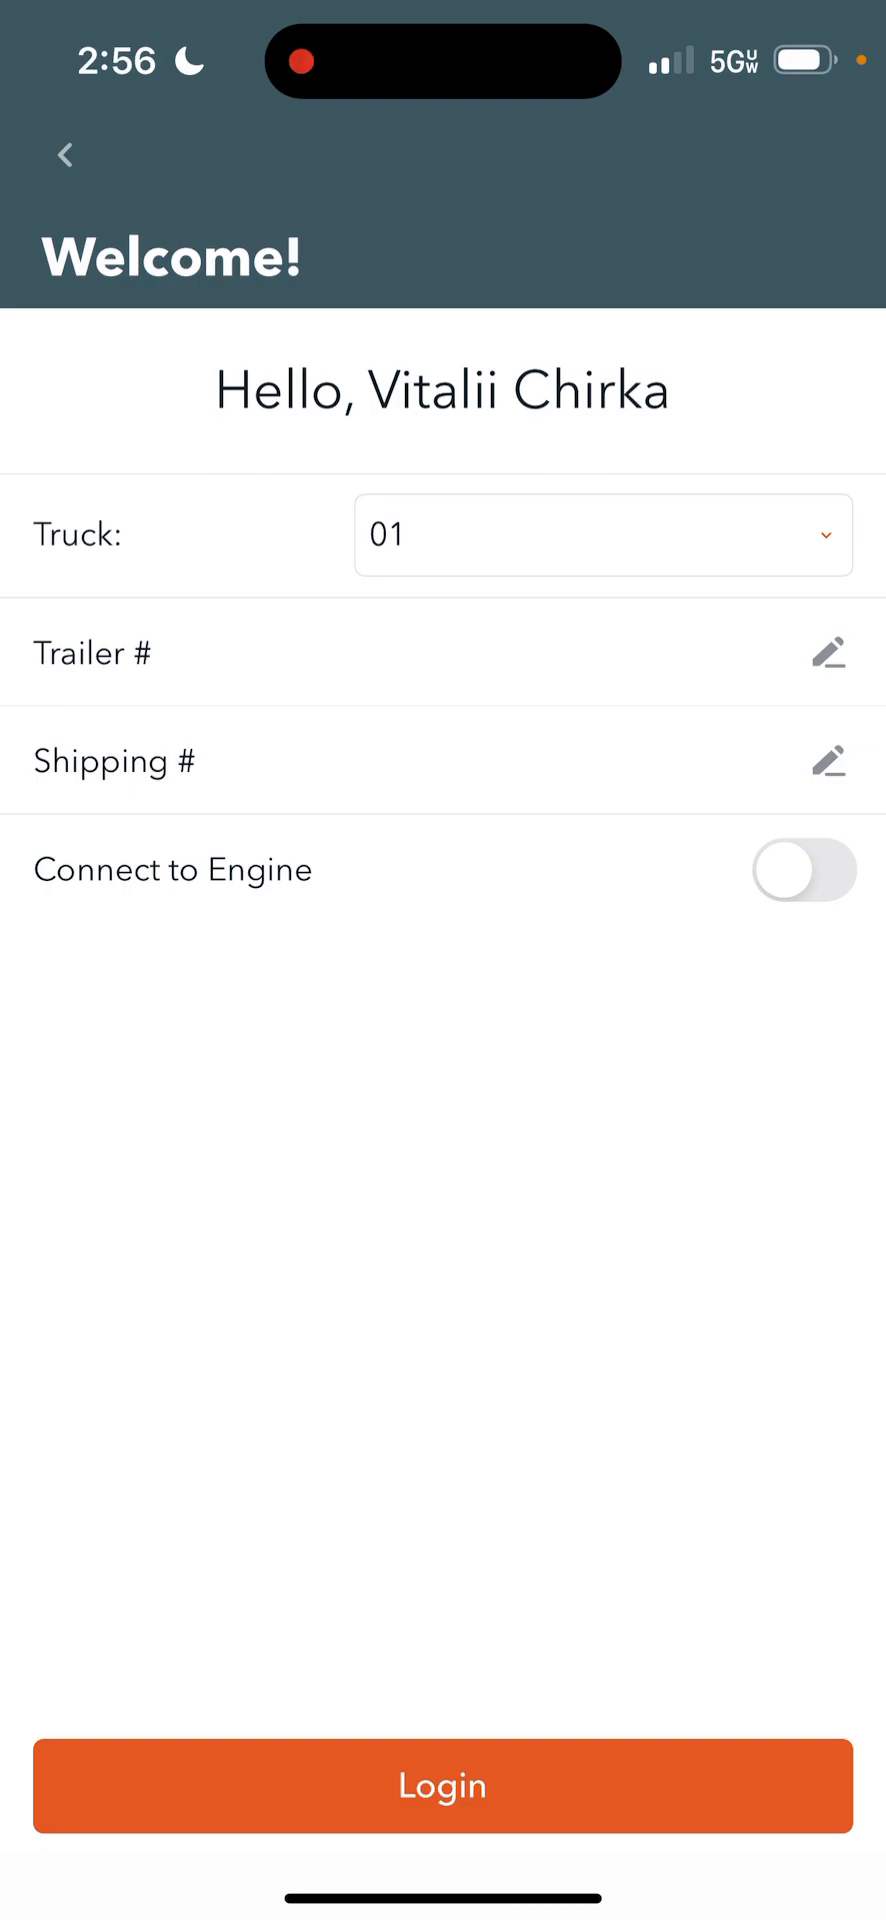
Log in to truck 01 on a disconnected truck with empty numbers and dismiss the certification notice
left_click(441, 1787)
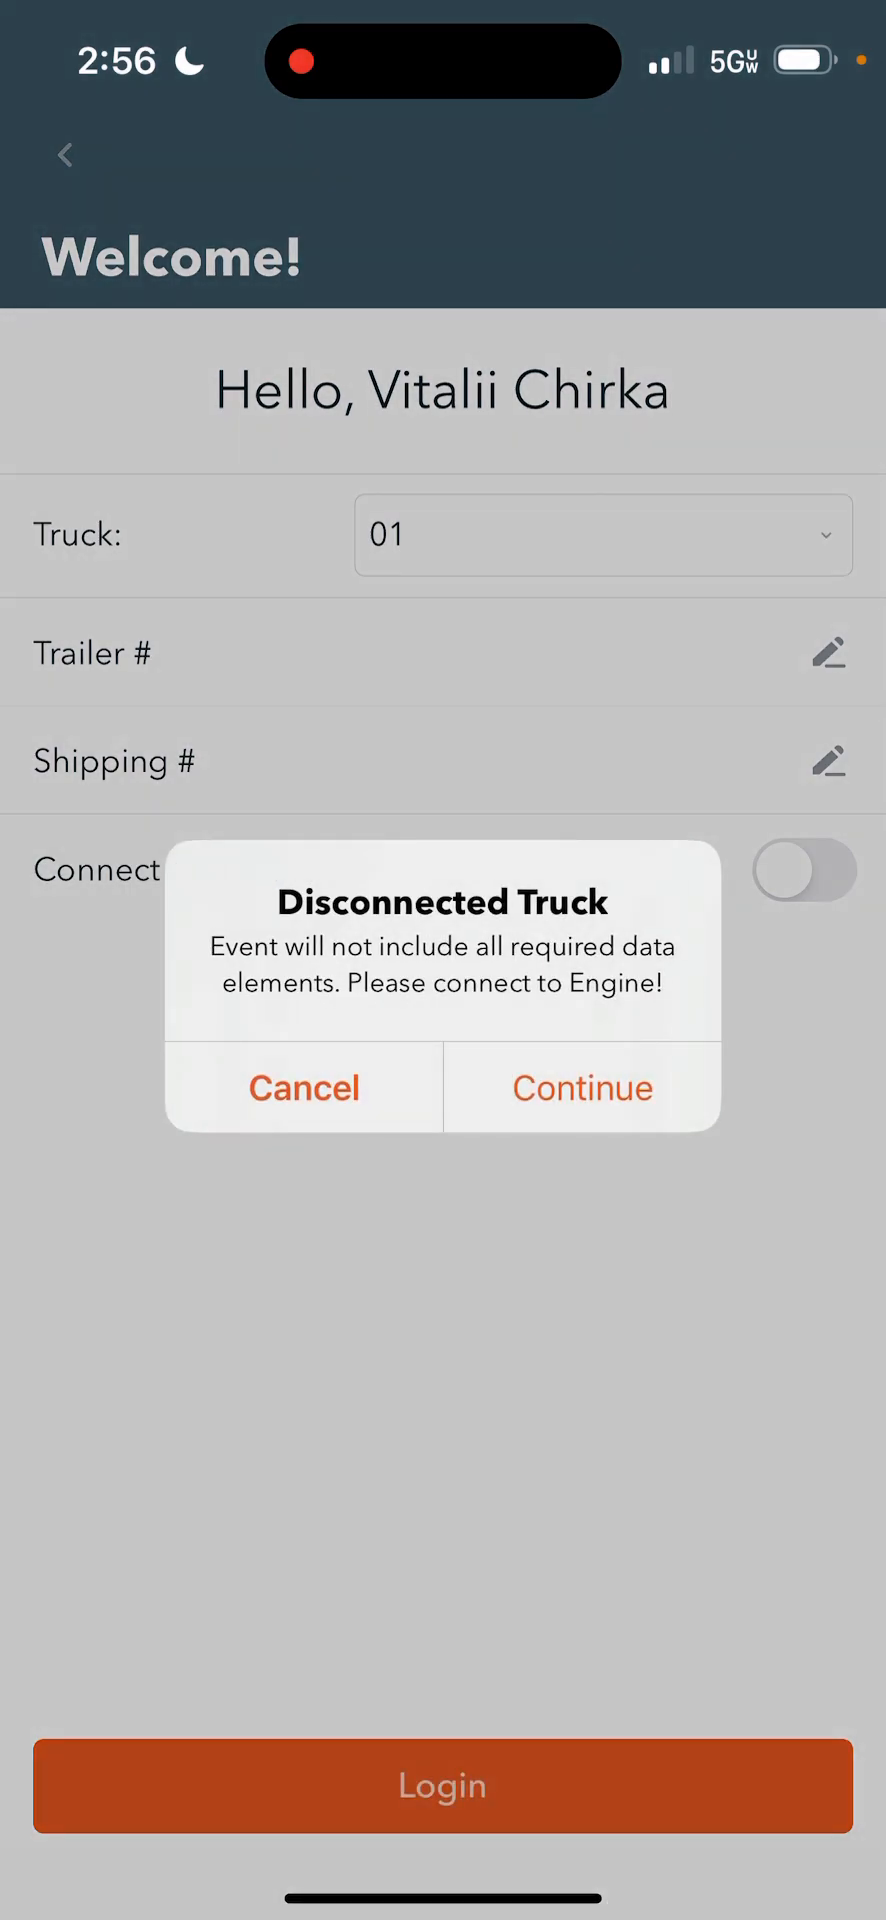
left_click(581, 1087)
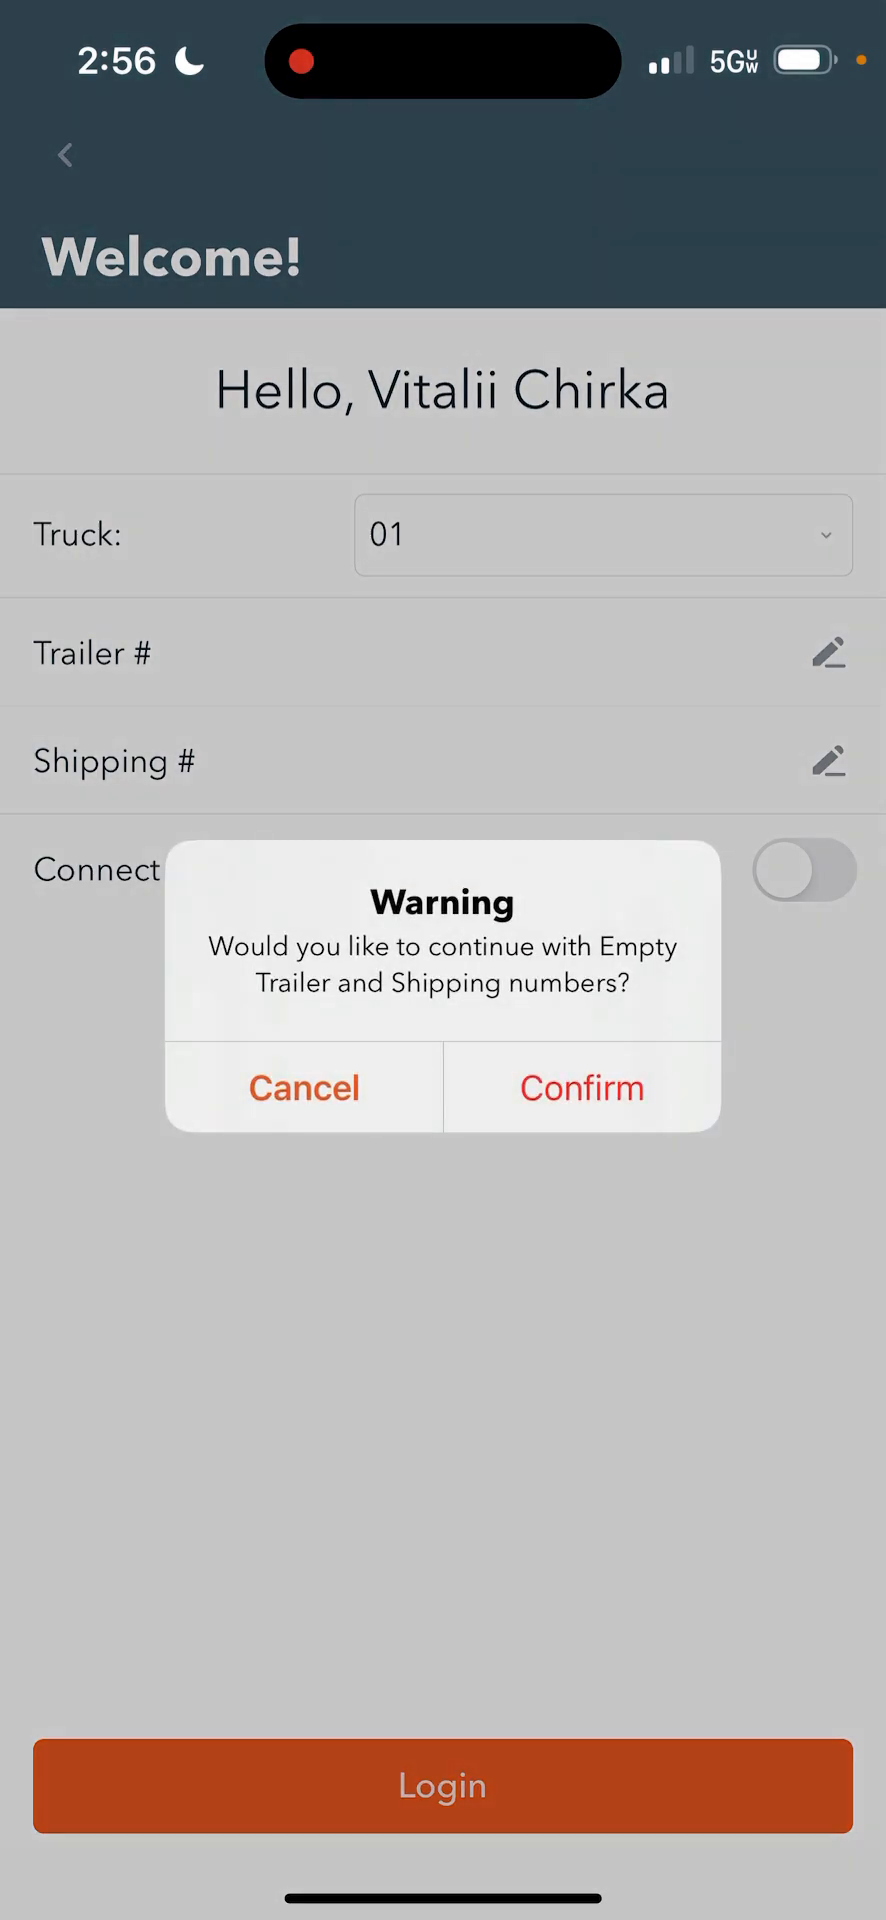
left_click(581, 1087)
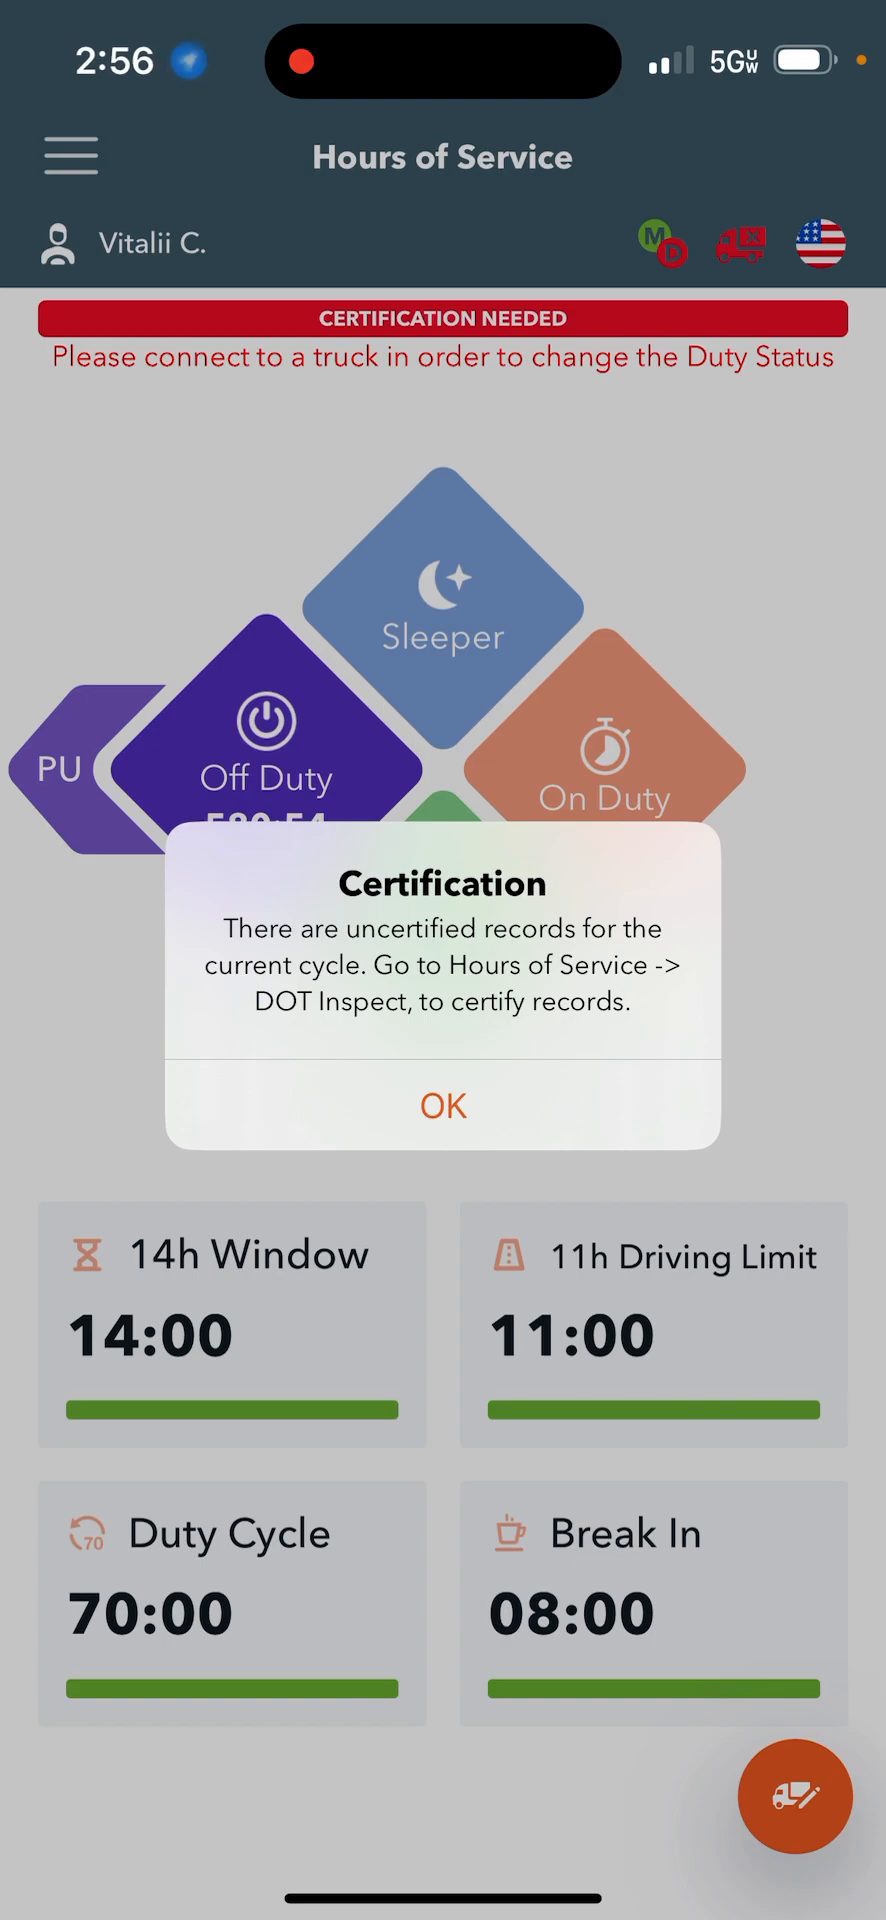
left_click(441, 1106)
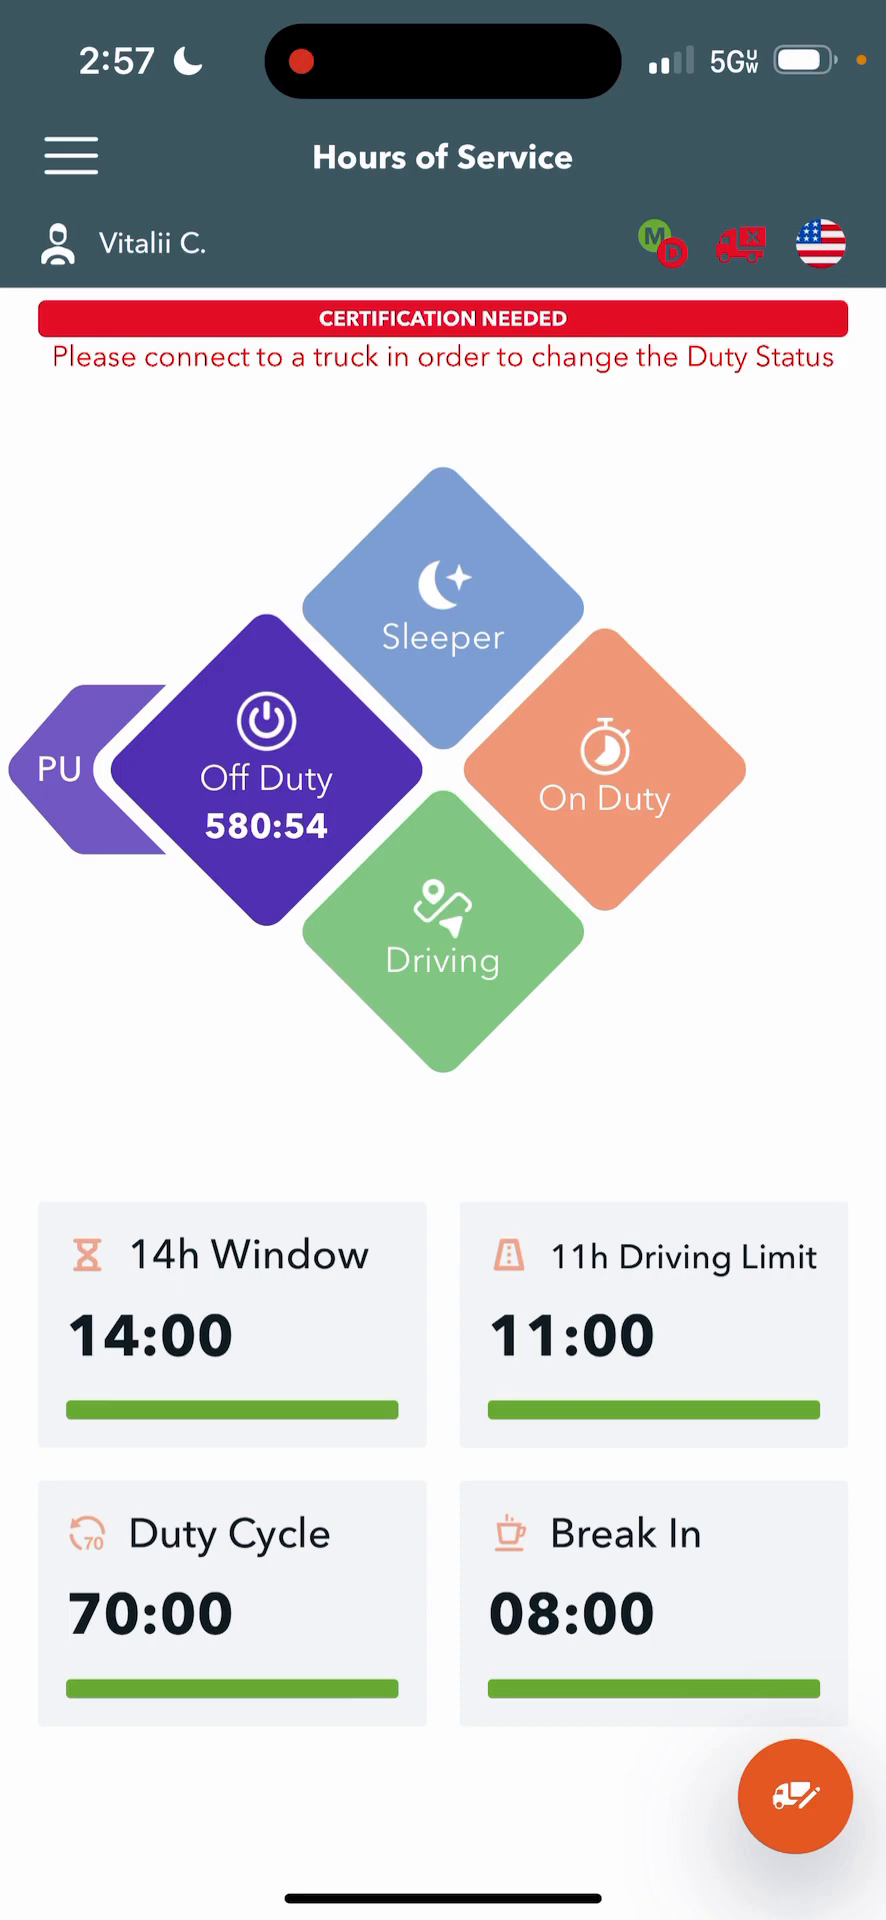
Use the floating menu to go from Hours of Service to the daily Log page
left_click(795, 1796)
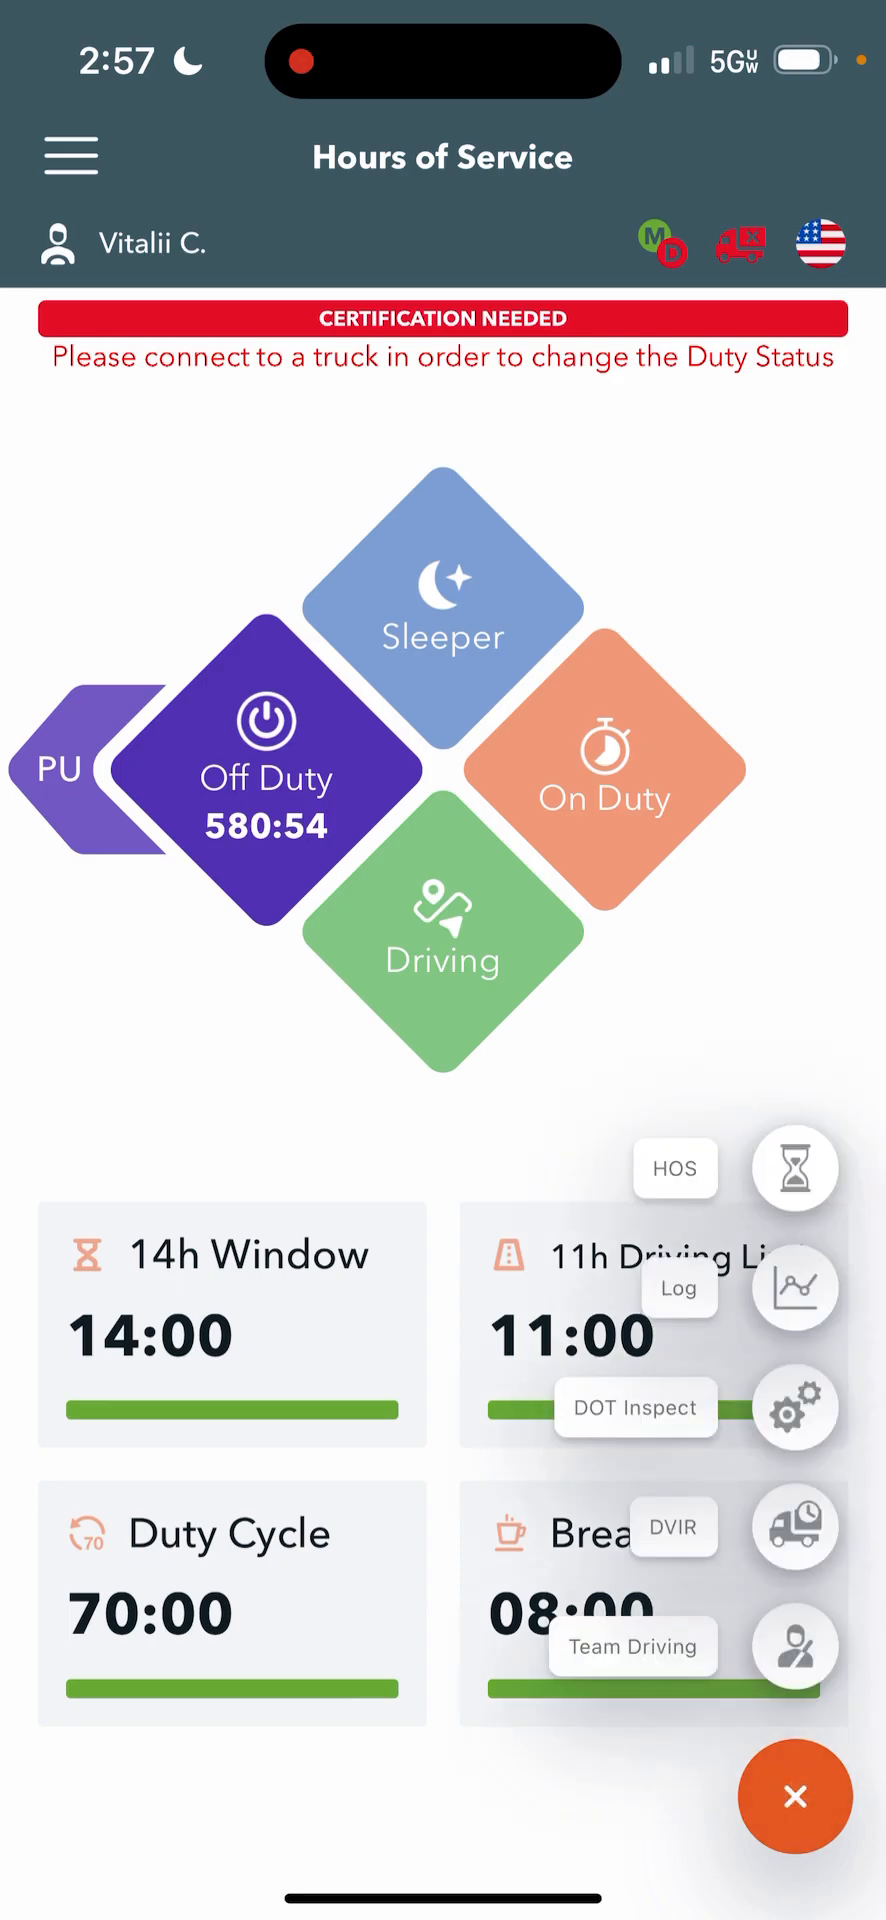
left_click(794, 1795)
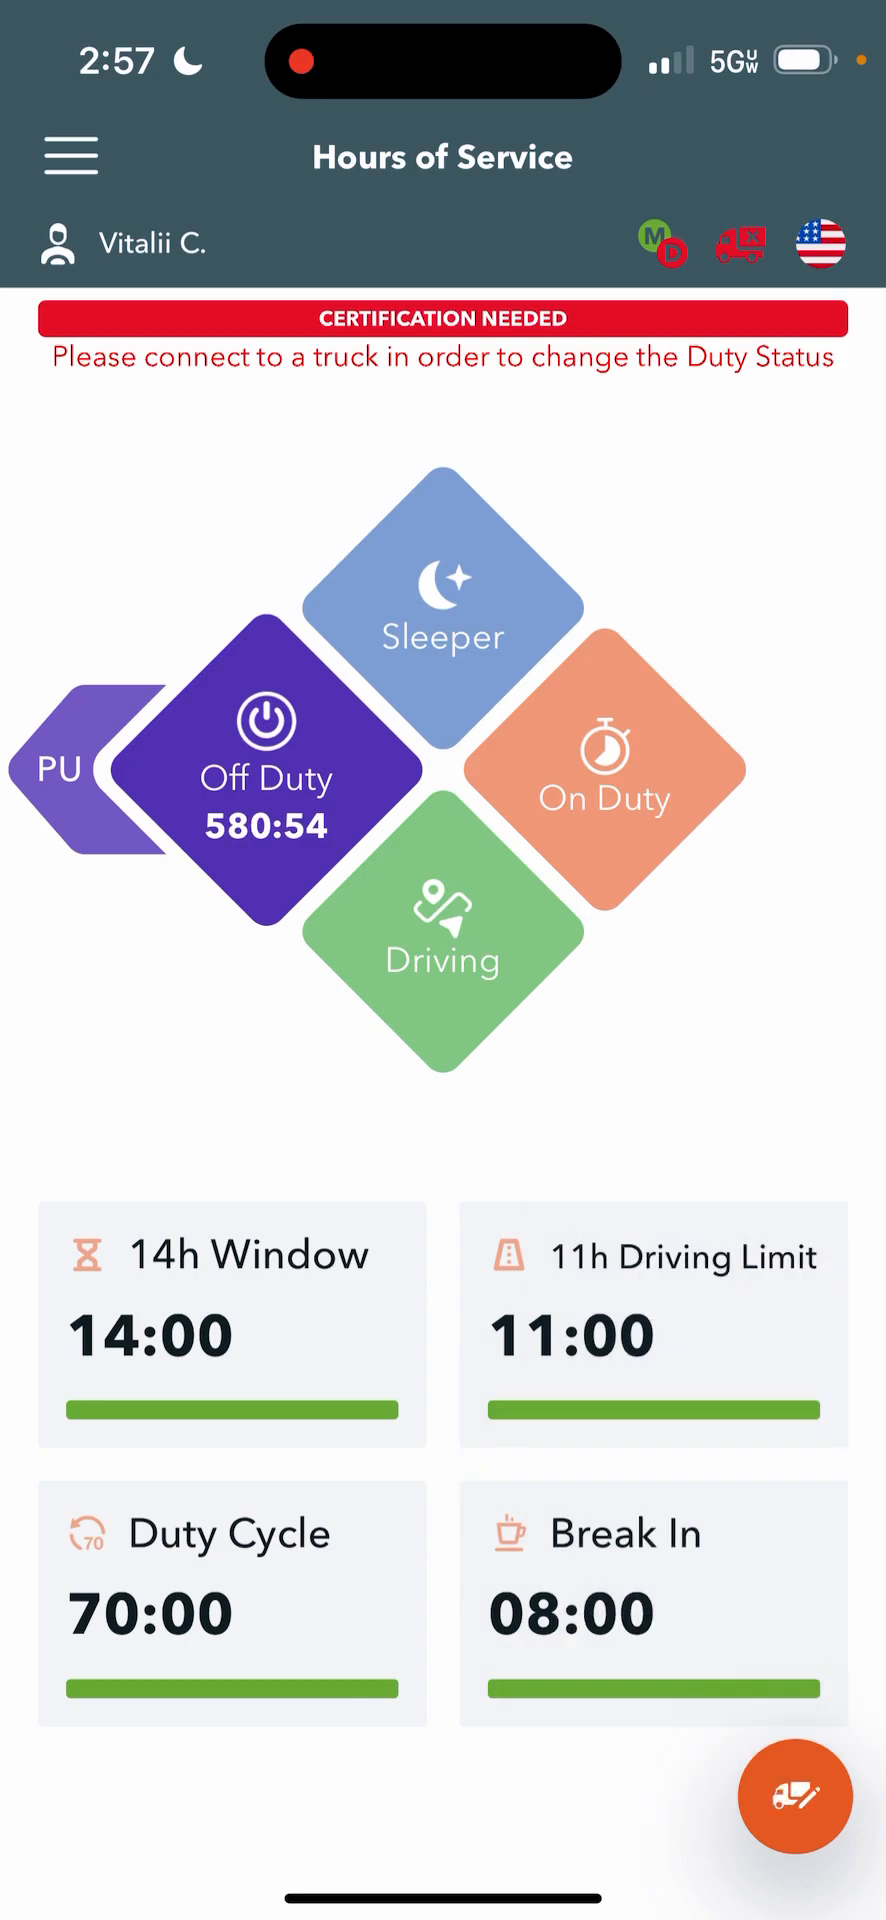
left_click(795, 1795)
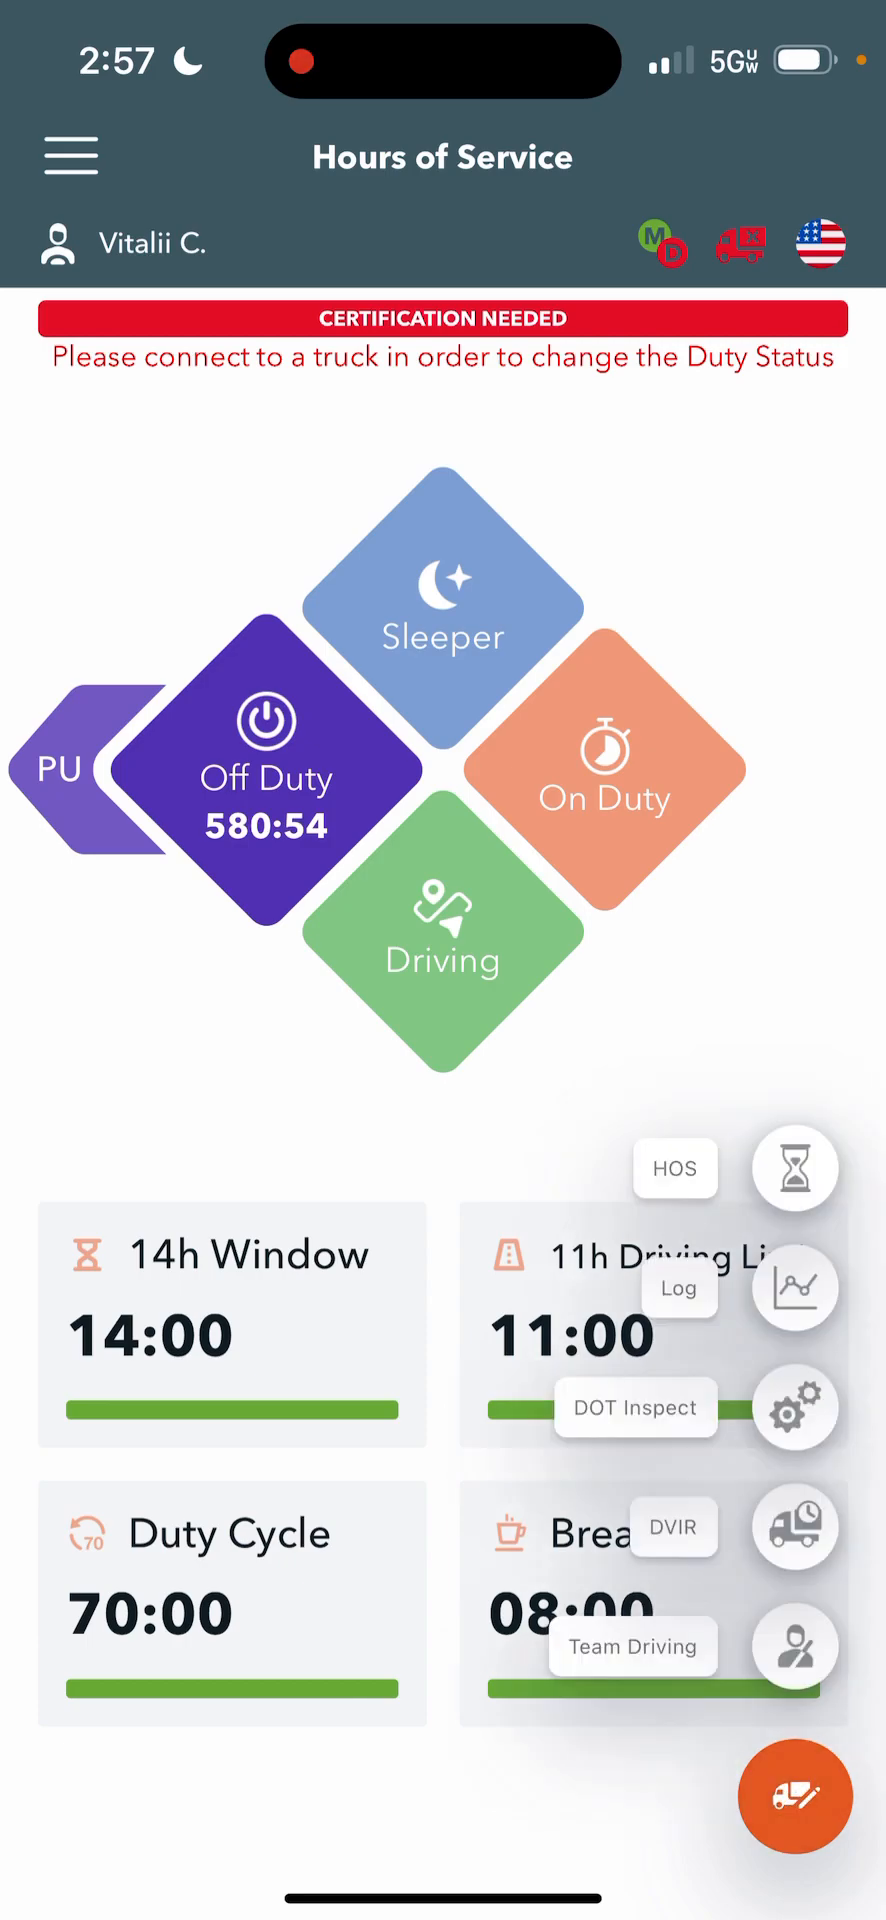
left_click(794, 1798)
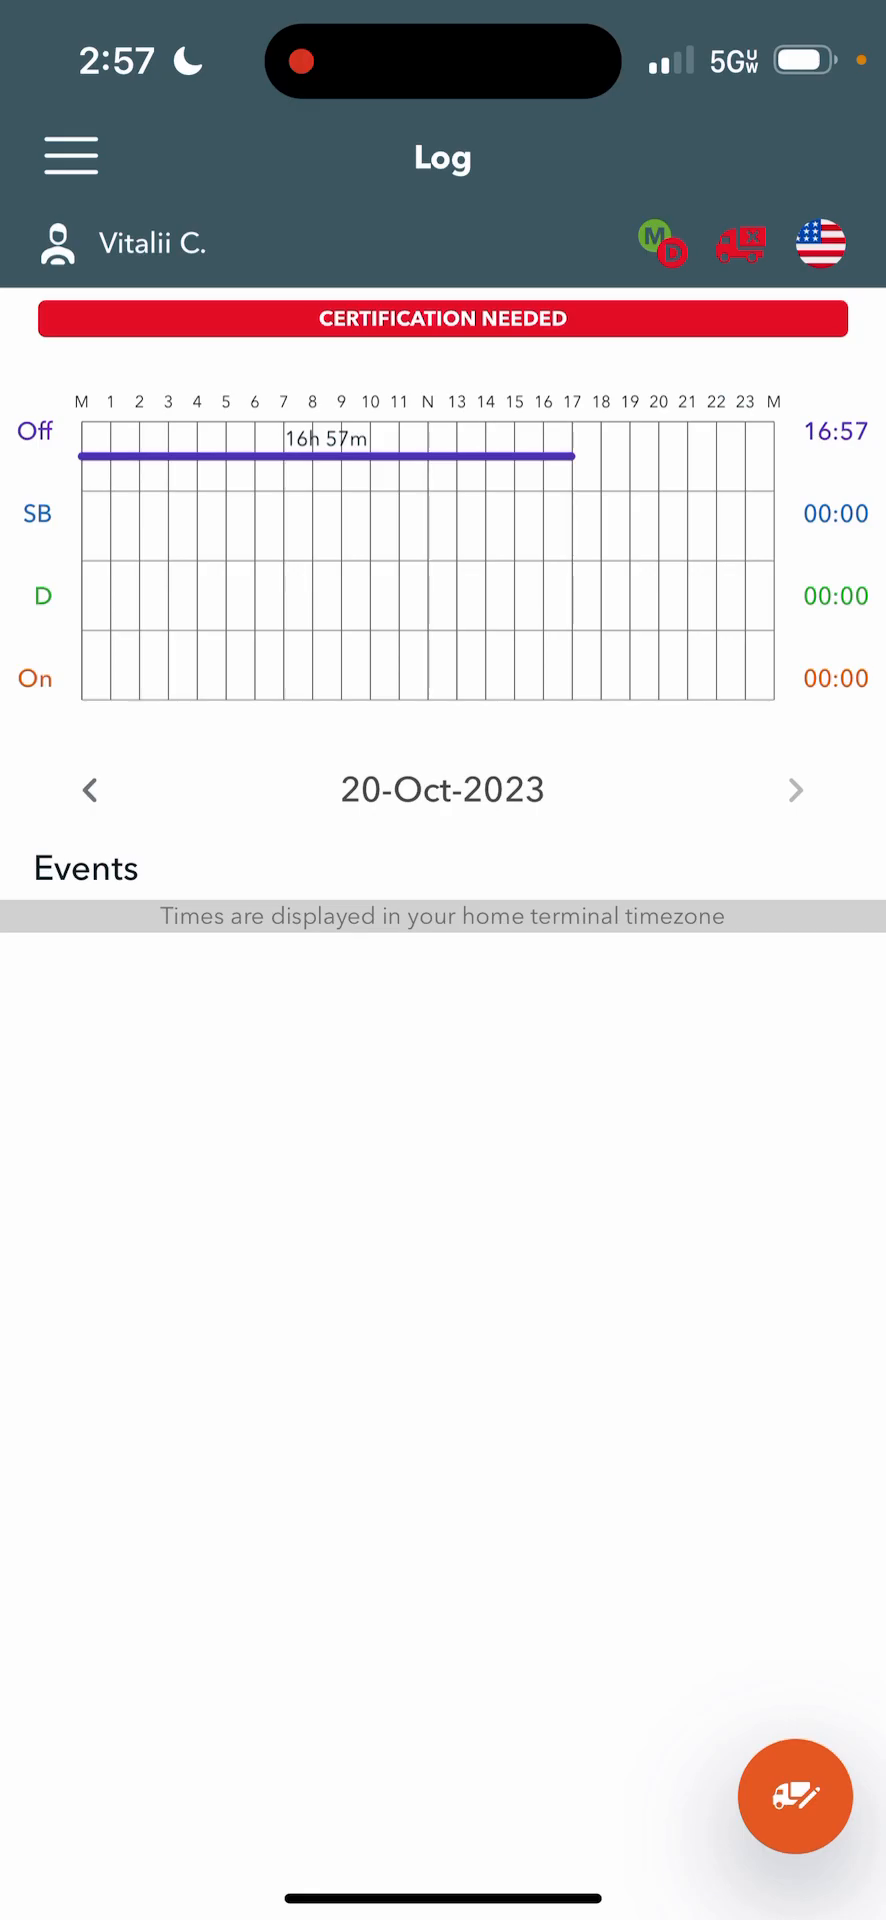
From the Log page, use the floating menu to reach the DOT Inspect page
left_click(794, 1797)
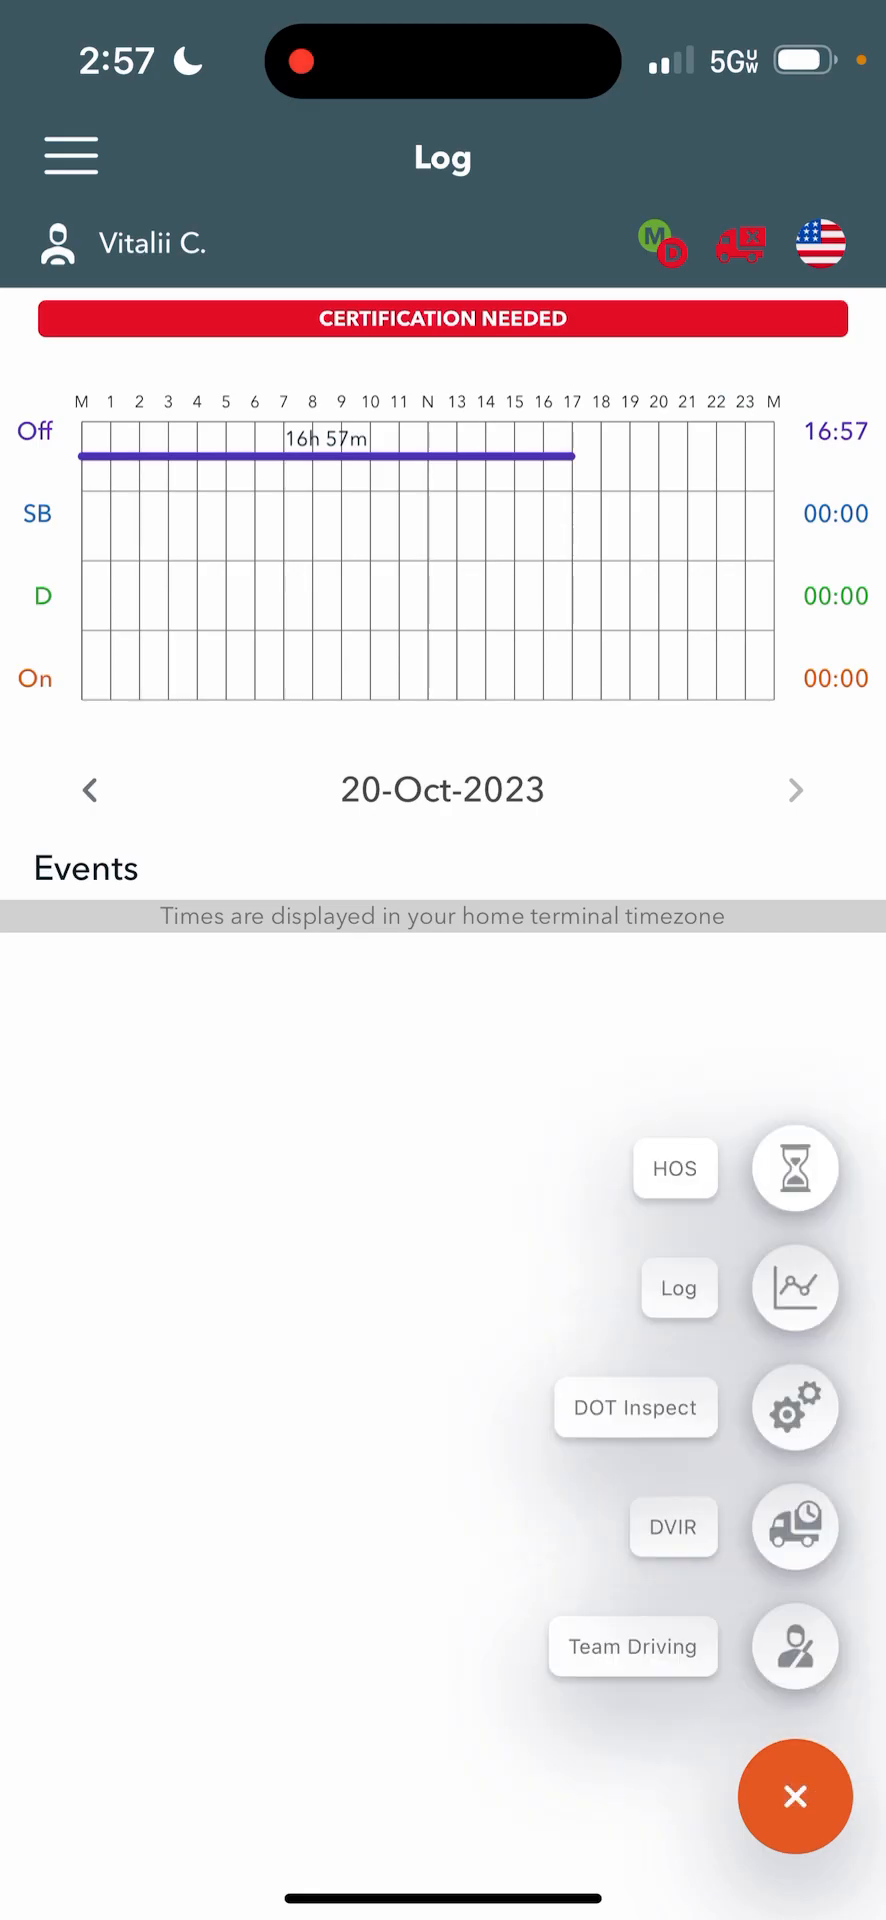
left_click(635, 1406)
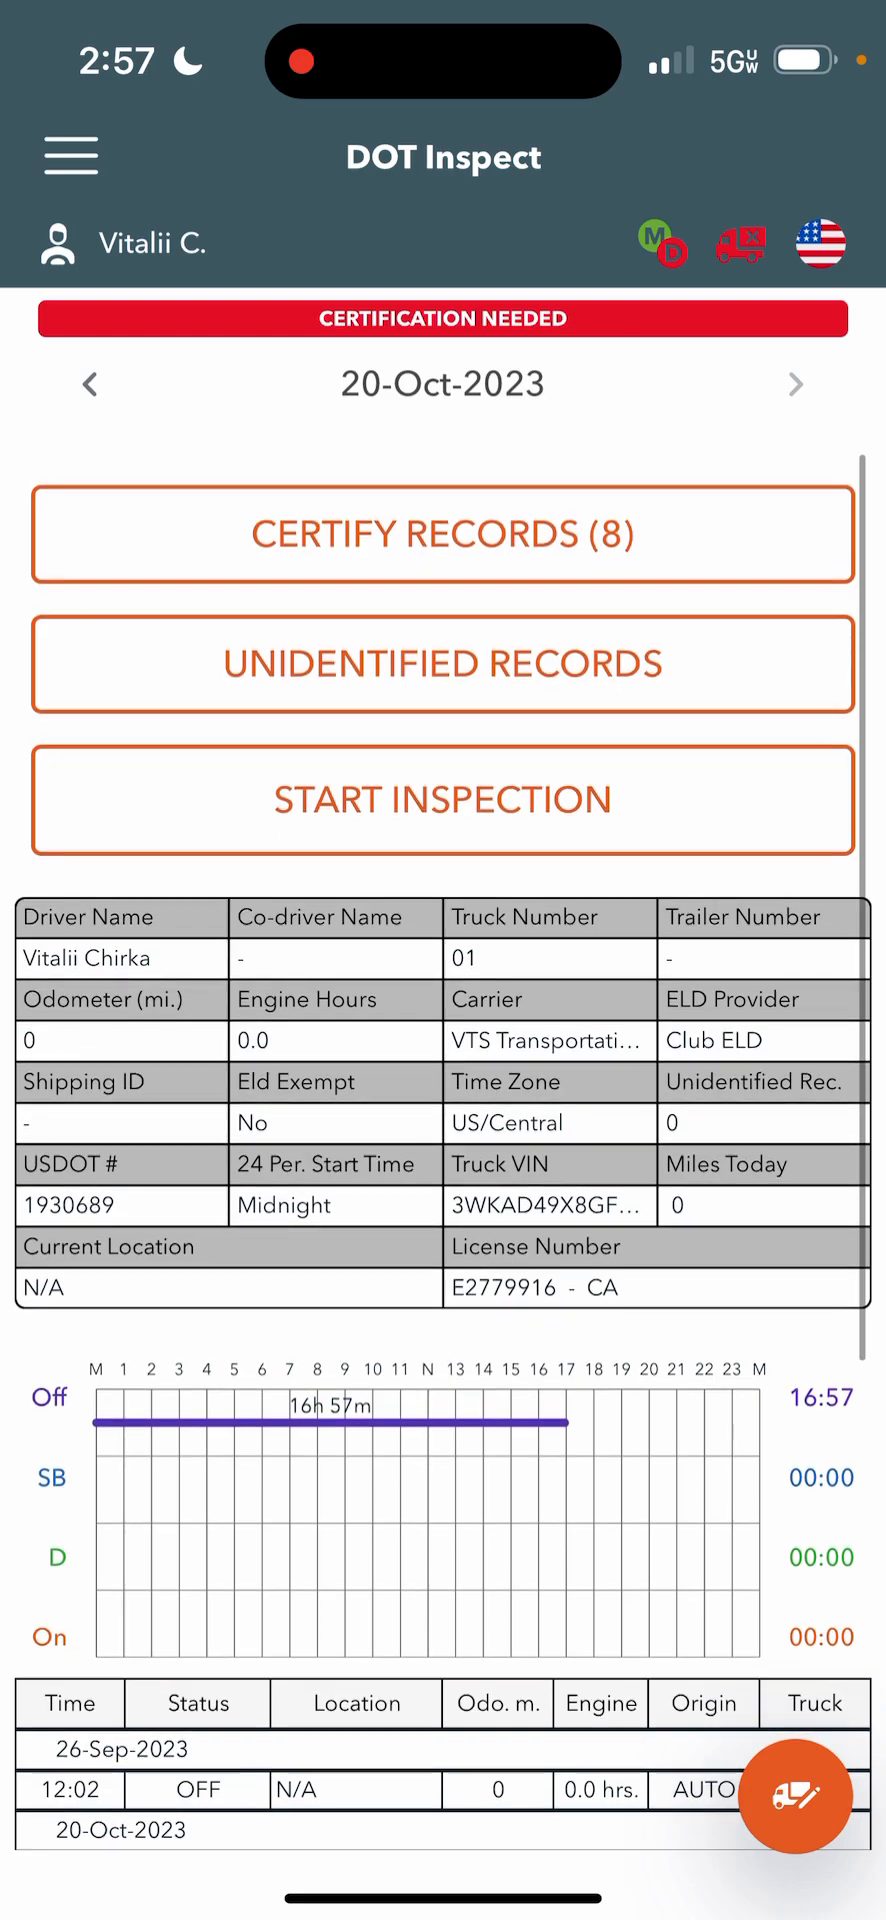
Start an inspection, transfer data to police, dismiss the signature pad unsigned and scroll to the compliance certificate
left_click(442, 801)
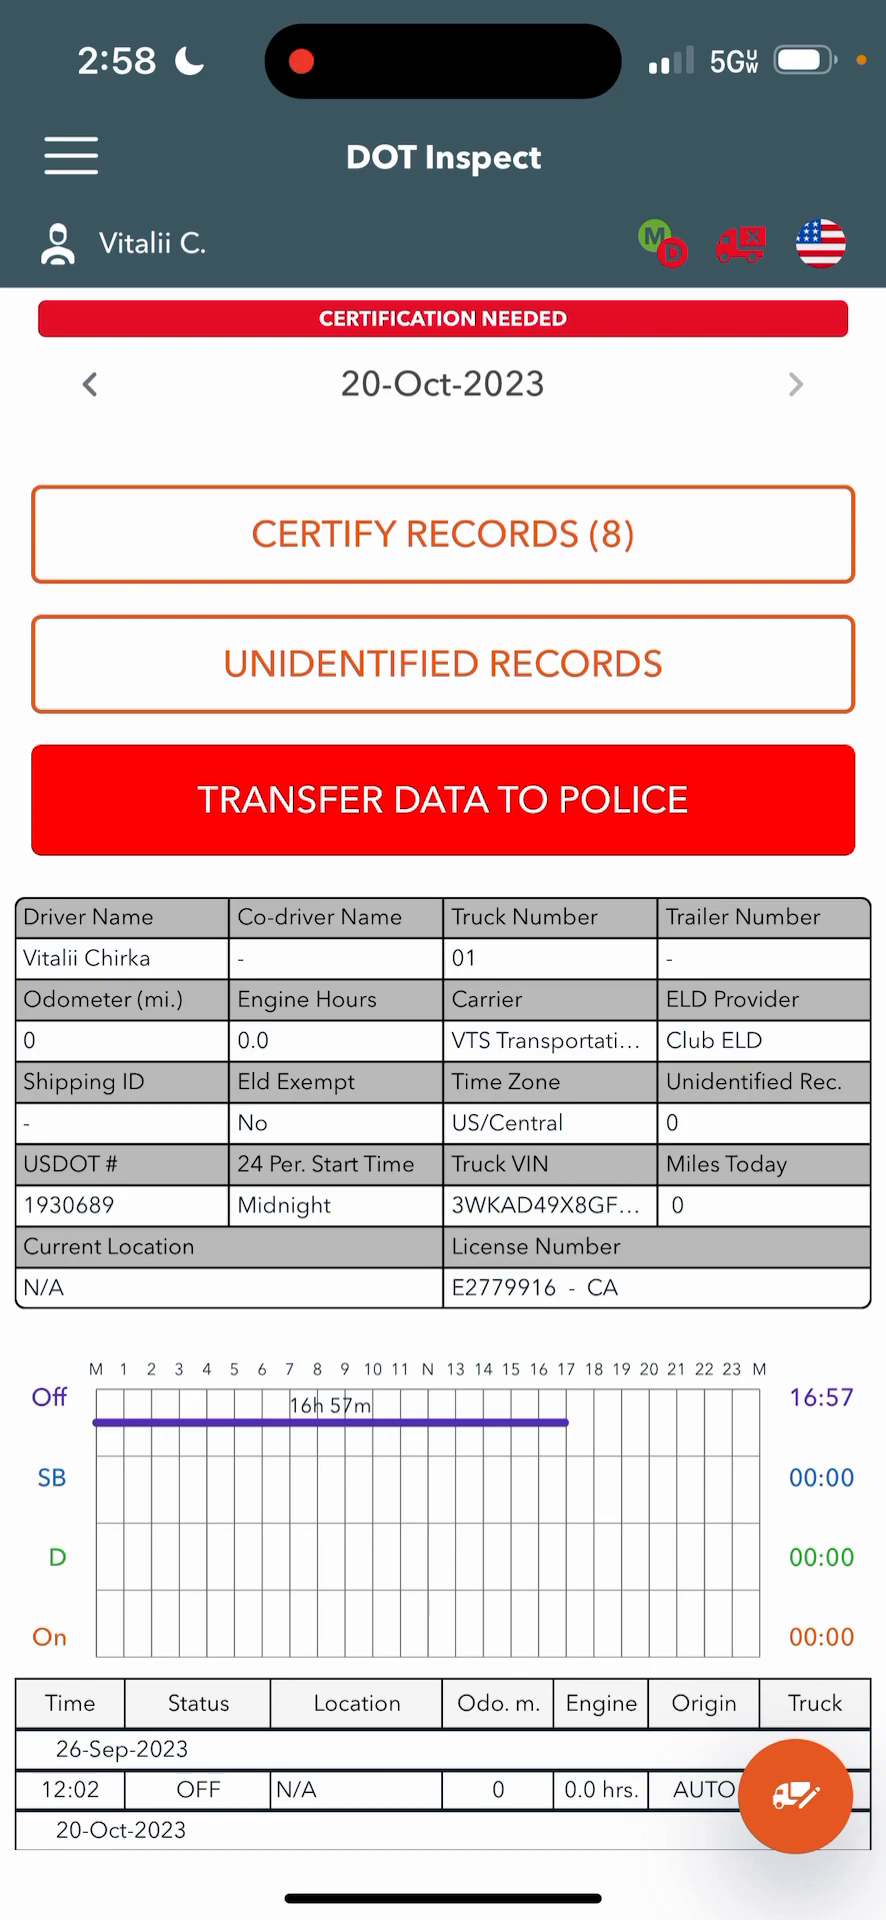
left_click(443, 799)
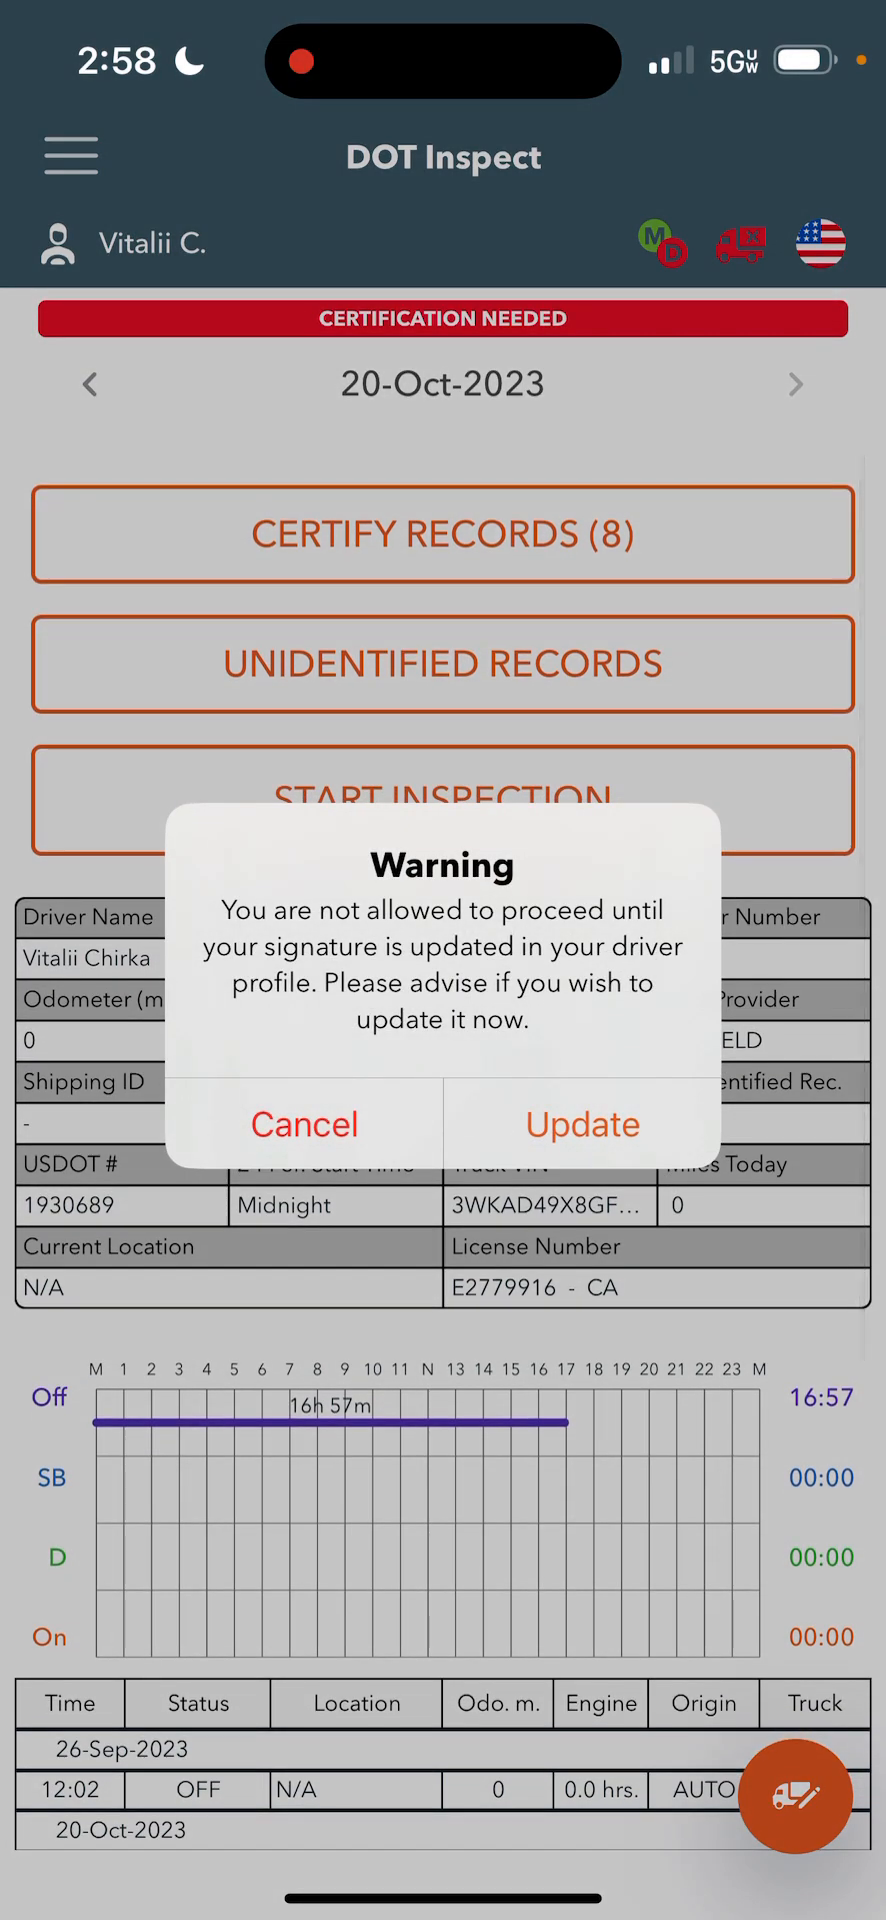
left_click(583, 1124)
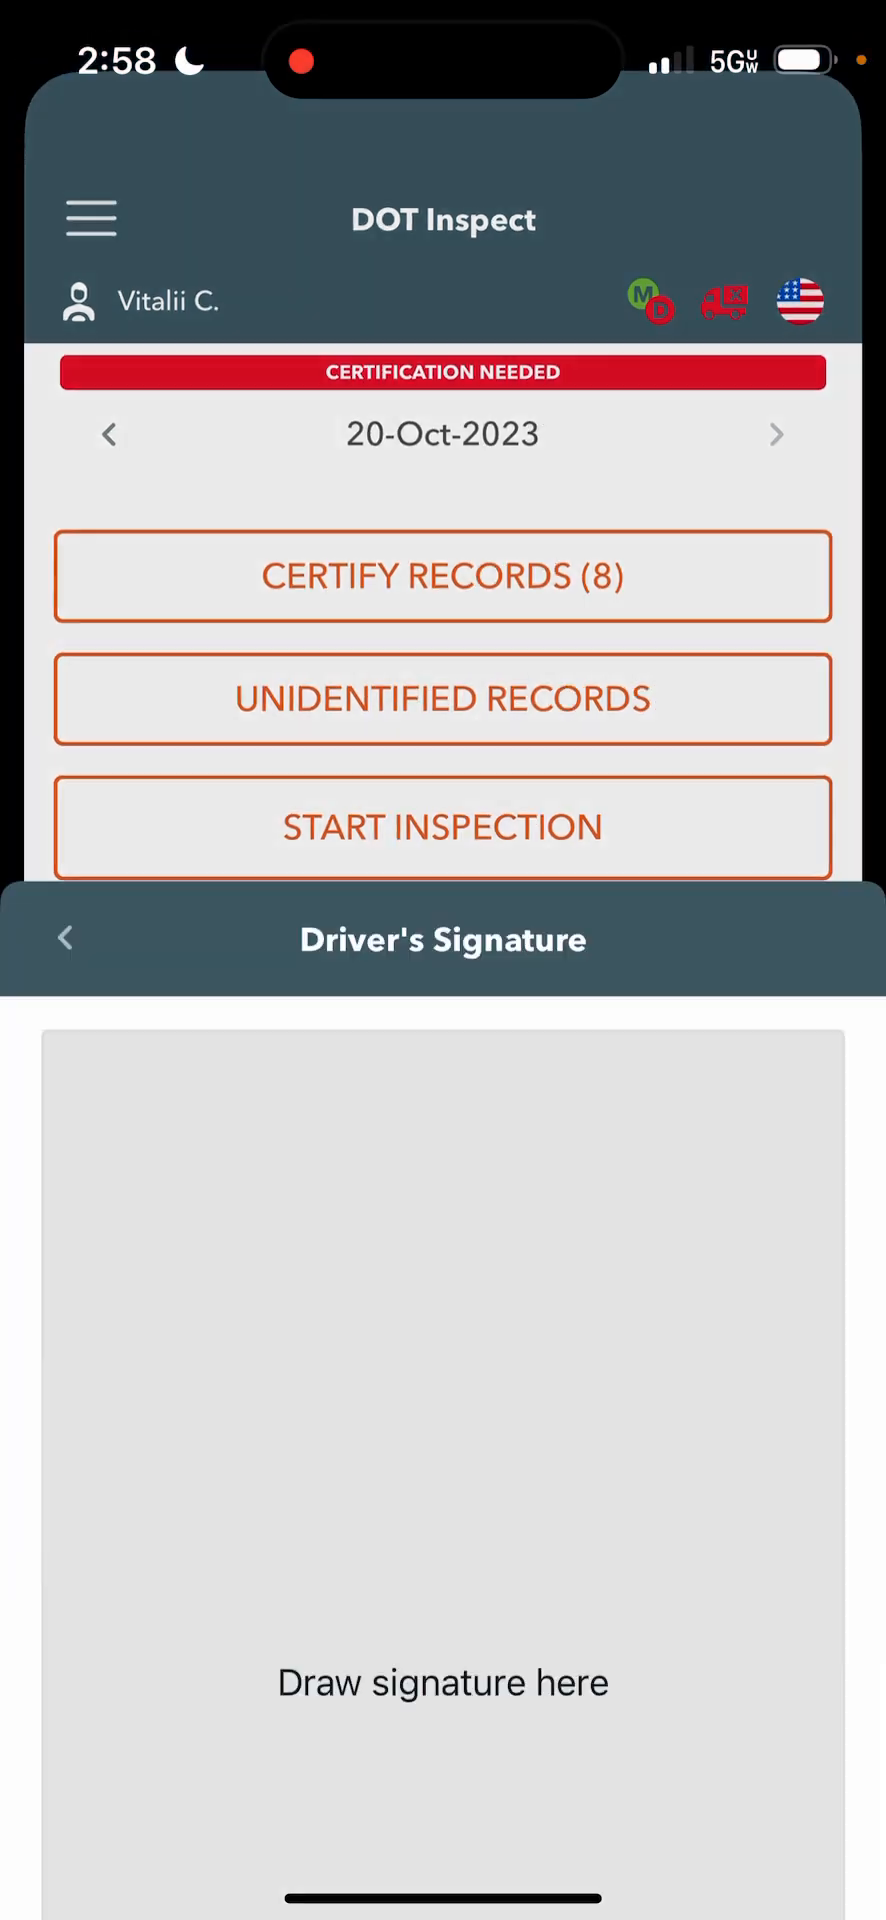
left_click_drag(245, 1053, 673, 759)
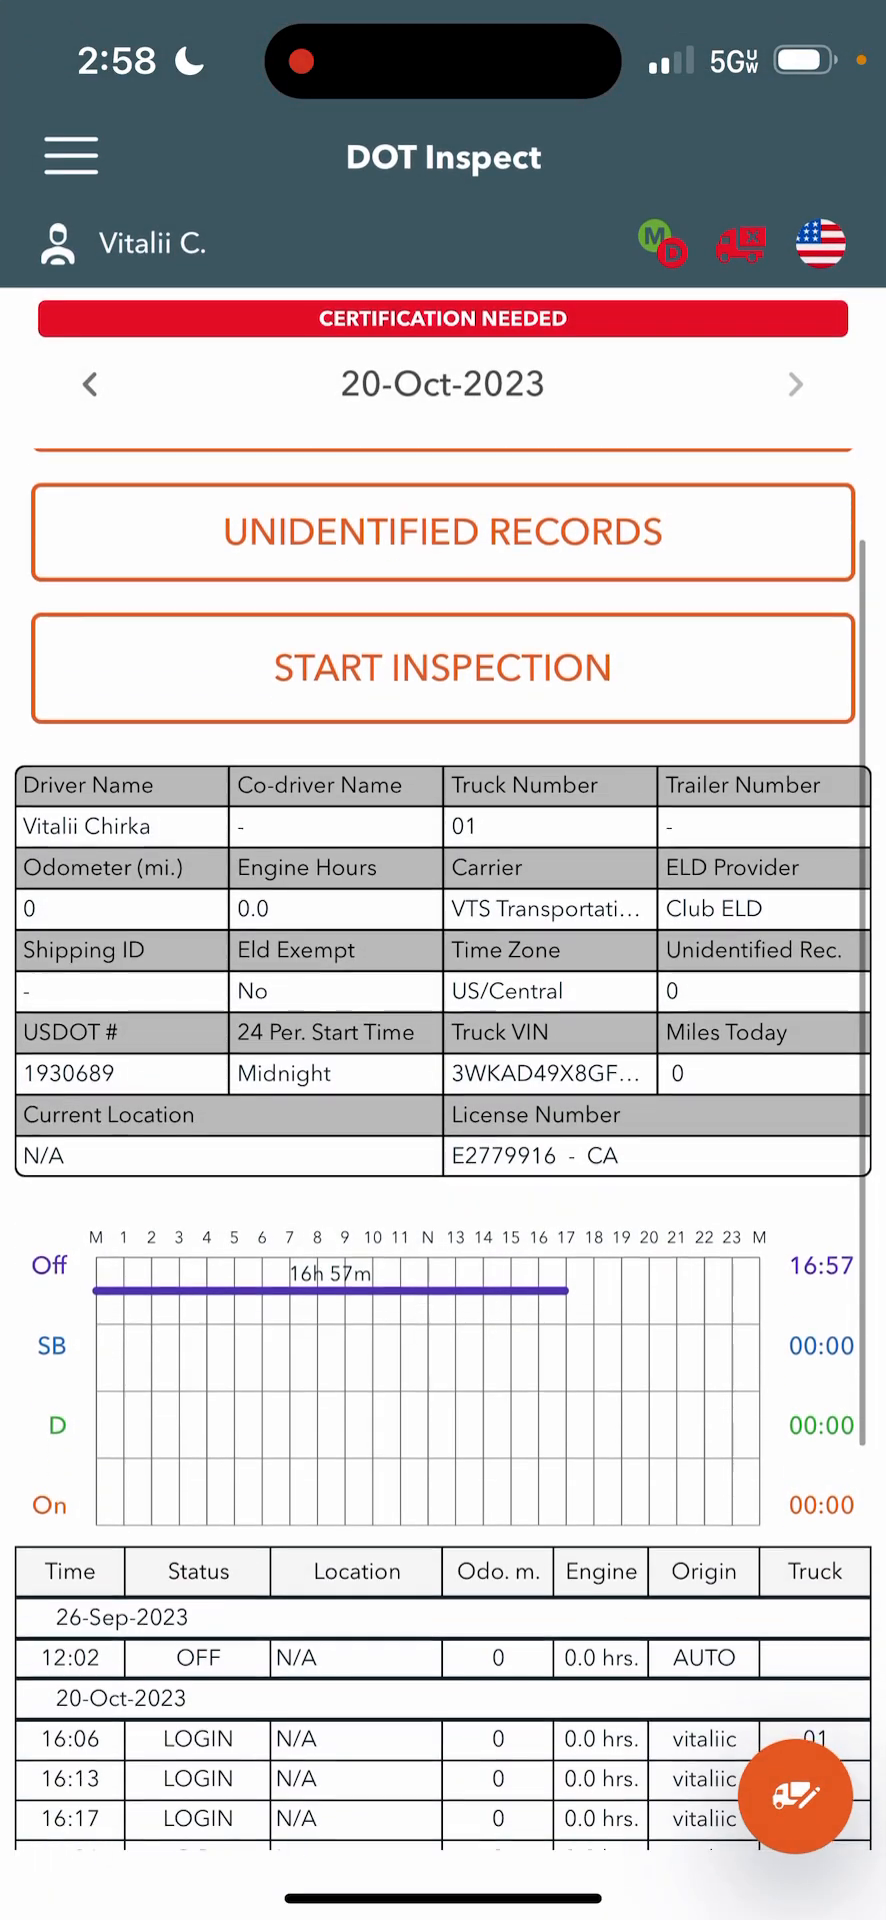
scroll("down", 3)
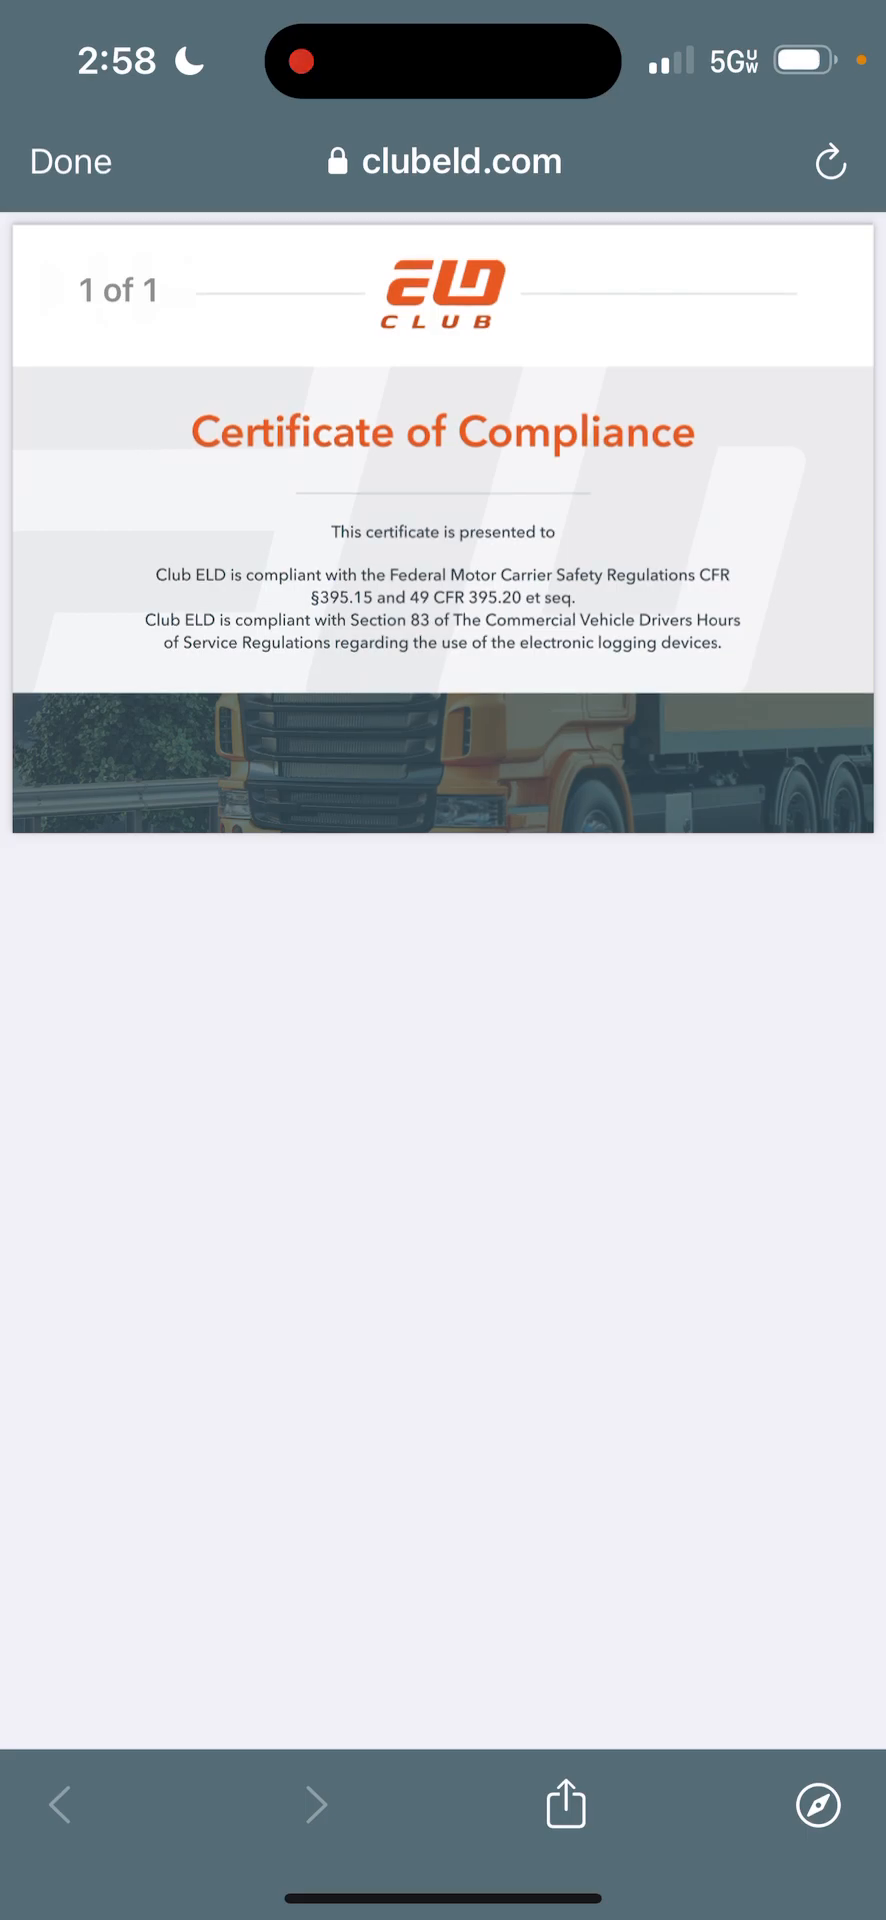
Close the certificate, browse the ELD Cab Card and return to the top of DOT Inspect with shortcuts open
left_click(70, 162)
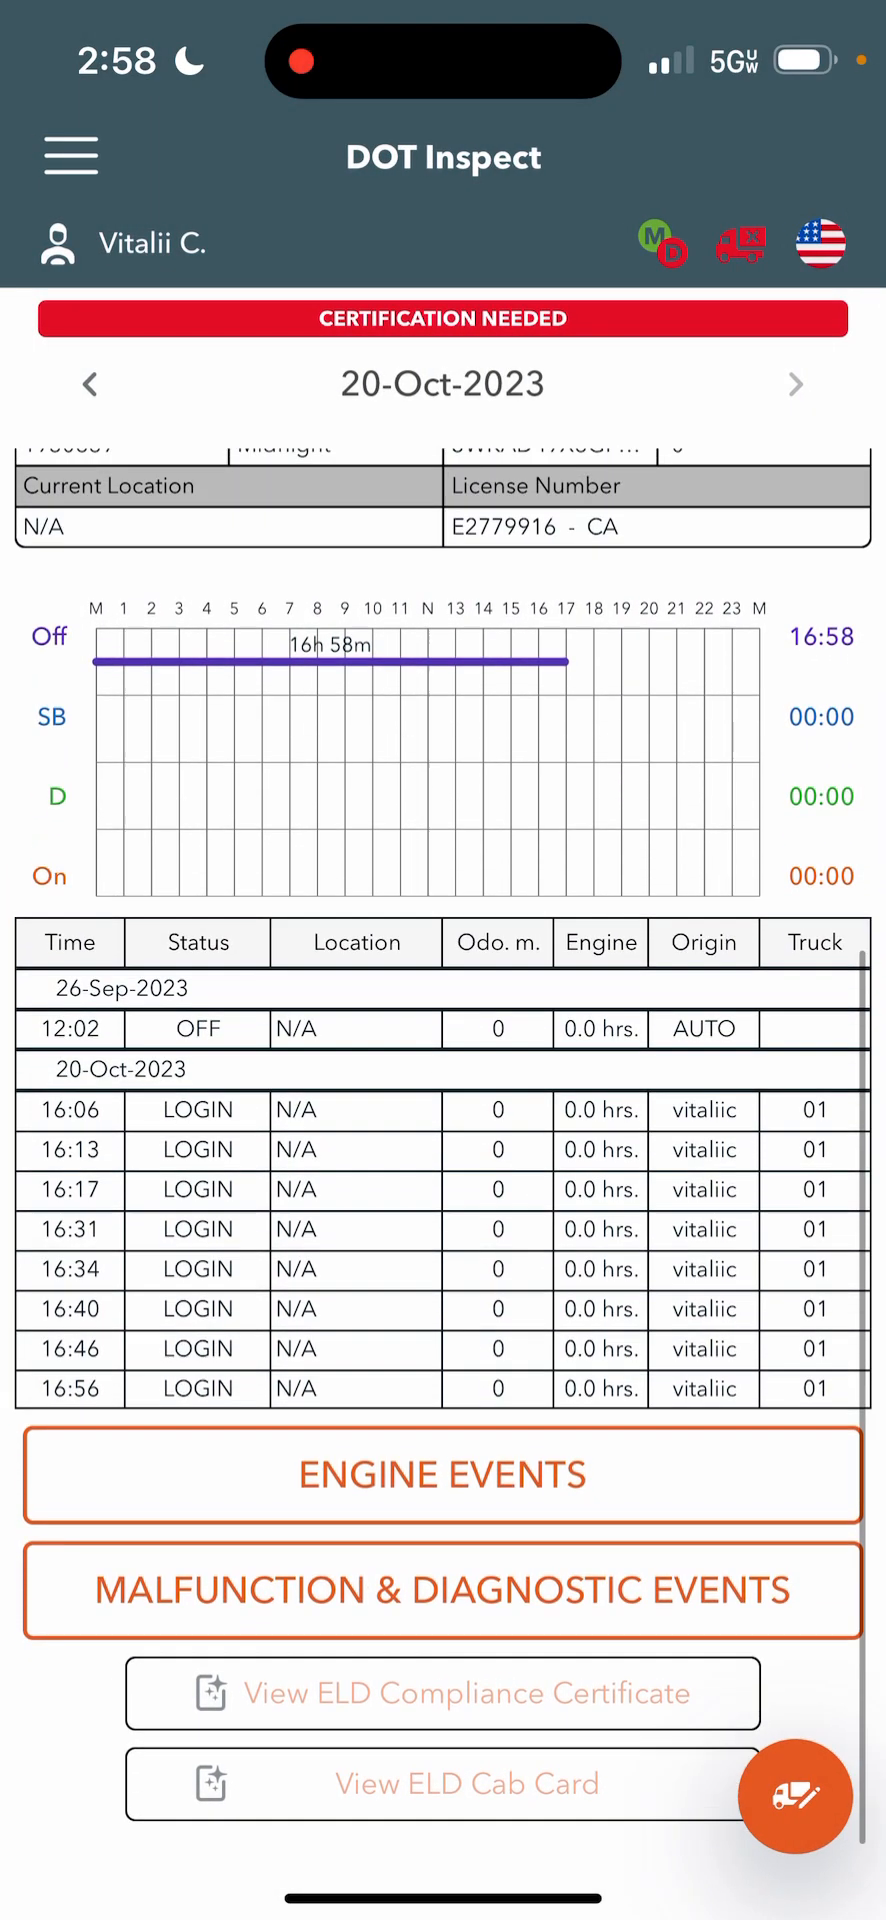
scroll("down", 3)
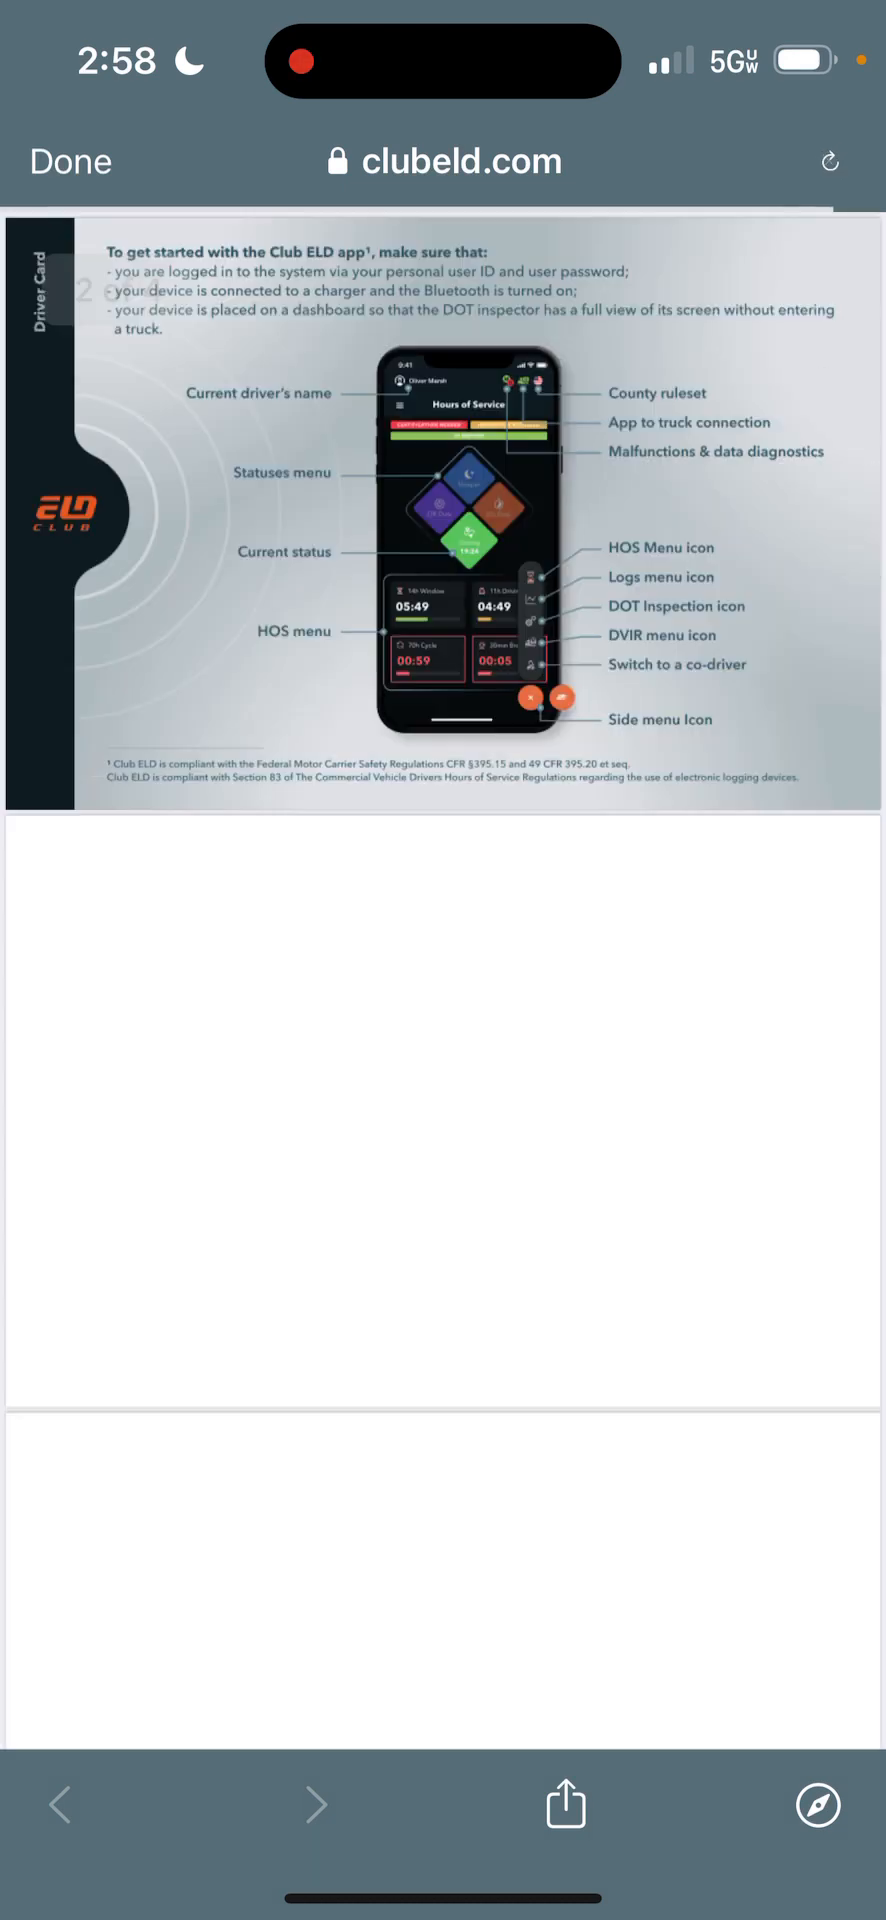
scroll("down", 3)
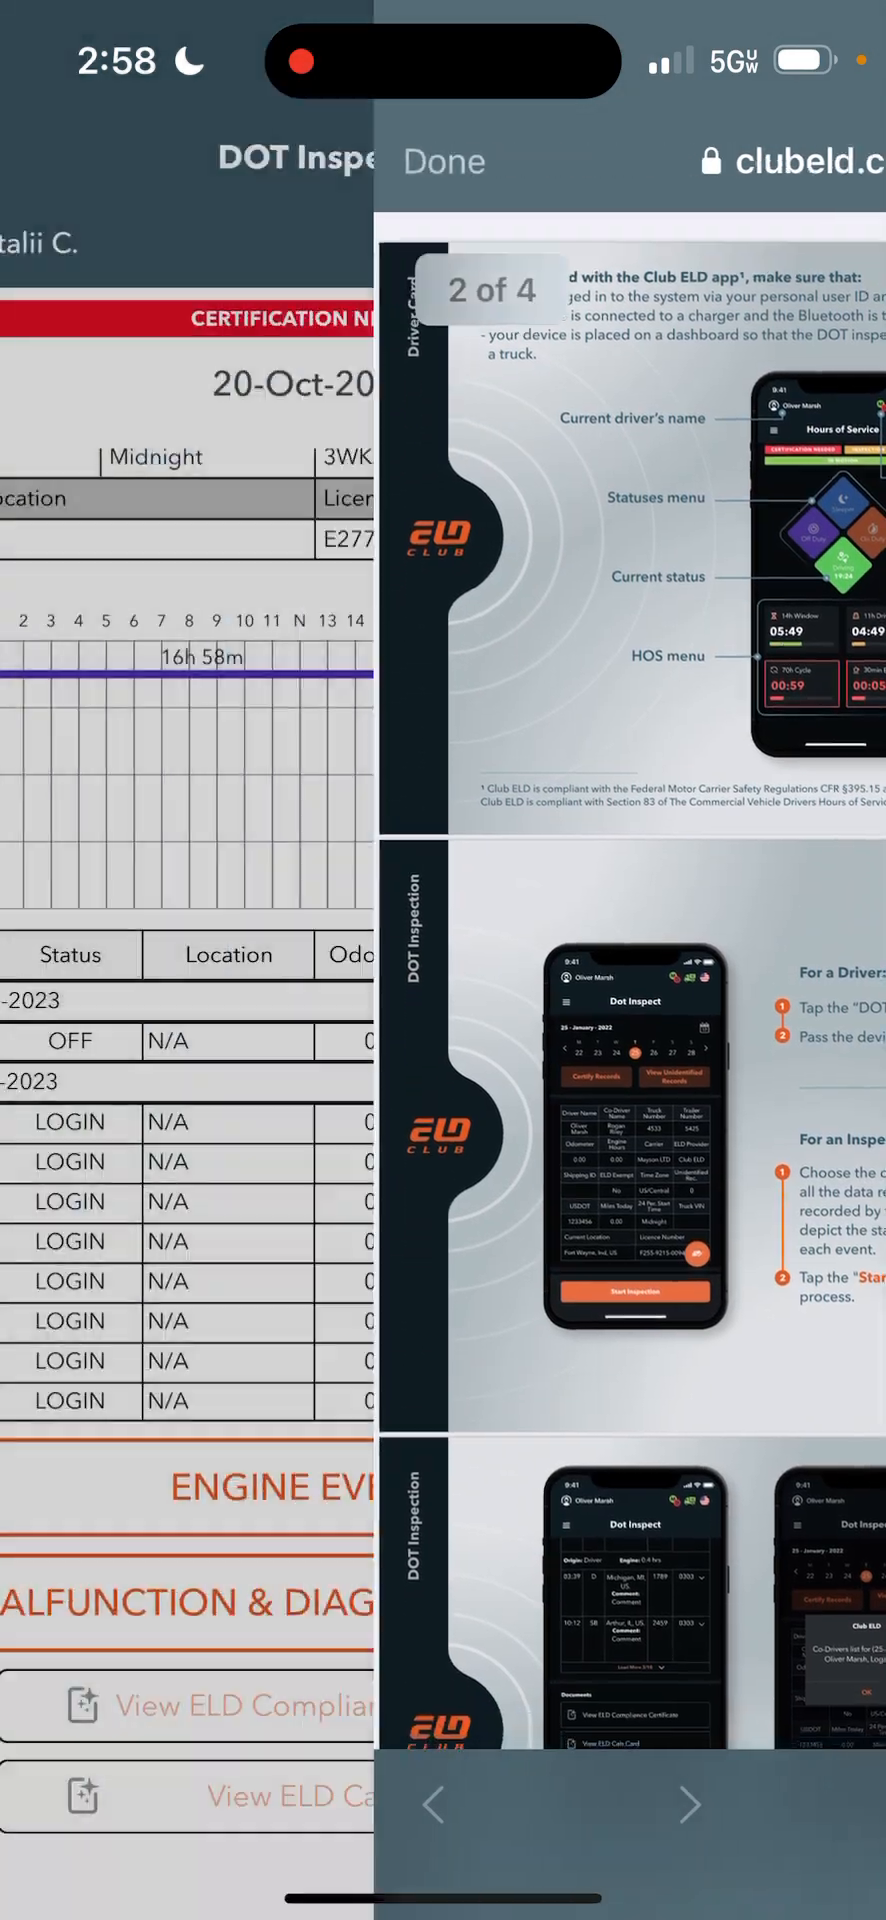
left_click(443, 160)
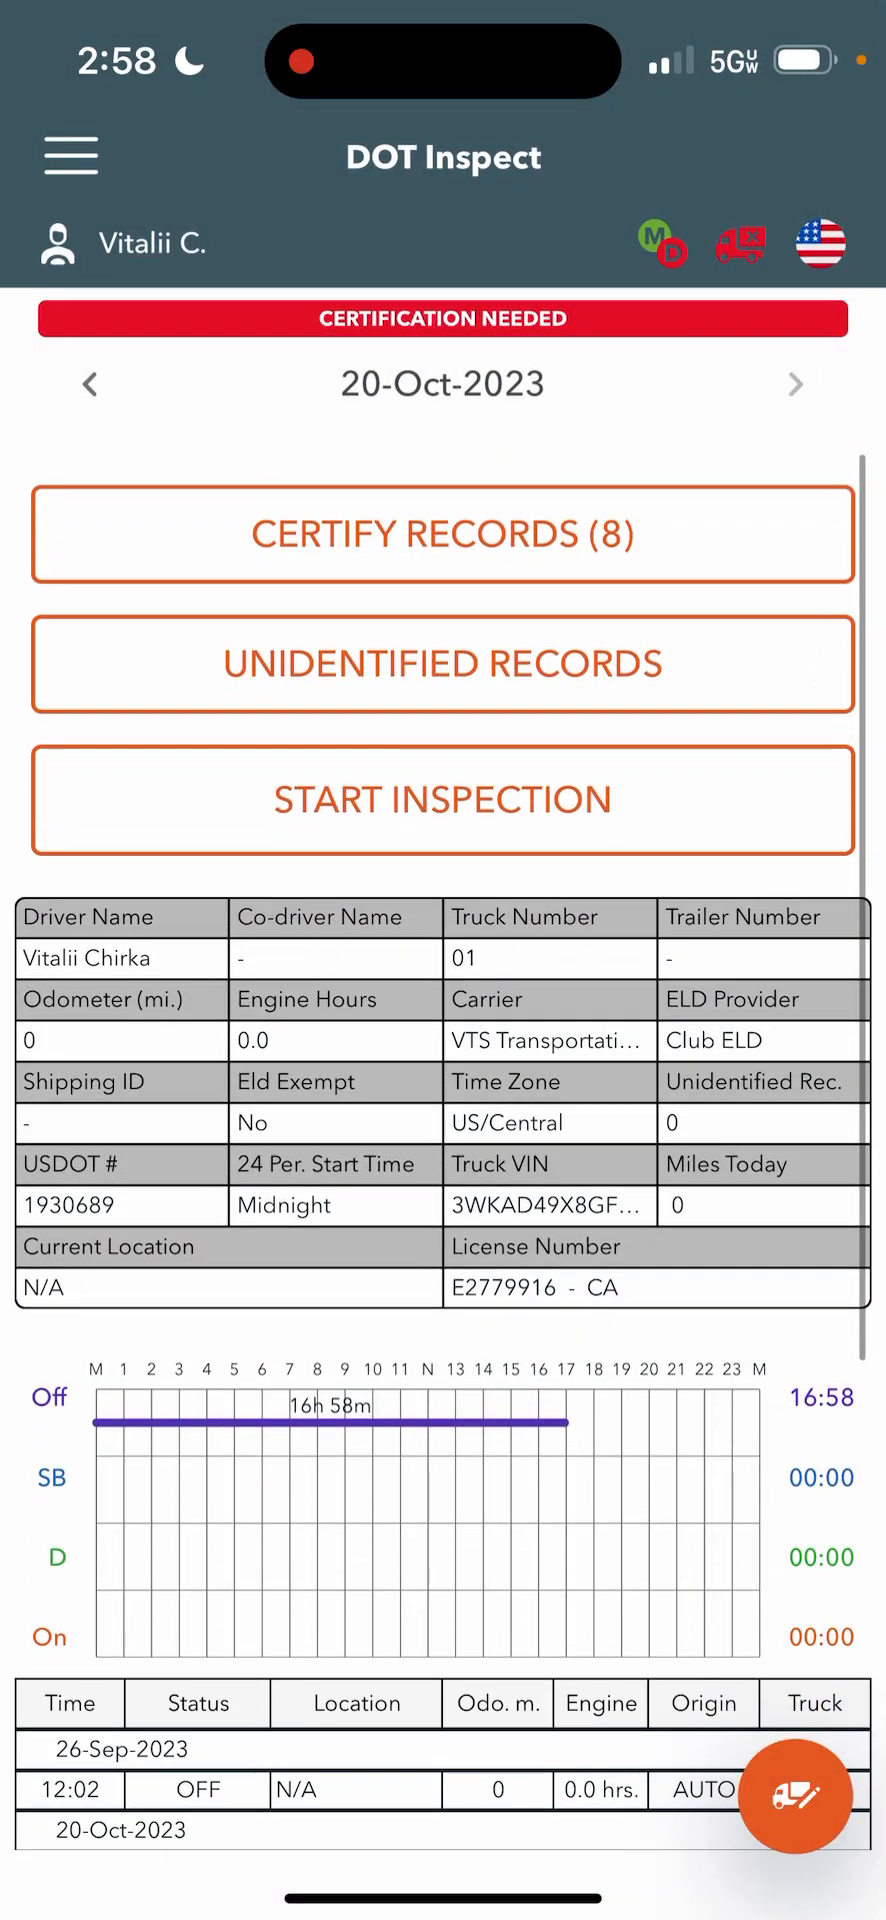
left_click(795, 1796)
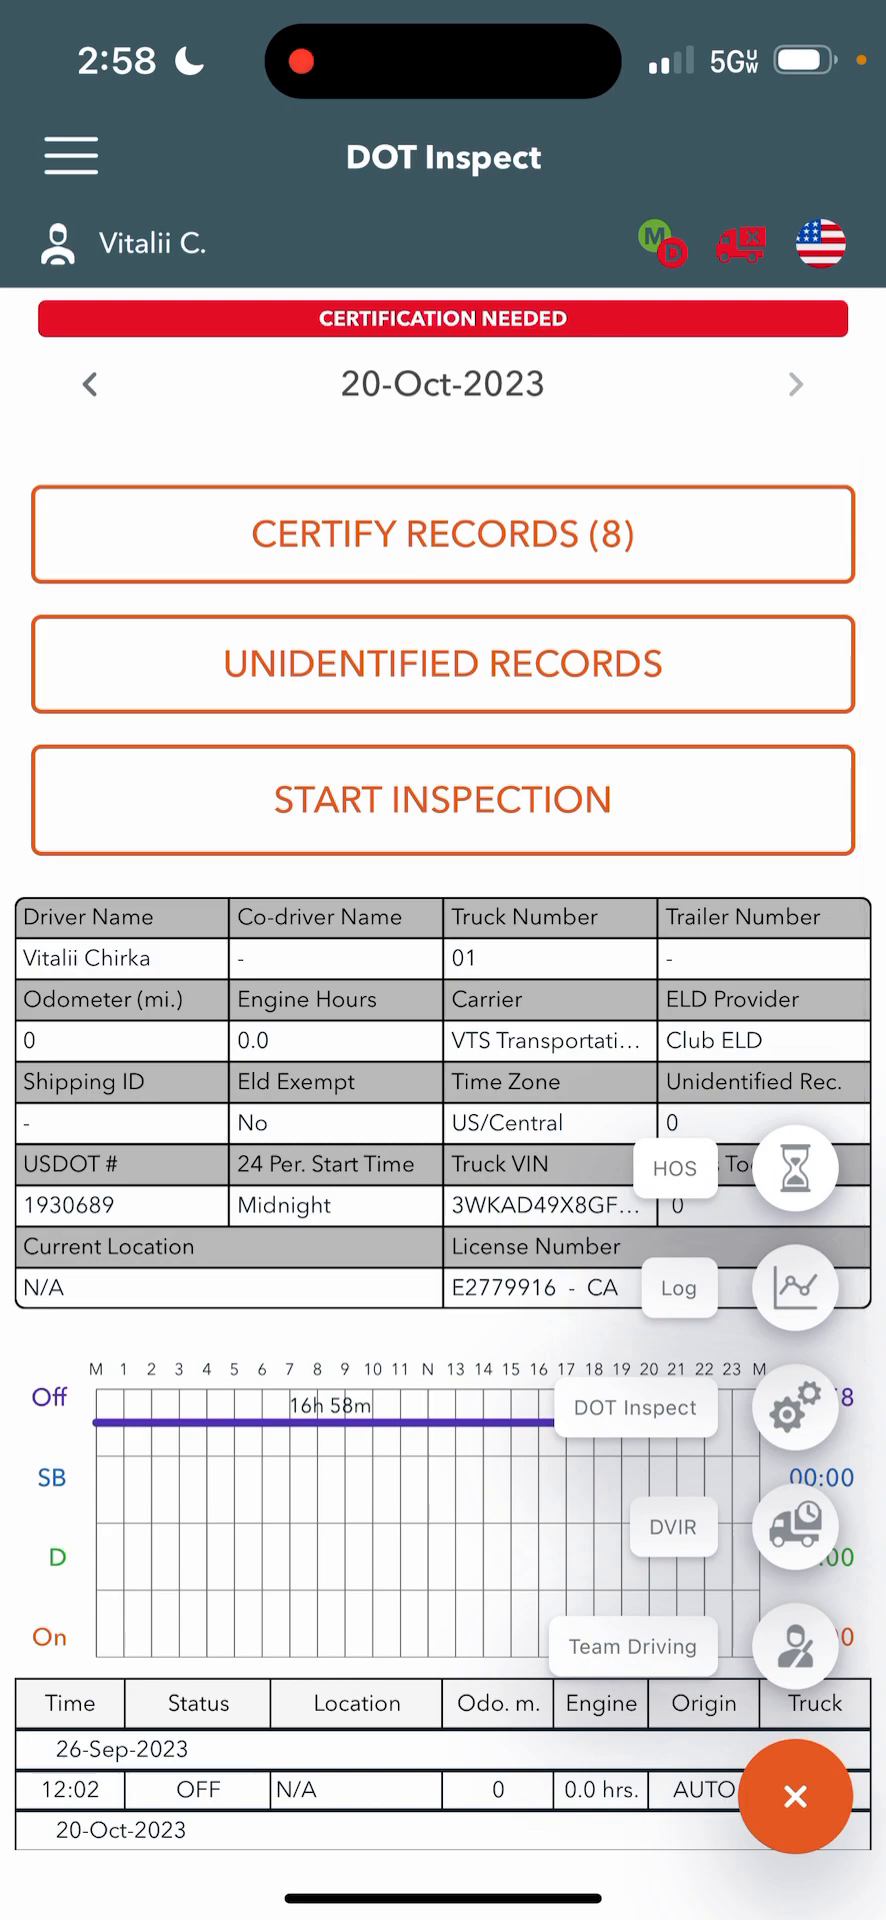
Start a DVIR report, view the vehicle defect checklist, leave it unsaved and reopen the navigation menu
left_click(671, 1525)
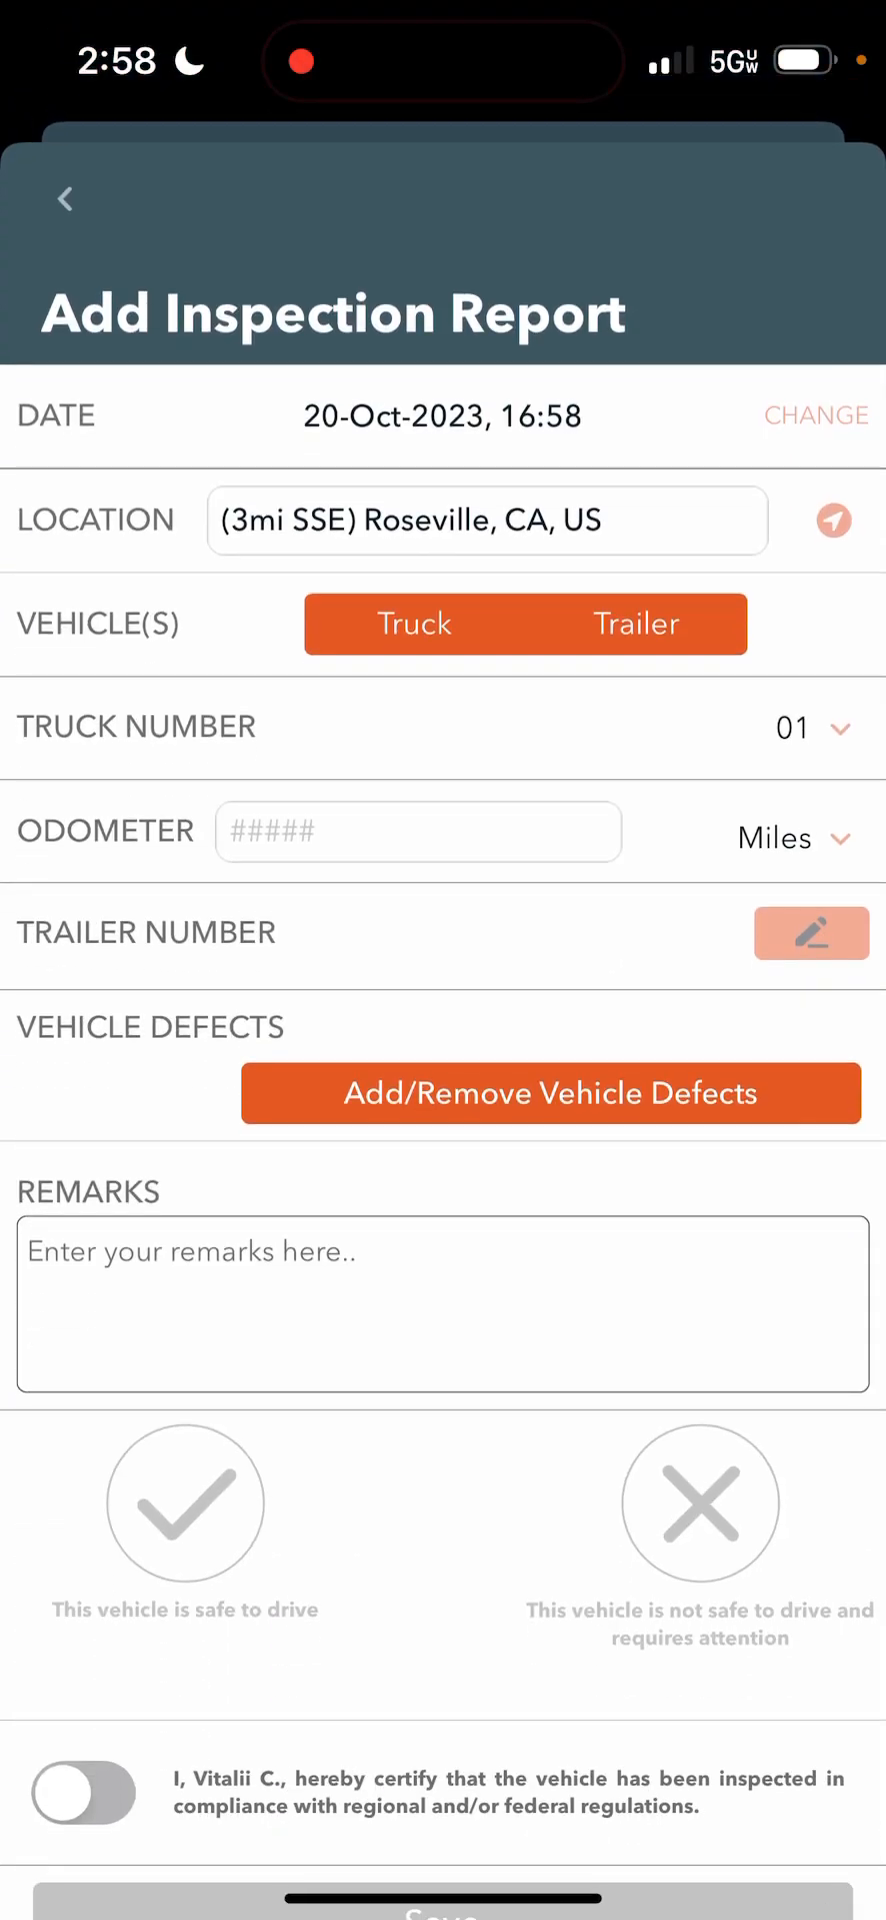
left_click(551, 1093)
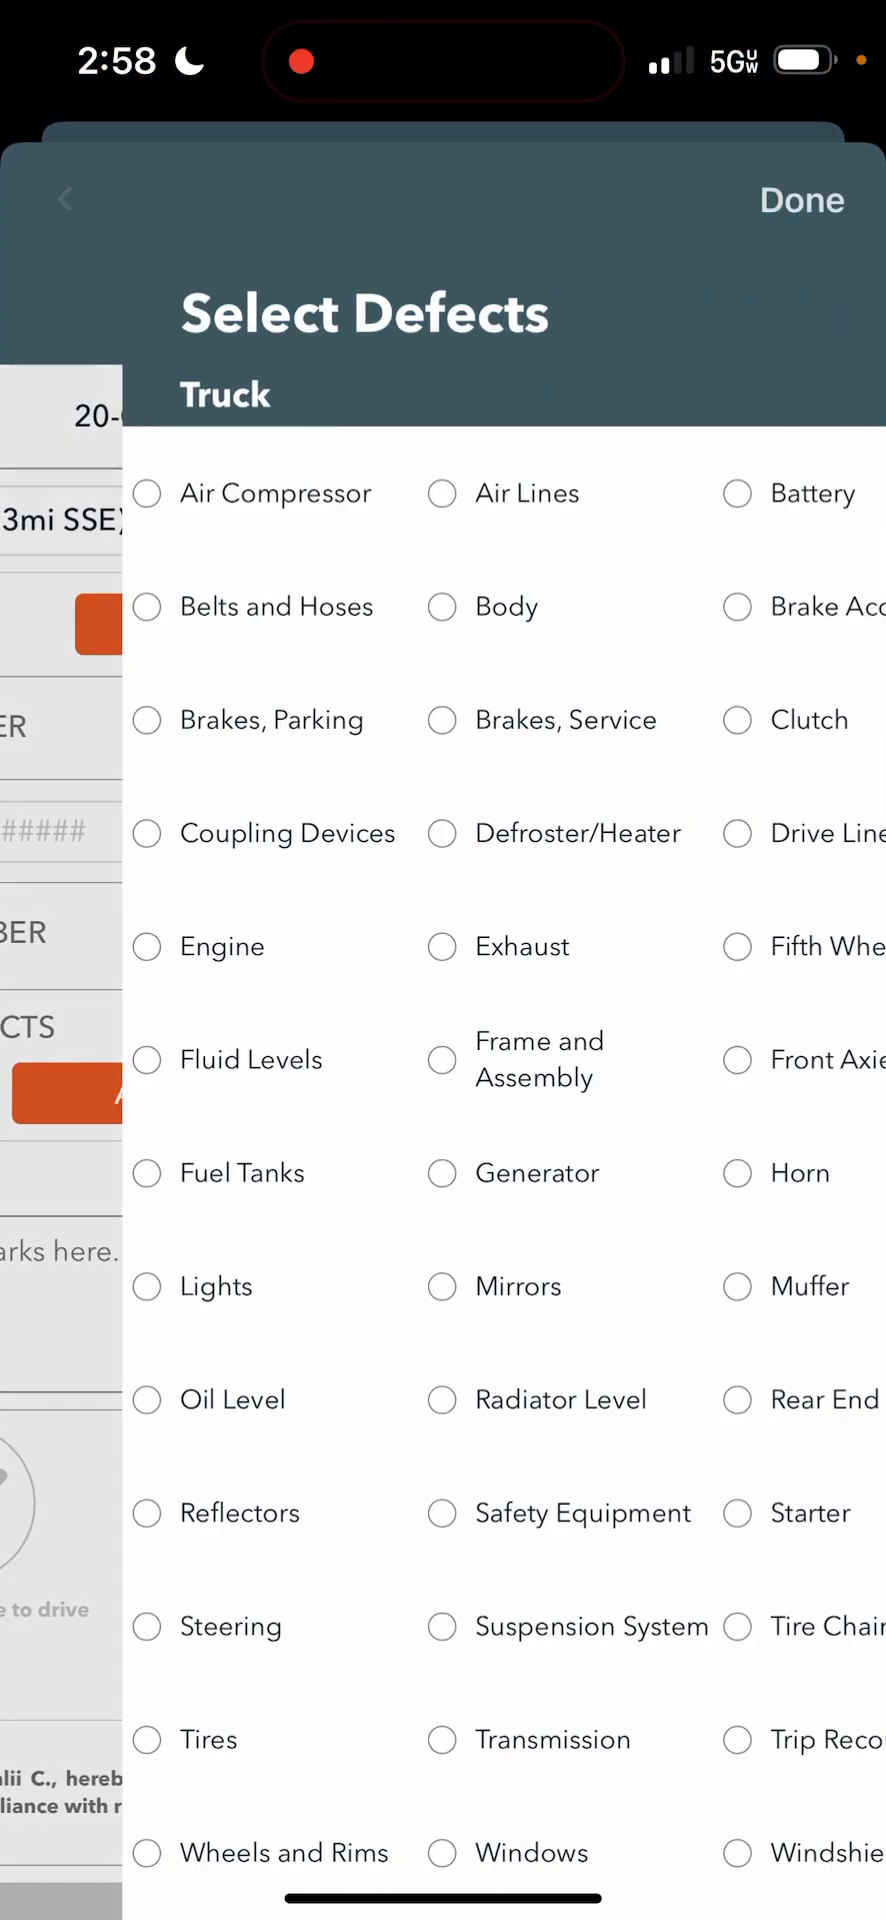
scroll("down", 3)
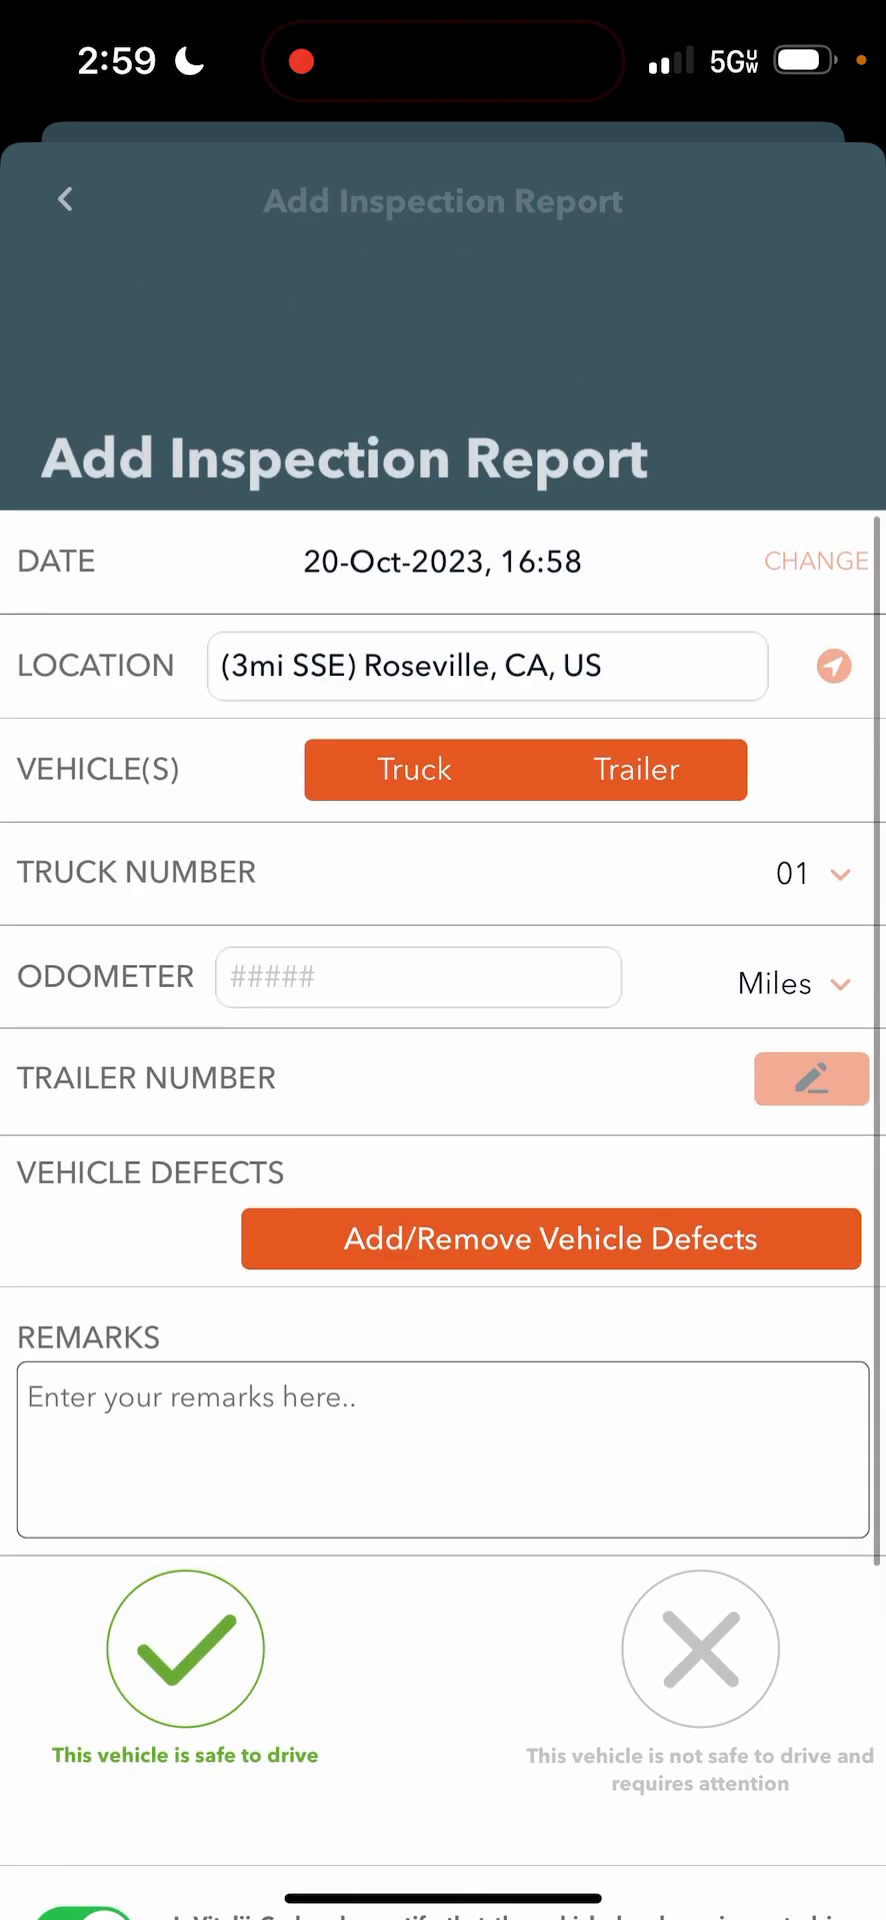
left_click(66, 200)
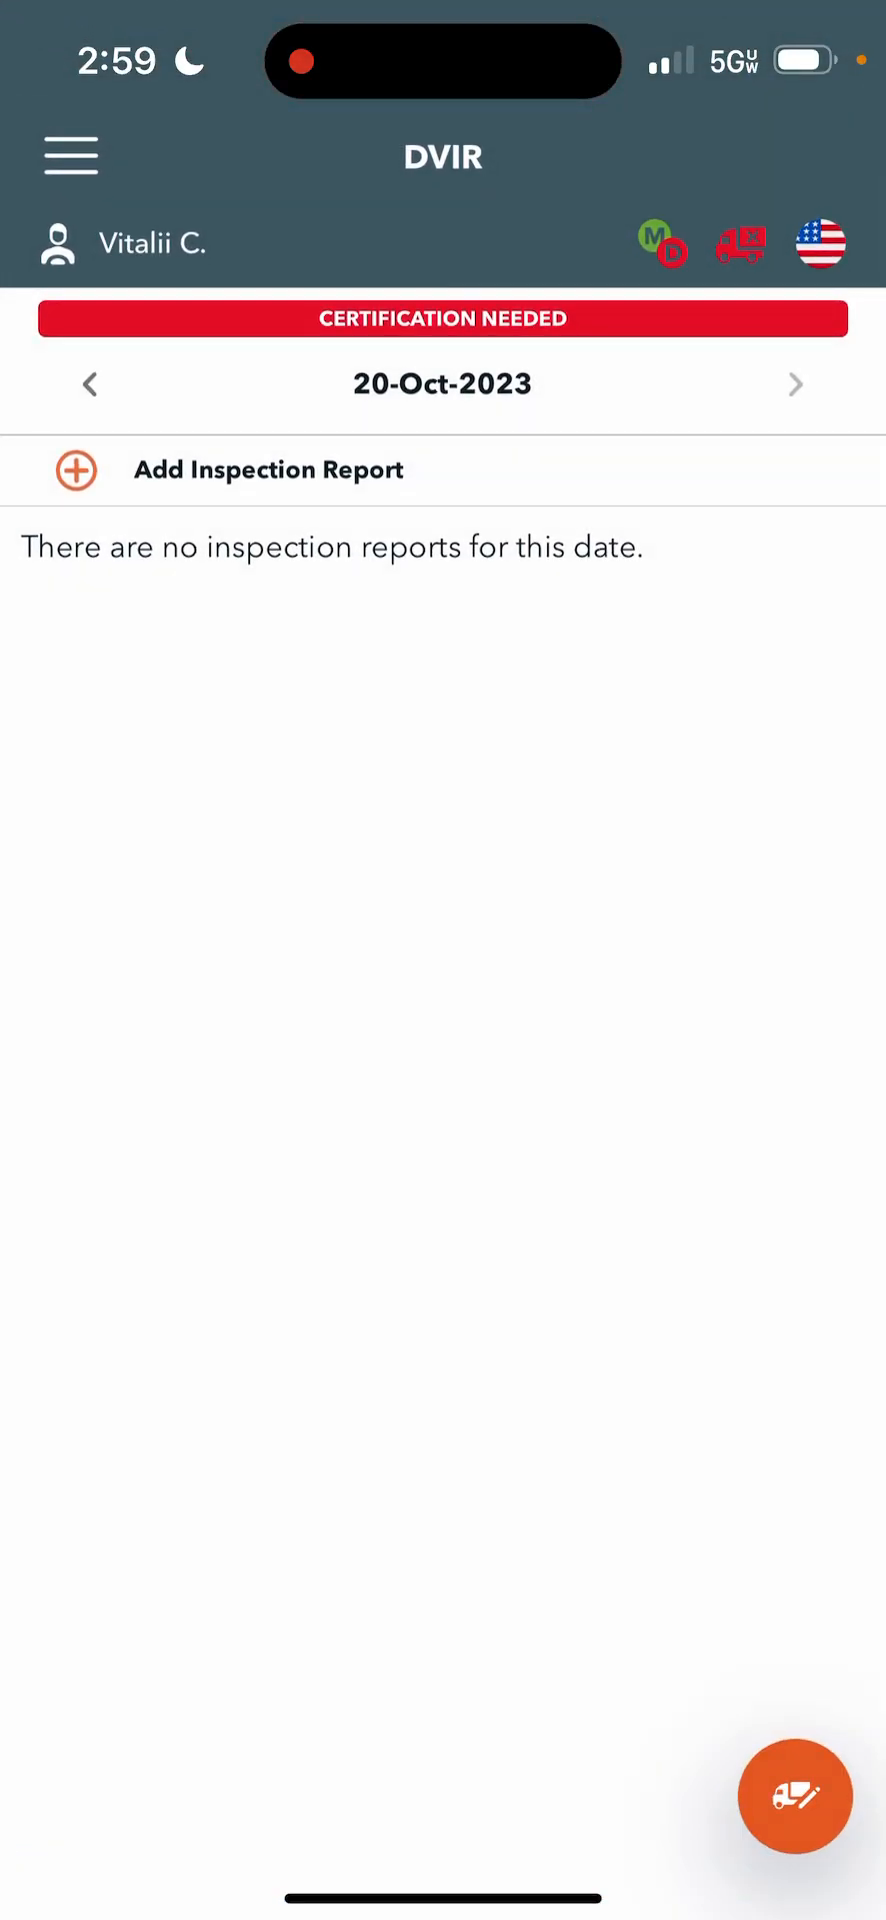
left_click(794, 1795)
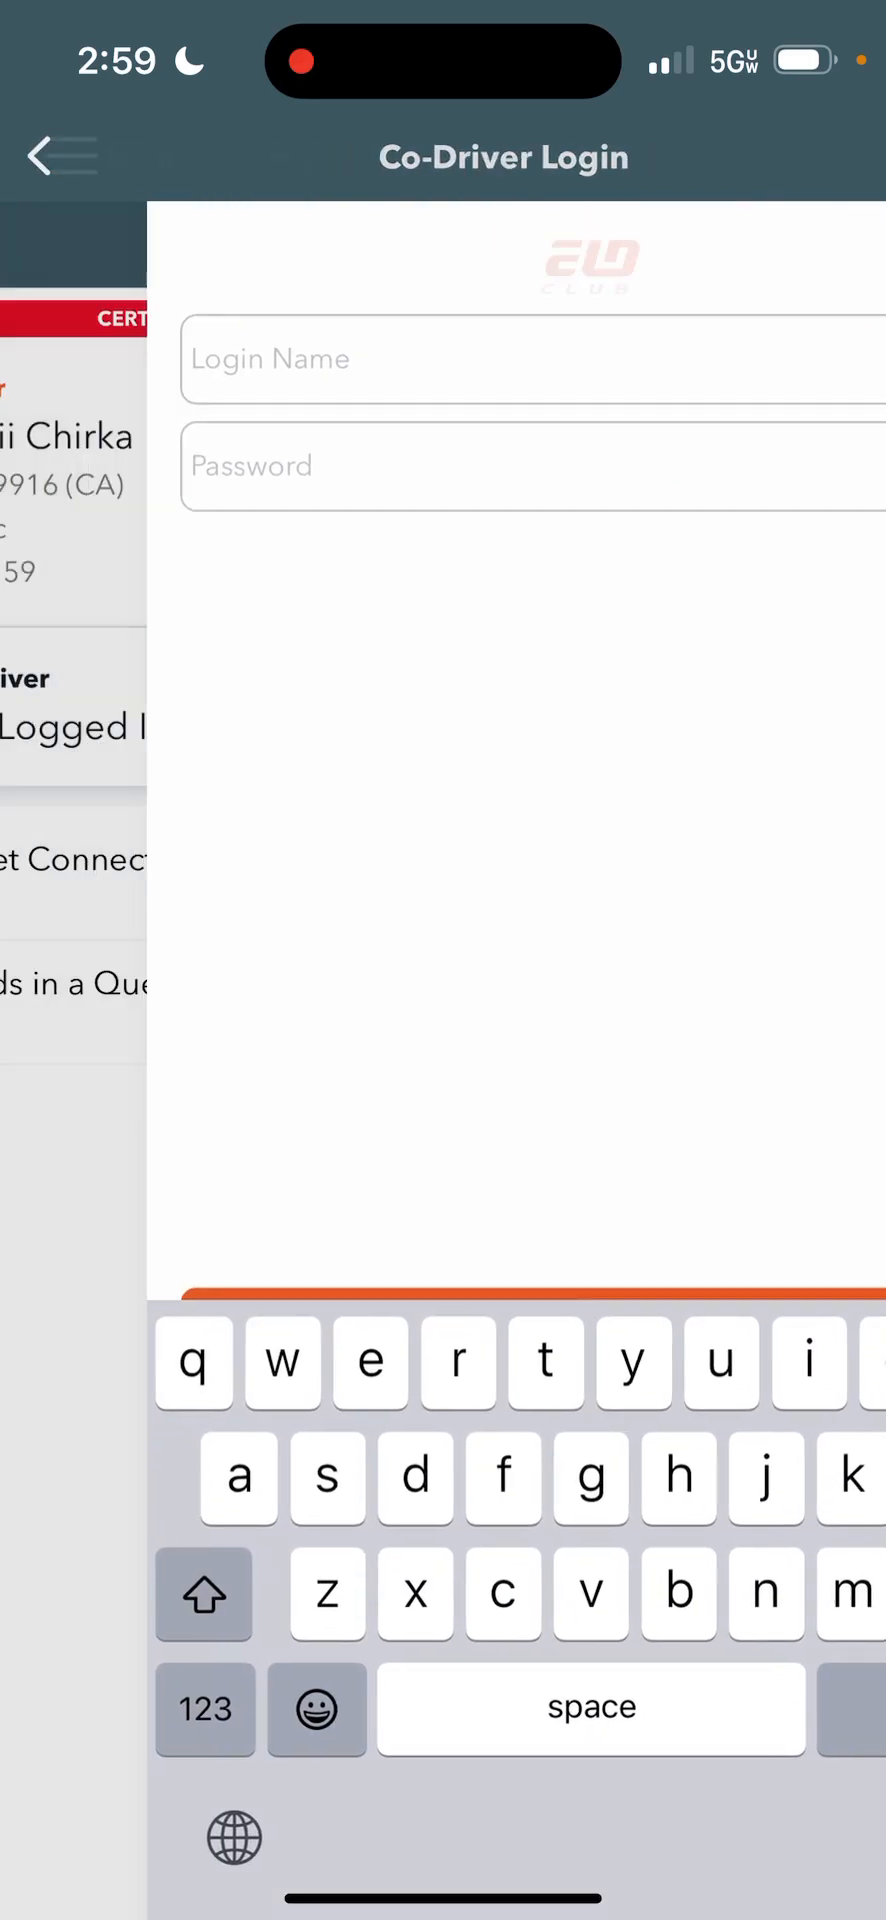
Visit Co-Driver Login and Connect to Truck, then return to Hours of Service without connecting
left_click(49, 157)
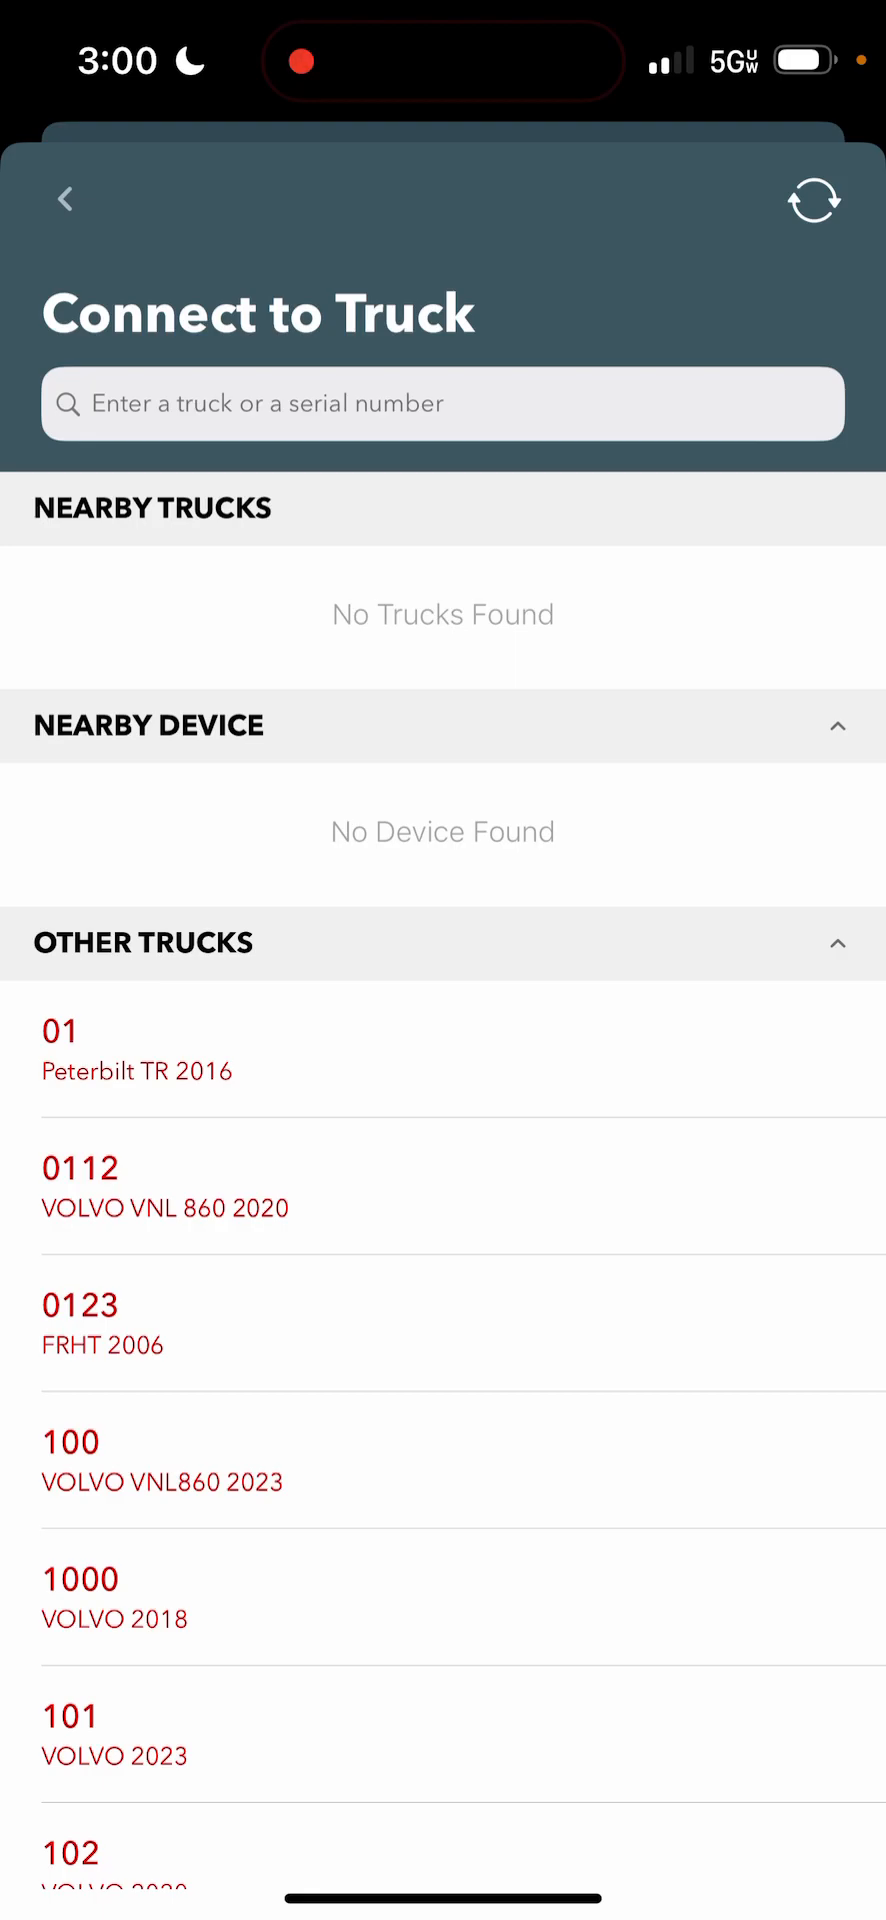
left_click(64, 198)
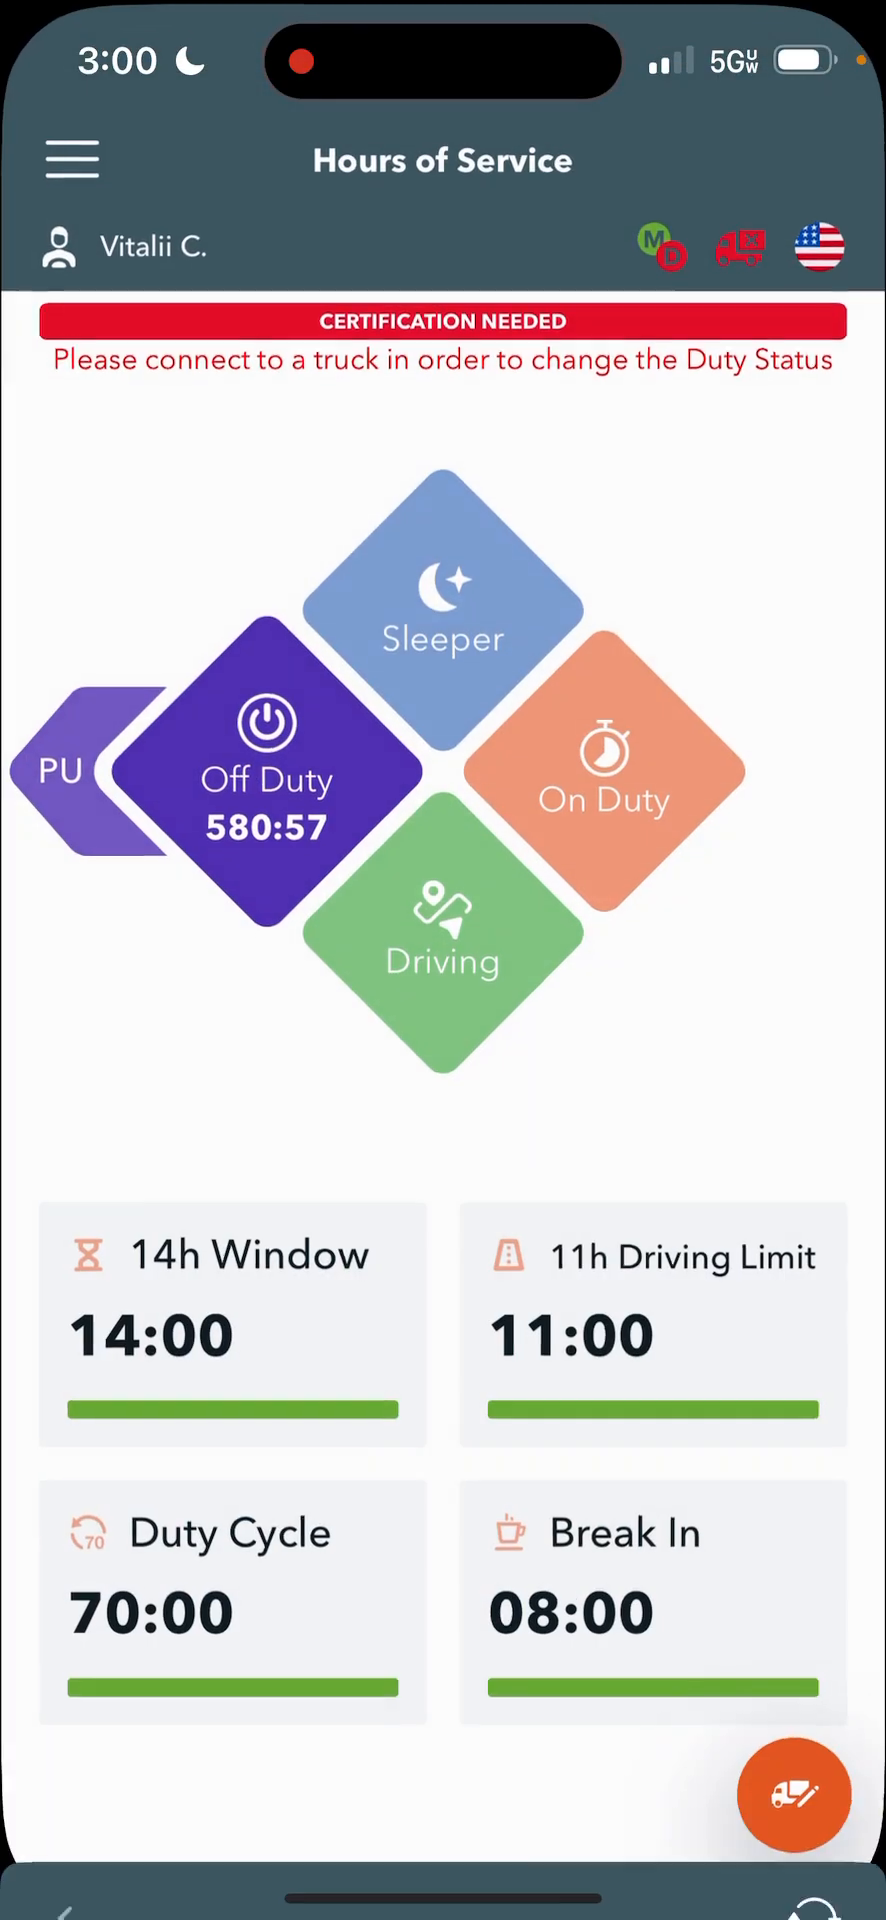